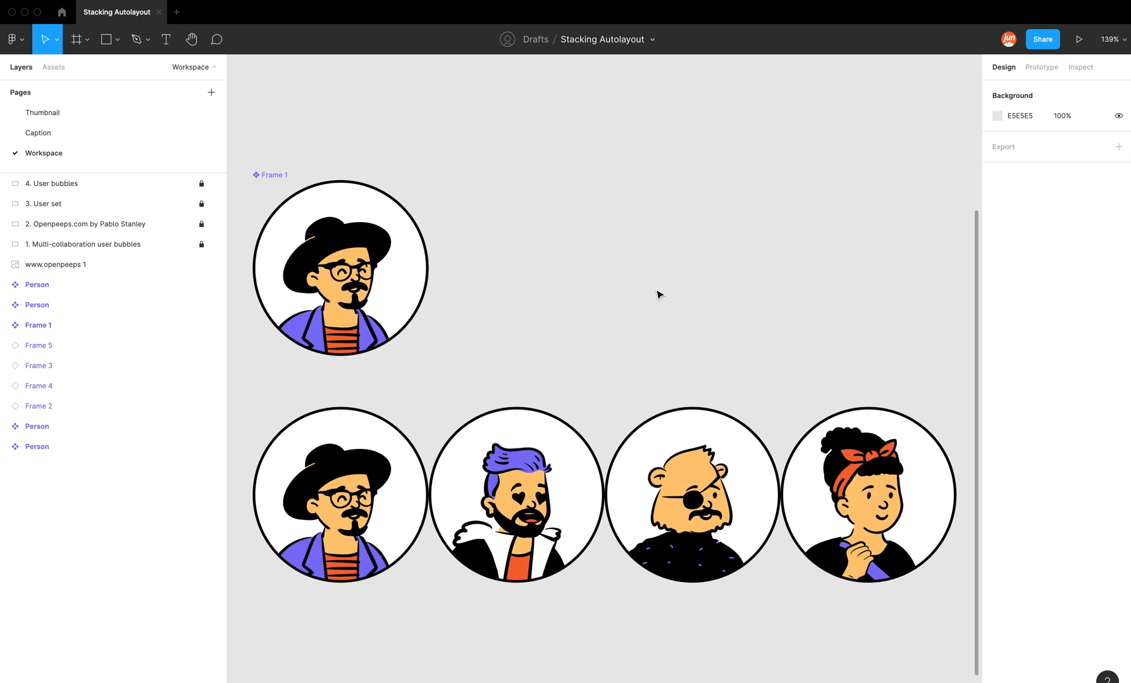
# Select the second avatar bubble and nudge it left over the first one
pyautogui.click(515, 495)
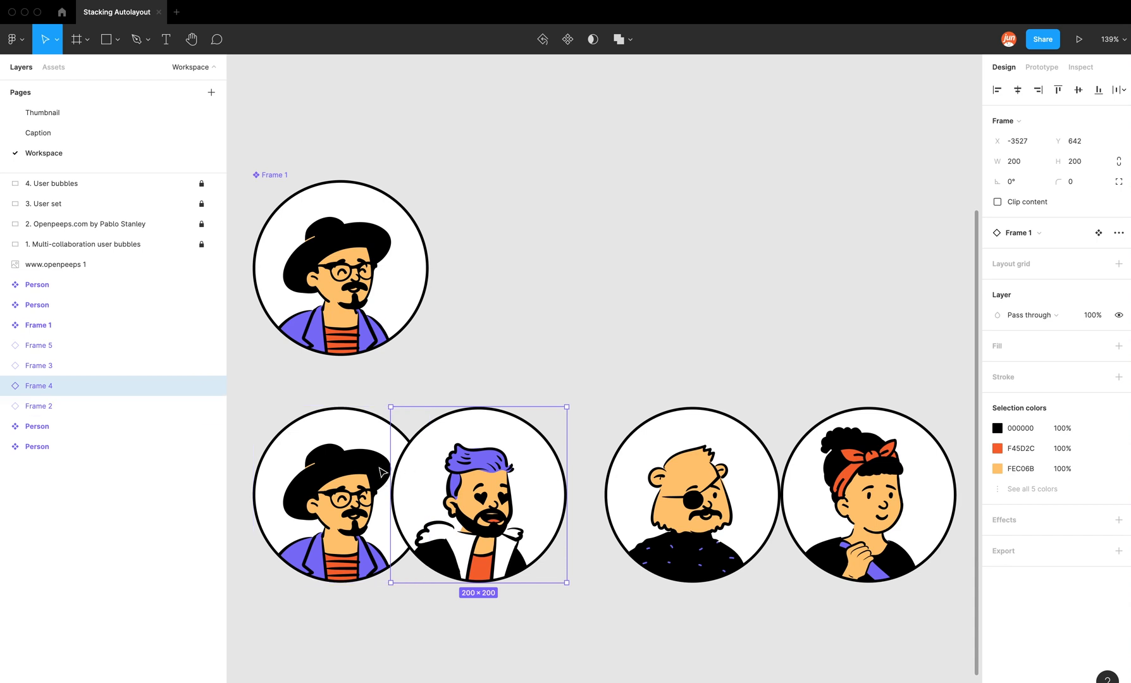
pyautogui.moveTo(854, 624)
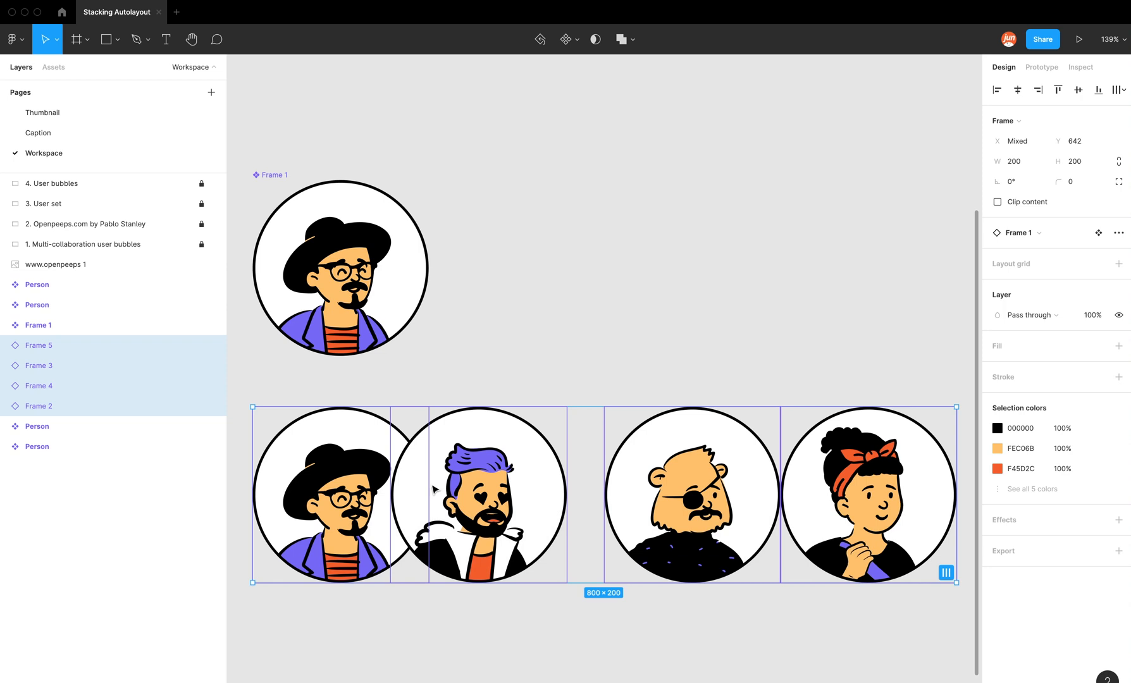
# Add auto layout to the four bubbles and check the spacing between items is 0
pyautogui.rightClick(437, 490)
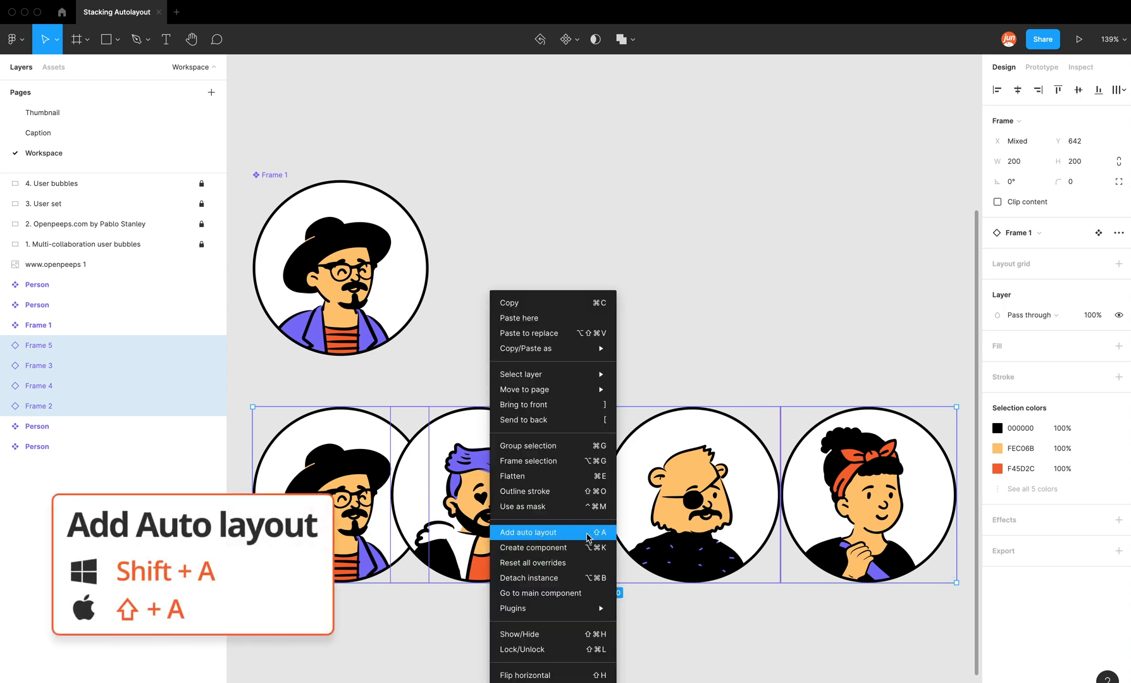
pyautogui.click(529, 533)
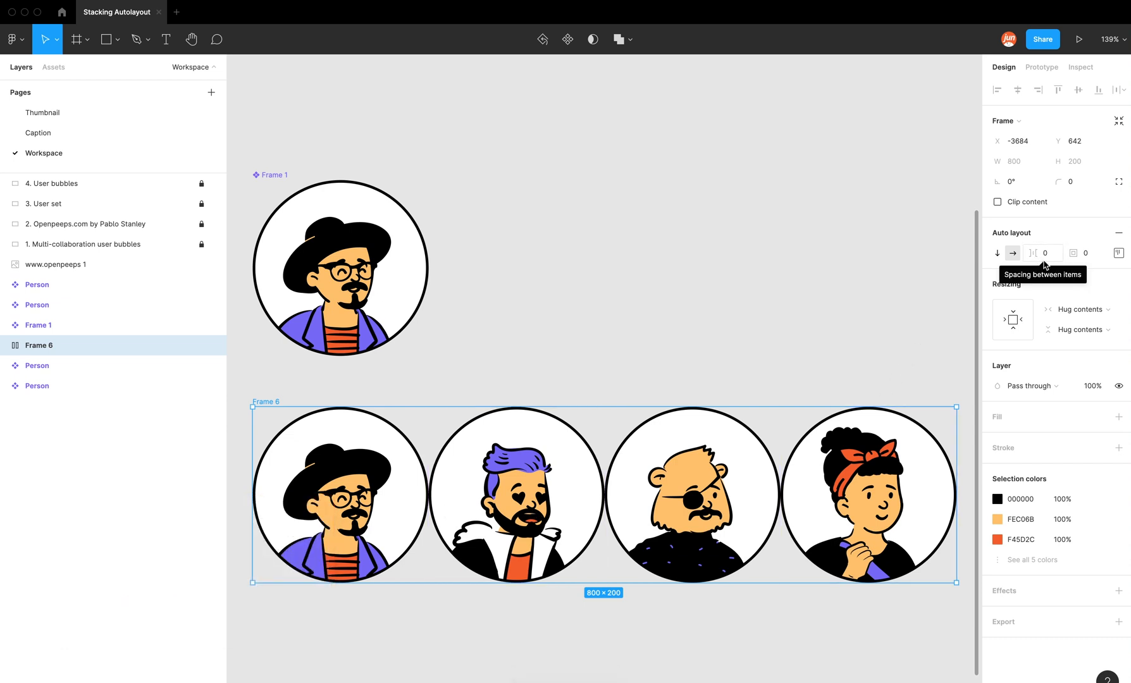
pyautogui.moveTo(722, 303)
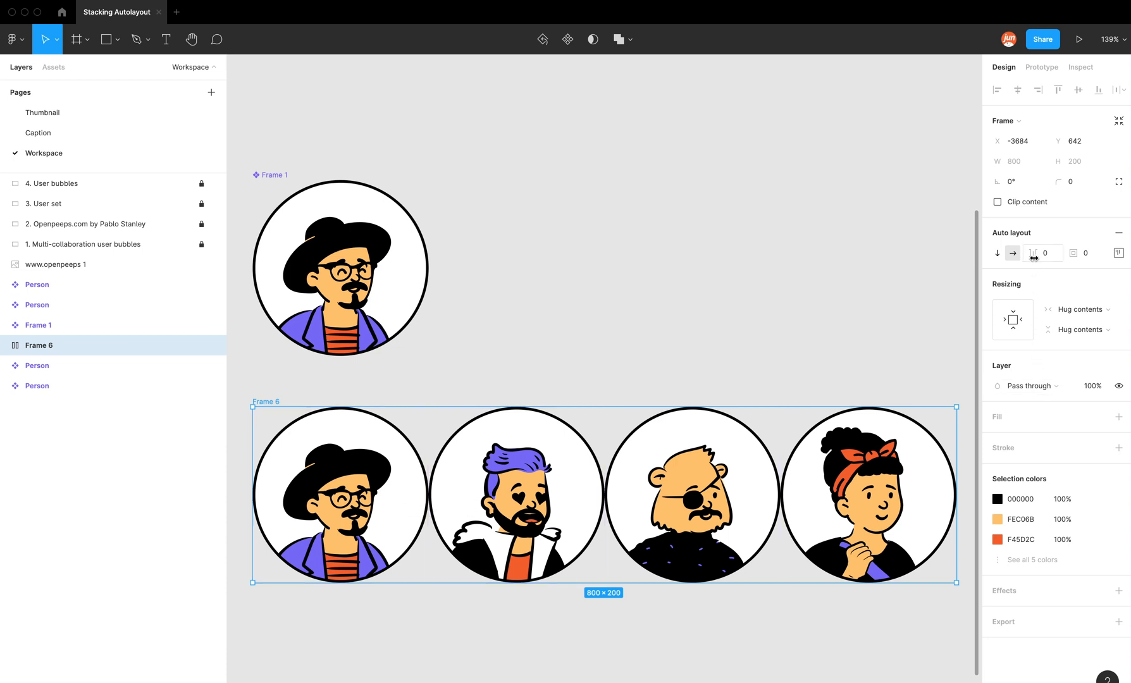
pyautogui.moveTo(1036, 253)
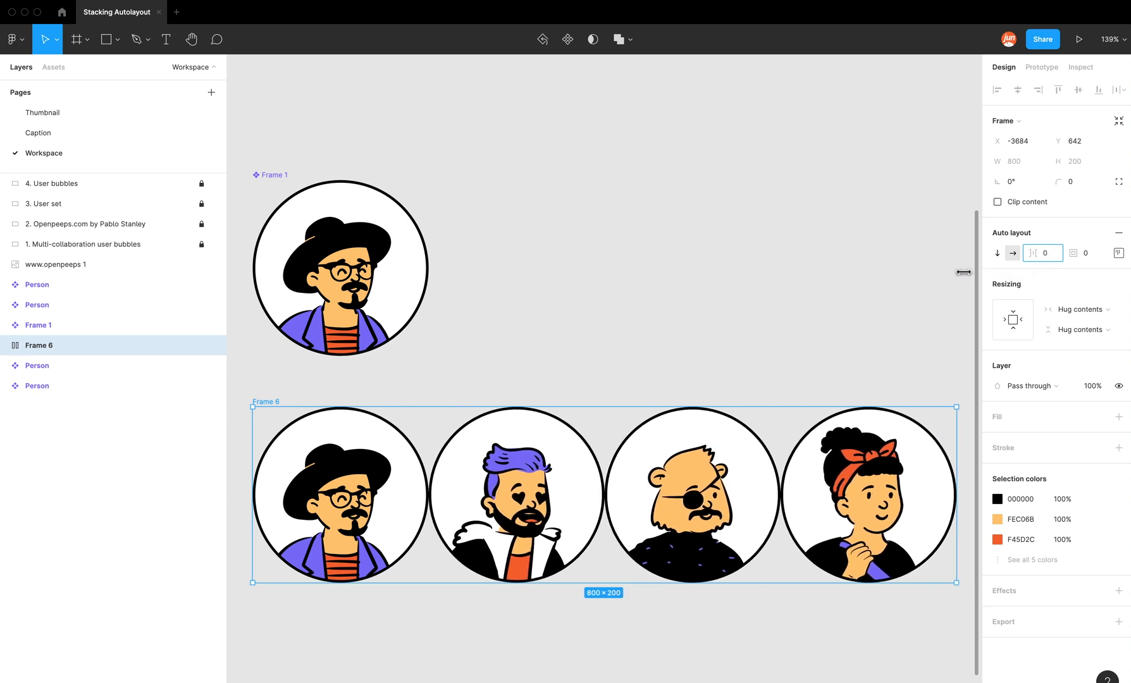
pyautogui.click(515, 496)
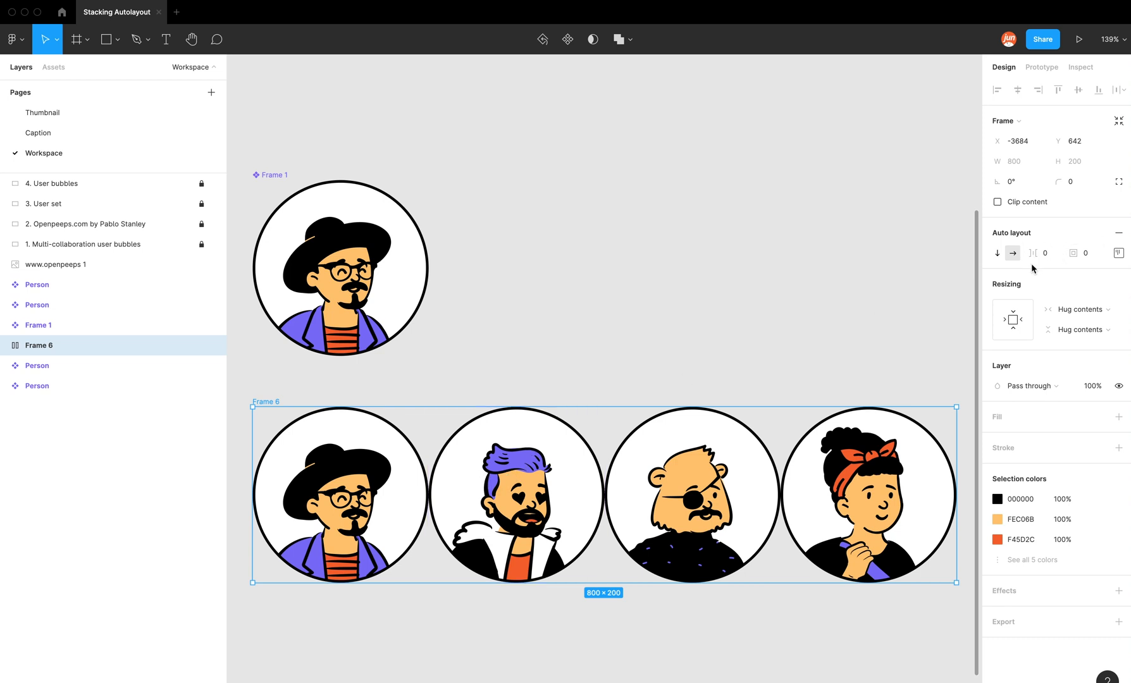
pyautogui.moveTo(594, 394)
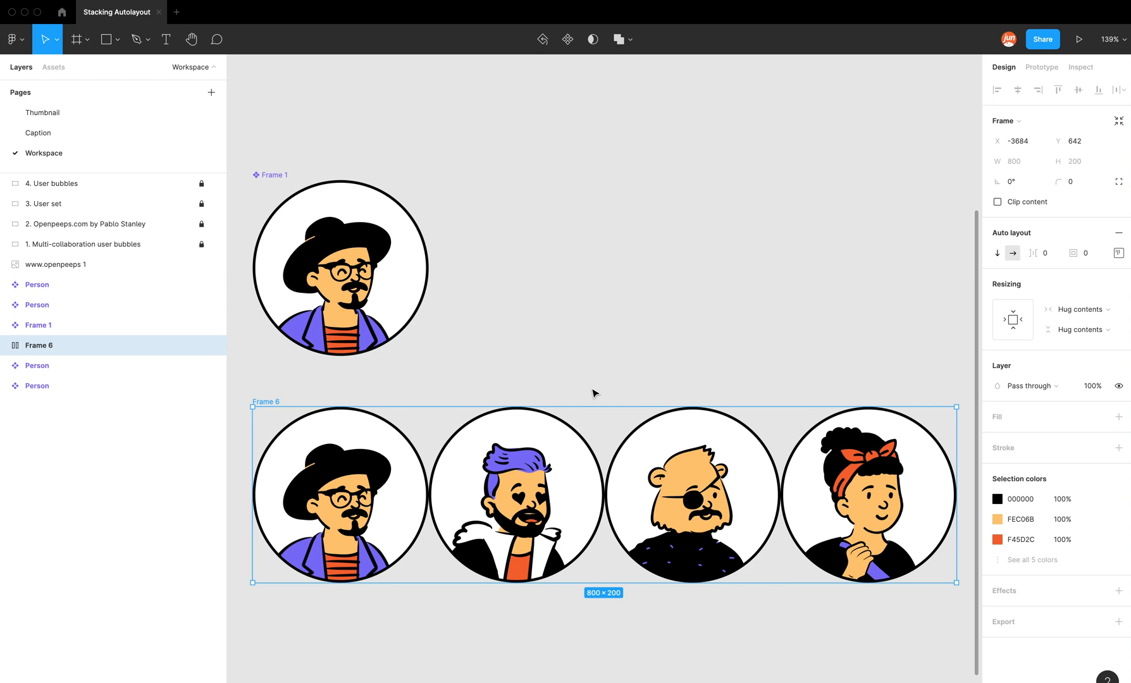
pyautogui.moveTo(599, 362)
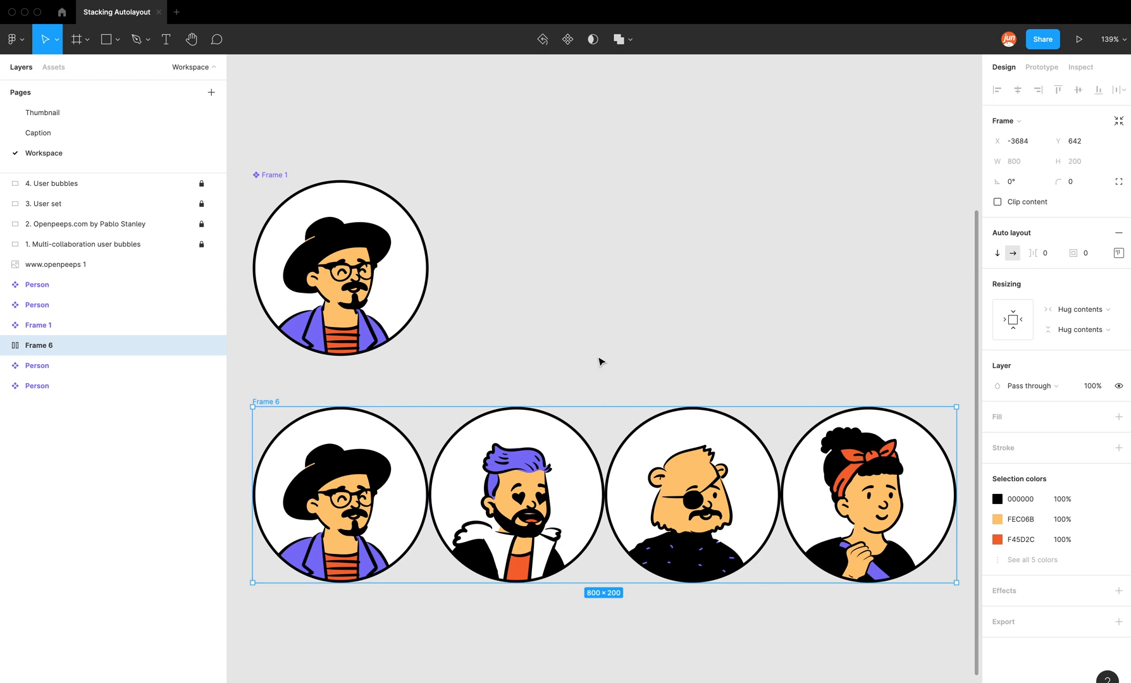
# Remove auto layout from Frame 6 and try negative spacing values -1 then -10
pyautogui.rightClick(339, 494)
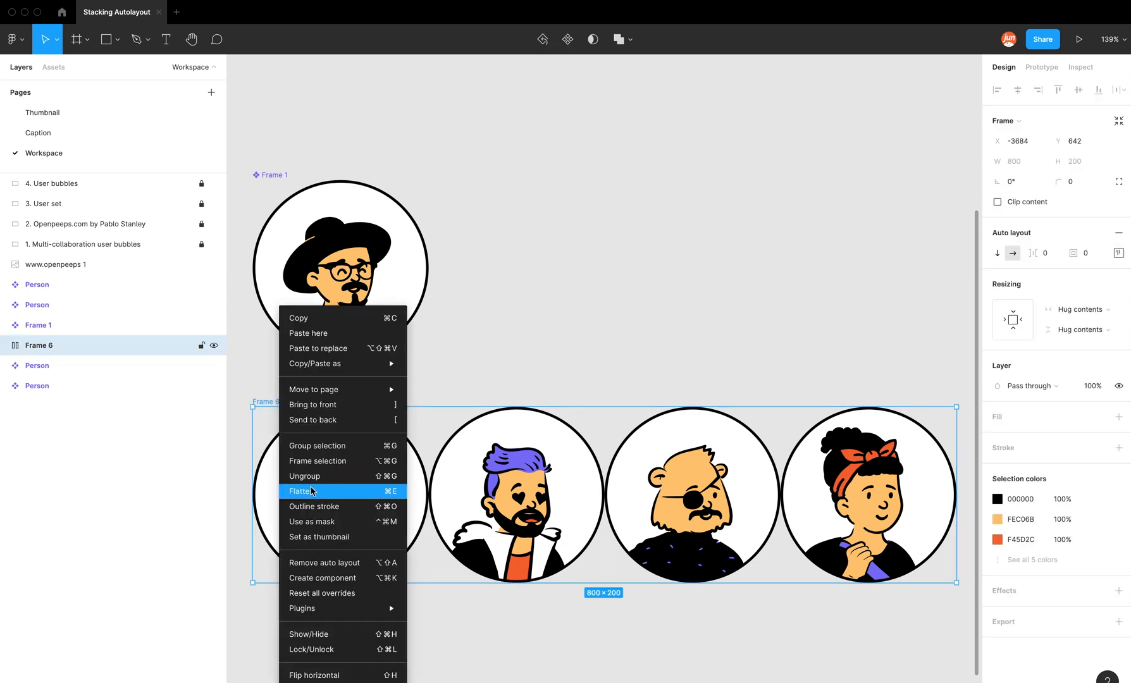
pyautogui.click(310, 491)
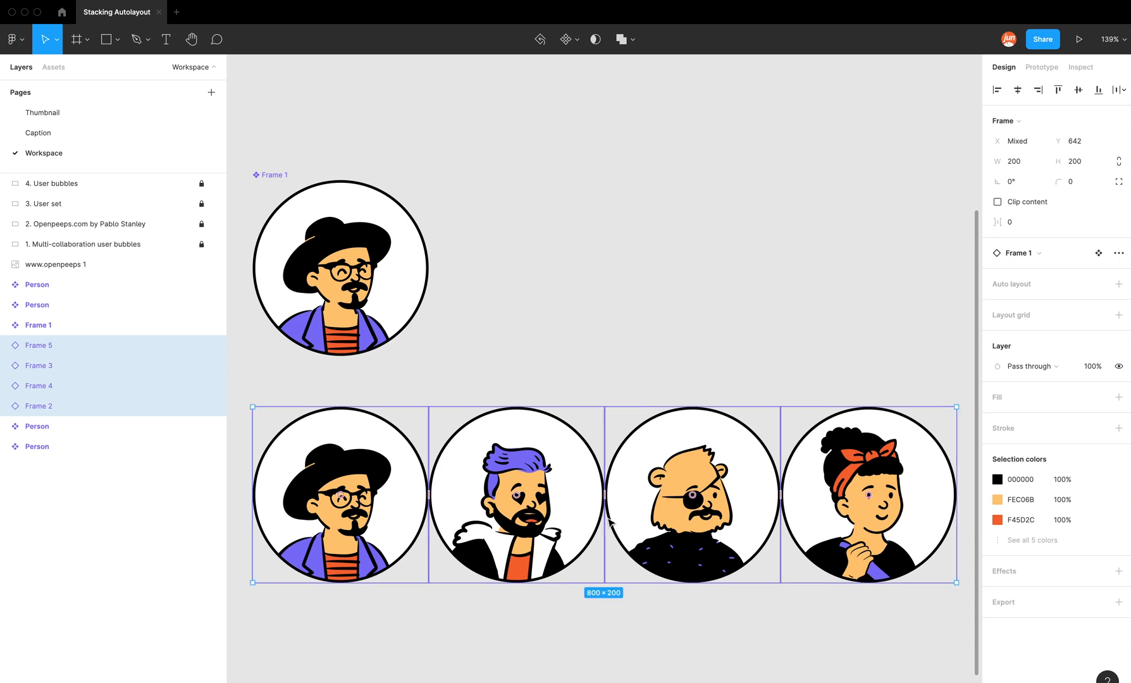
pyautogui.moveTo(878, 606)
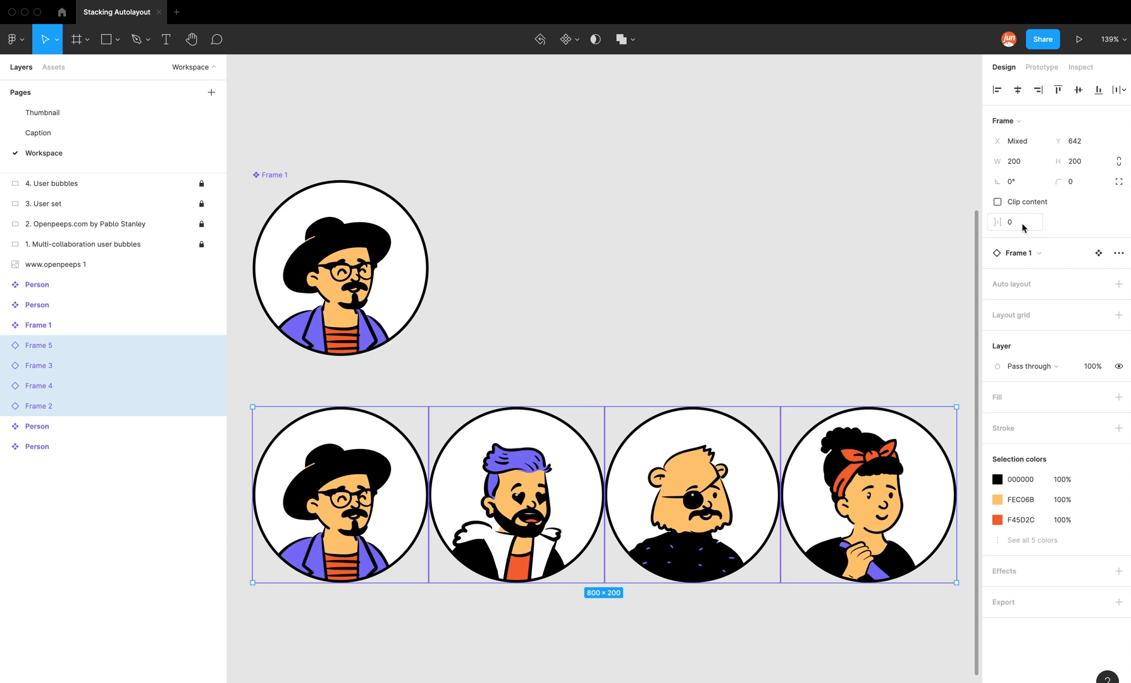
pyautogui.click(1015, 221)
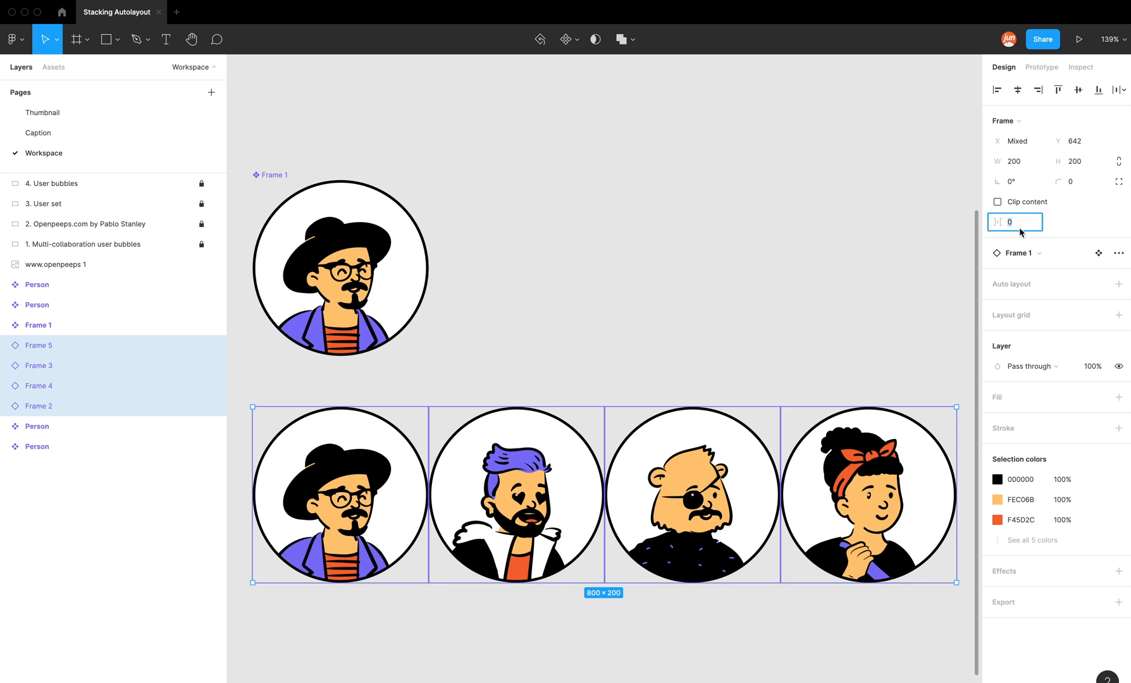
pyautogui.write('-1')
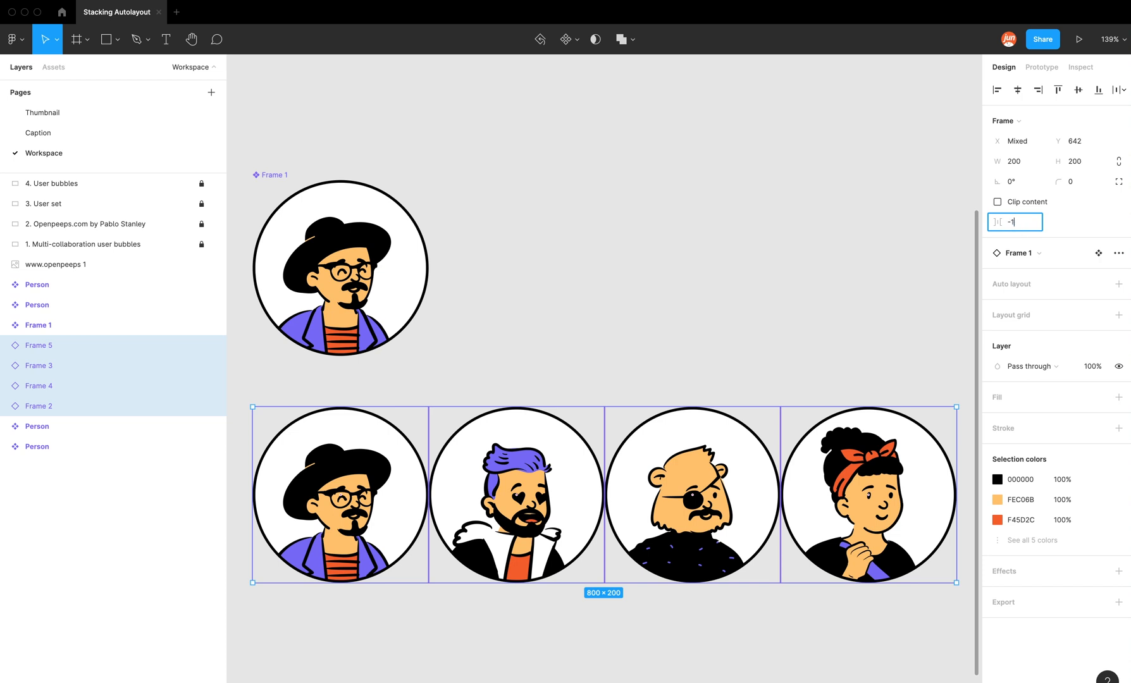
pyautogui.write('-10')
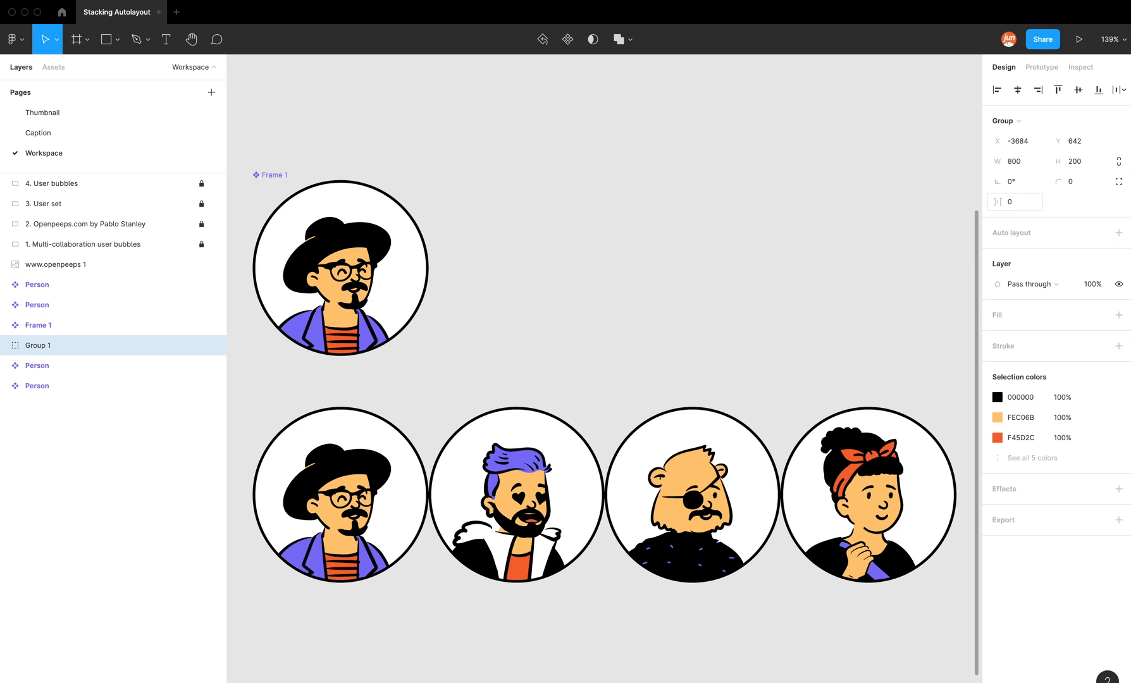
# Ungroup Group 1 back into separate bubble frames
pyautogui.rightClick(555, 435)
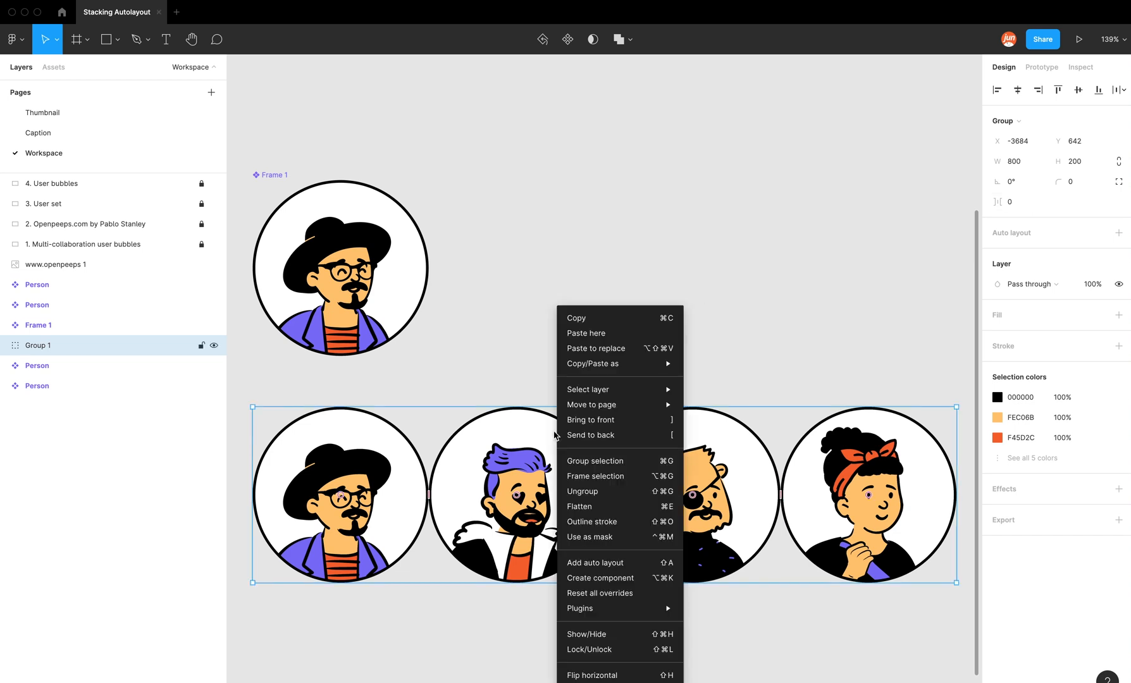
pyautogui.click(596, 475)
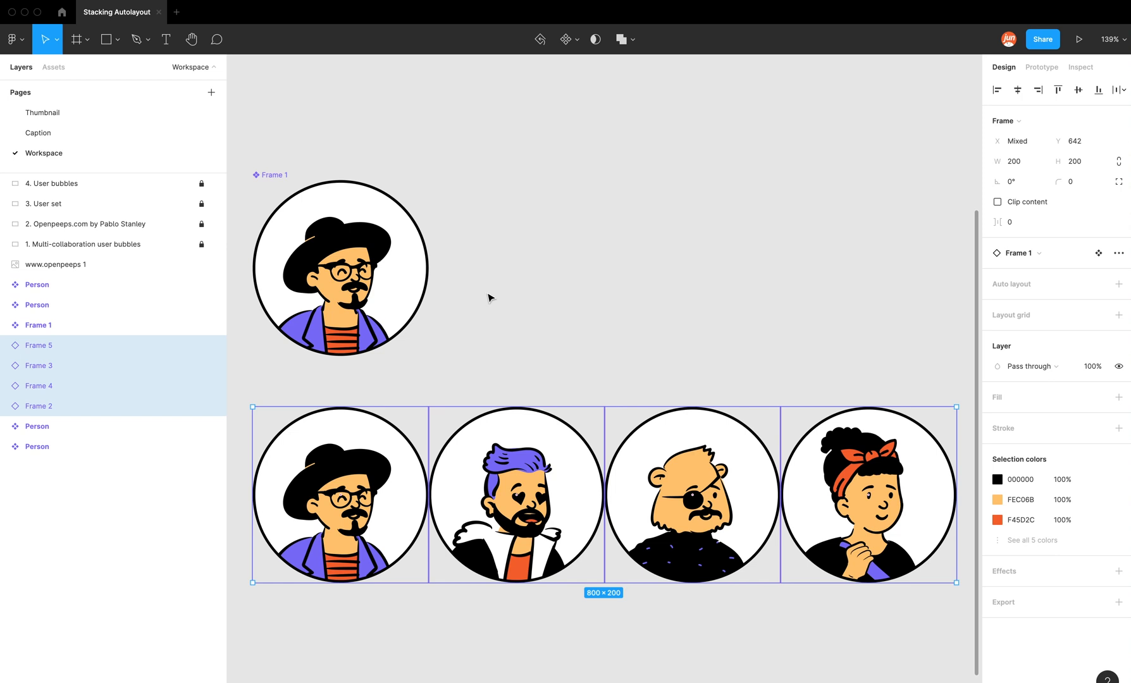
pyautogui.moveTo(786, 532)
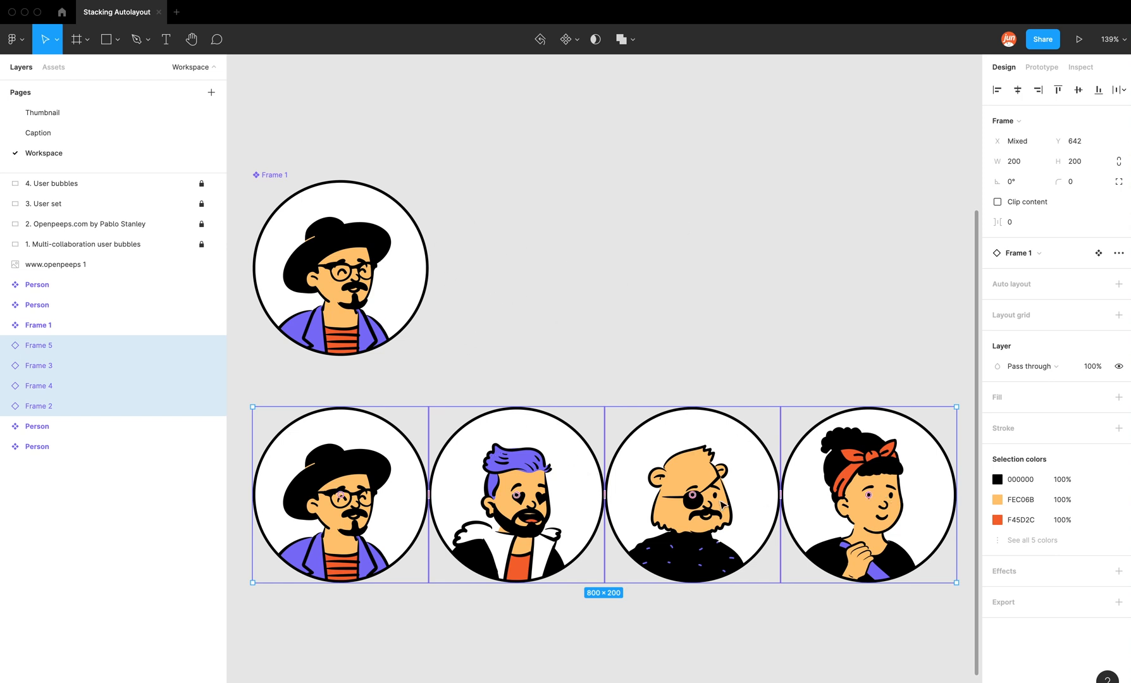
# Re-add auto layout to the bubbles and narrow the main Frame 1 component's width so circles overlap
pyautogui.click(697, 365)
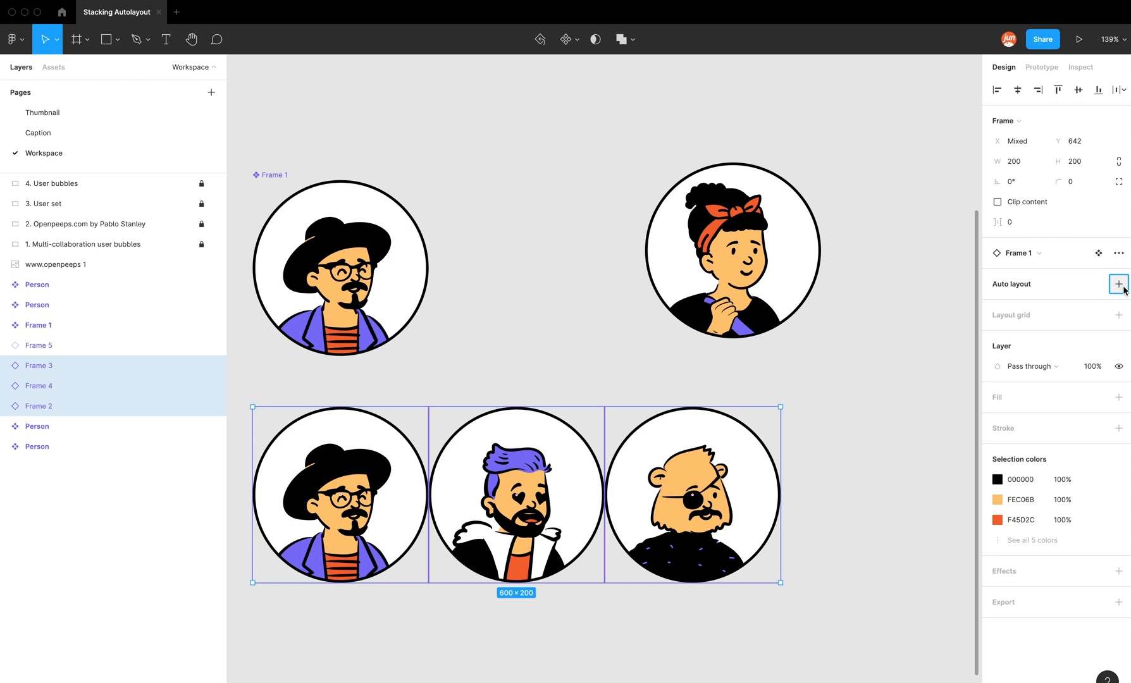
pyautogui.click(1119, 284)
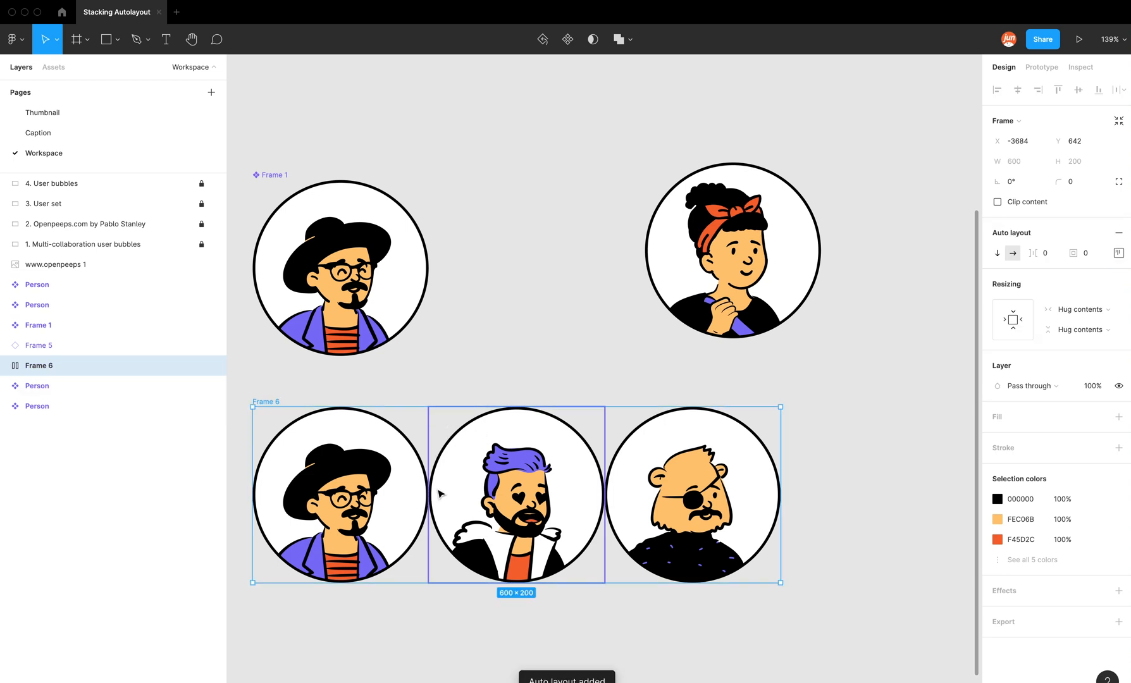
pyautogui.click(38, 325)
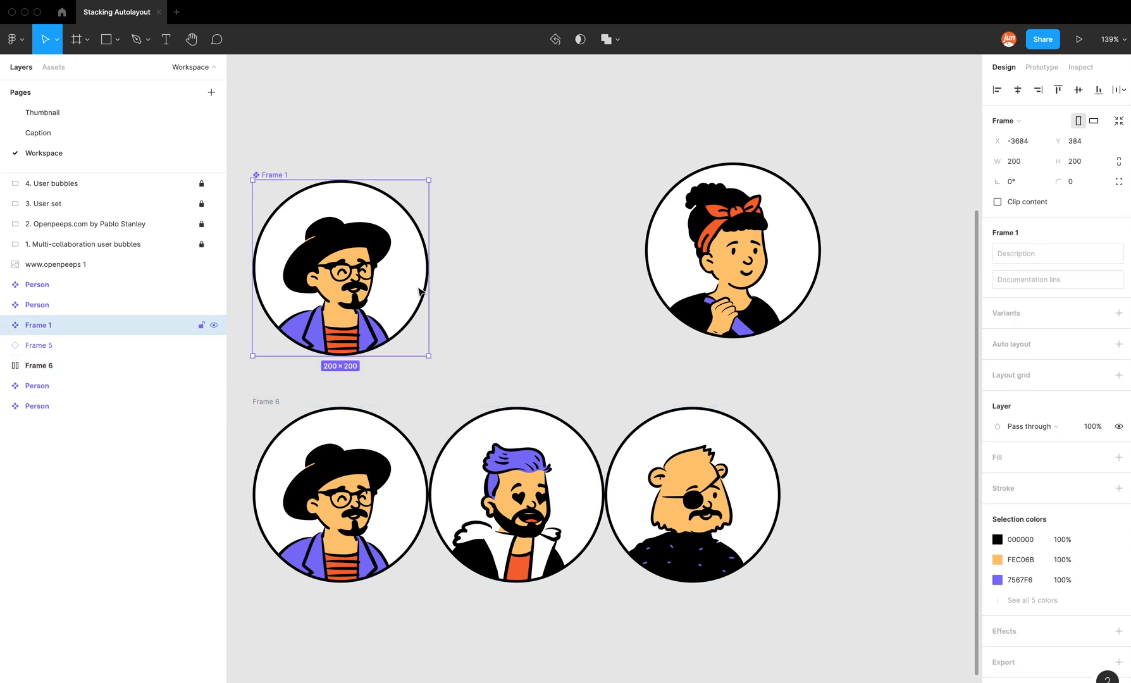
pyautogui.moveTo(428, 196)
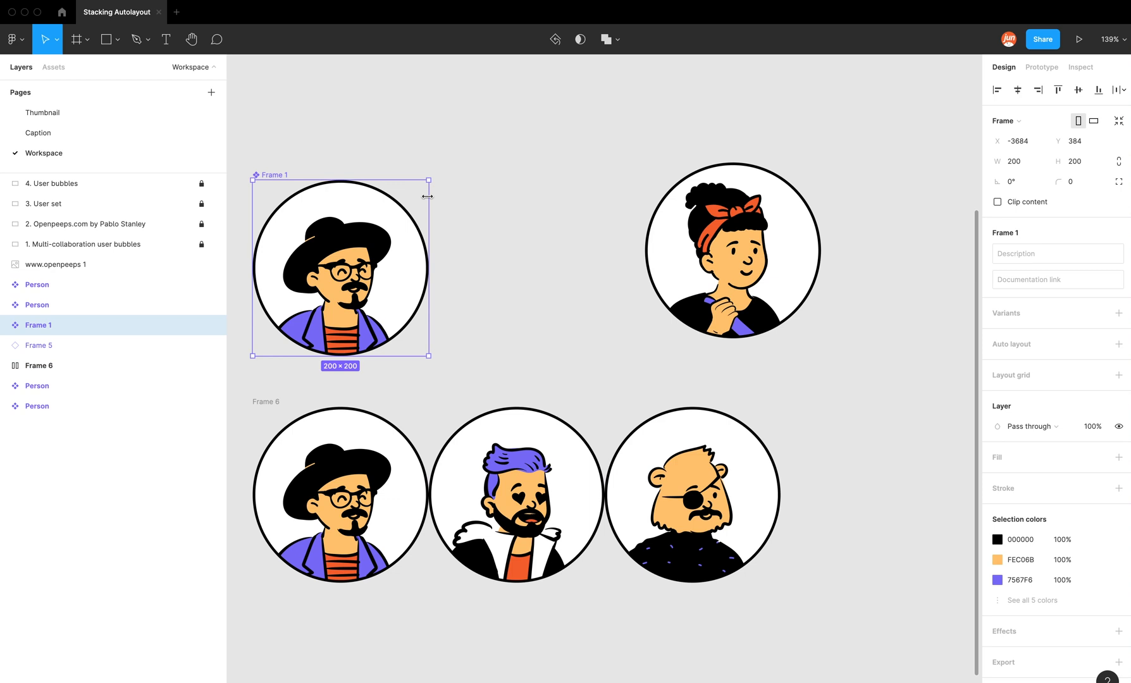
pyautogui.moveTo(386, 188)
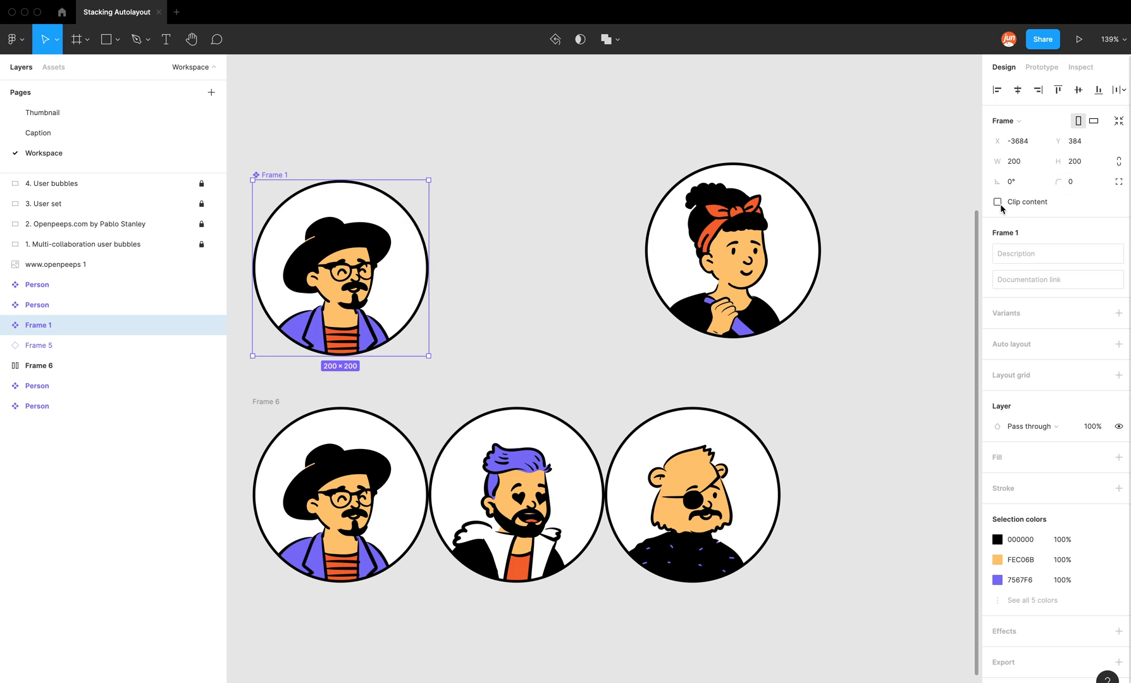
pyautogui.moveTo(485, 213)
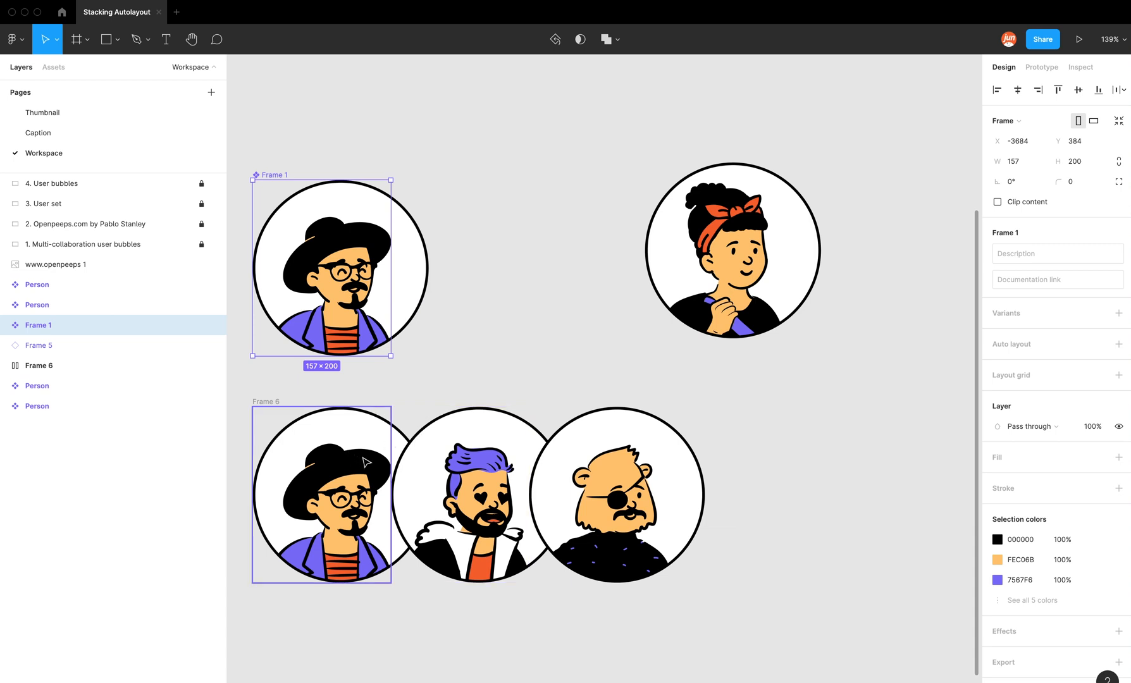
pyautogui.moveTo(387, 414)
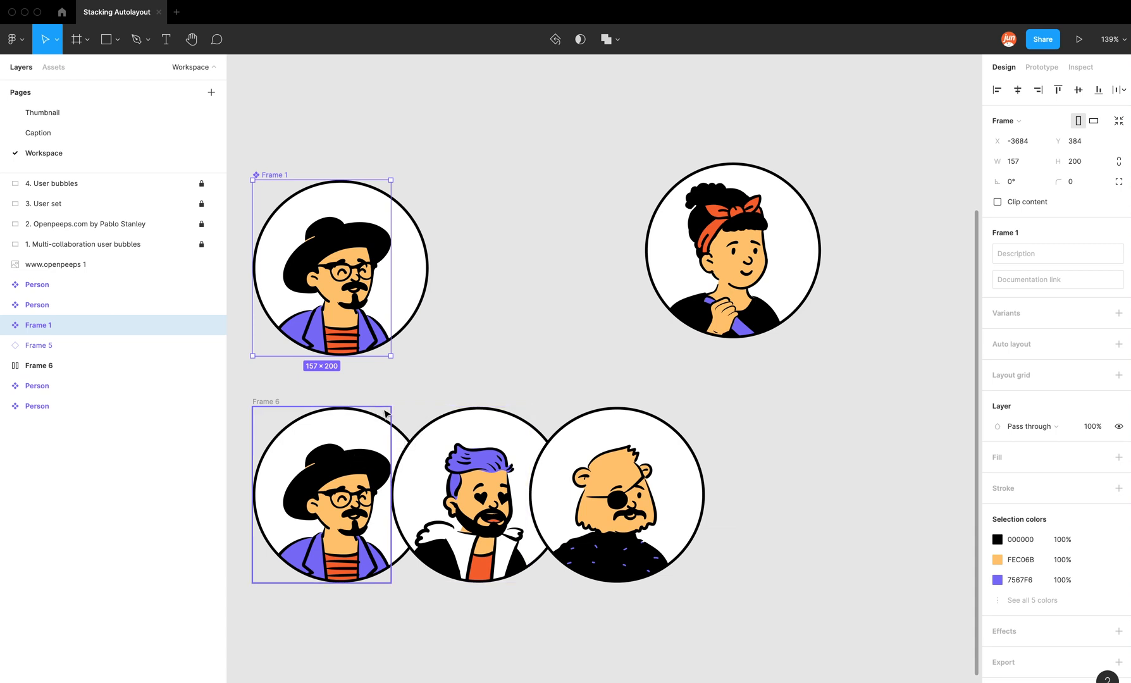
pyautogui.click(461, 495)
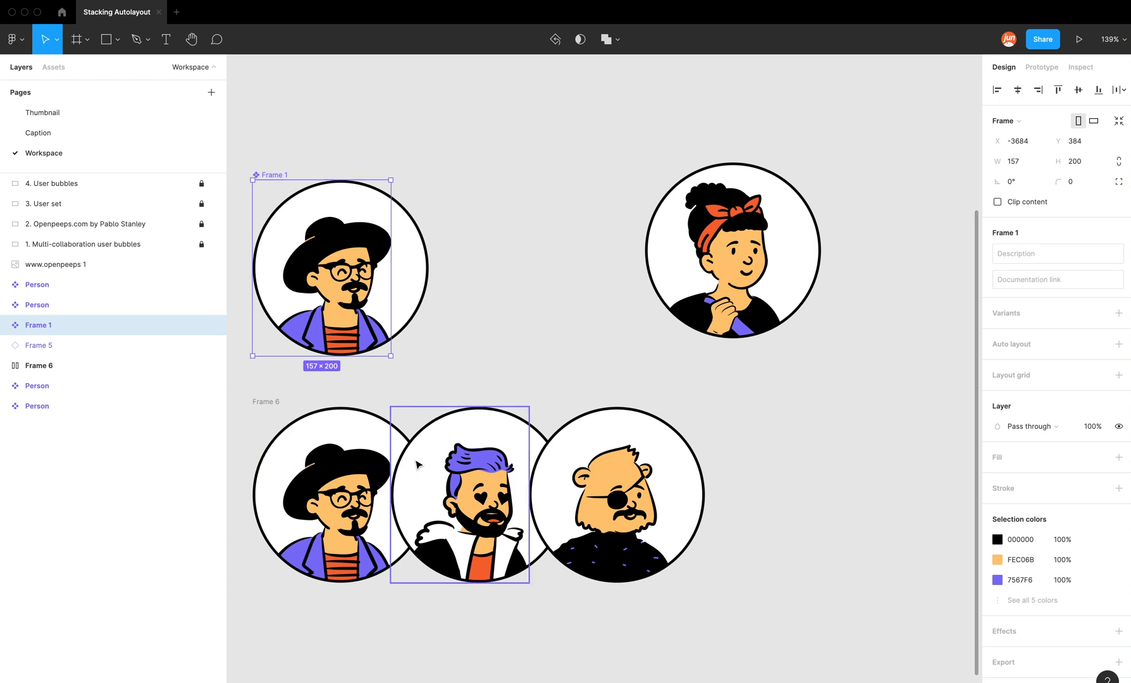
pyautogui.moveTo(404, 428)
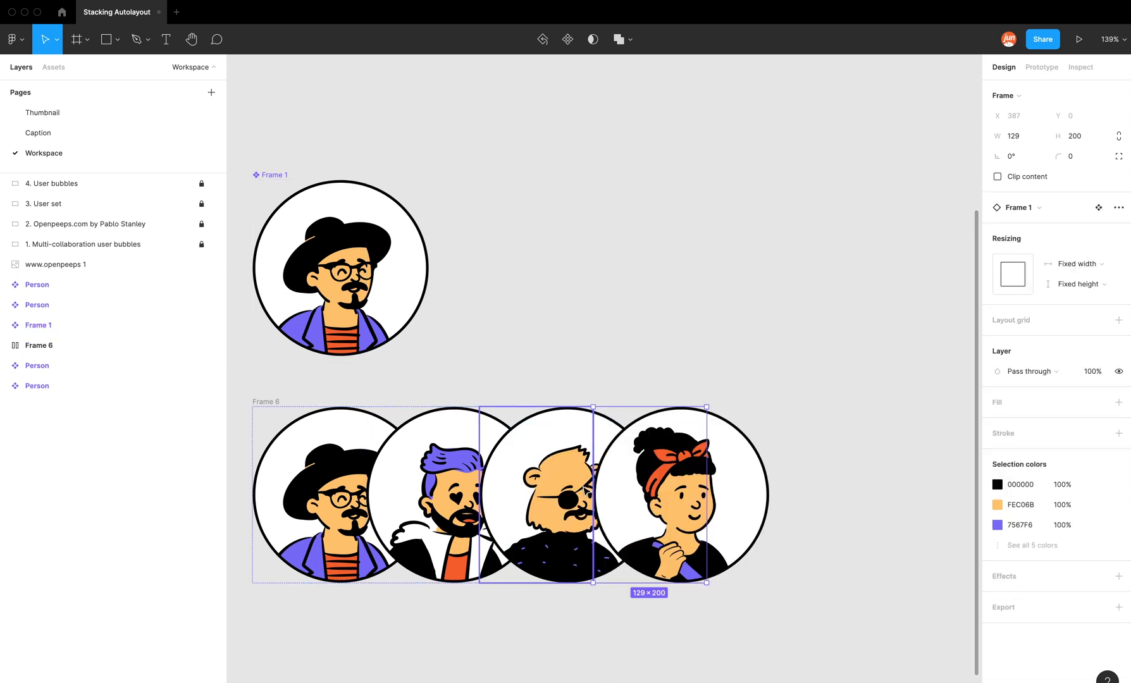
# Set the main Frame 1 component's W back to 200 and deselect
pyautogui.click(323, 495)
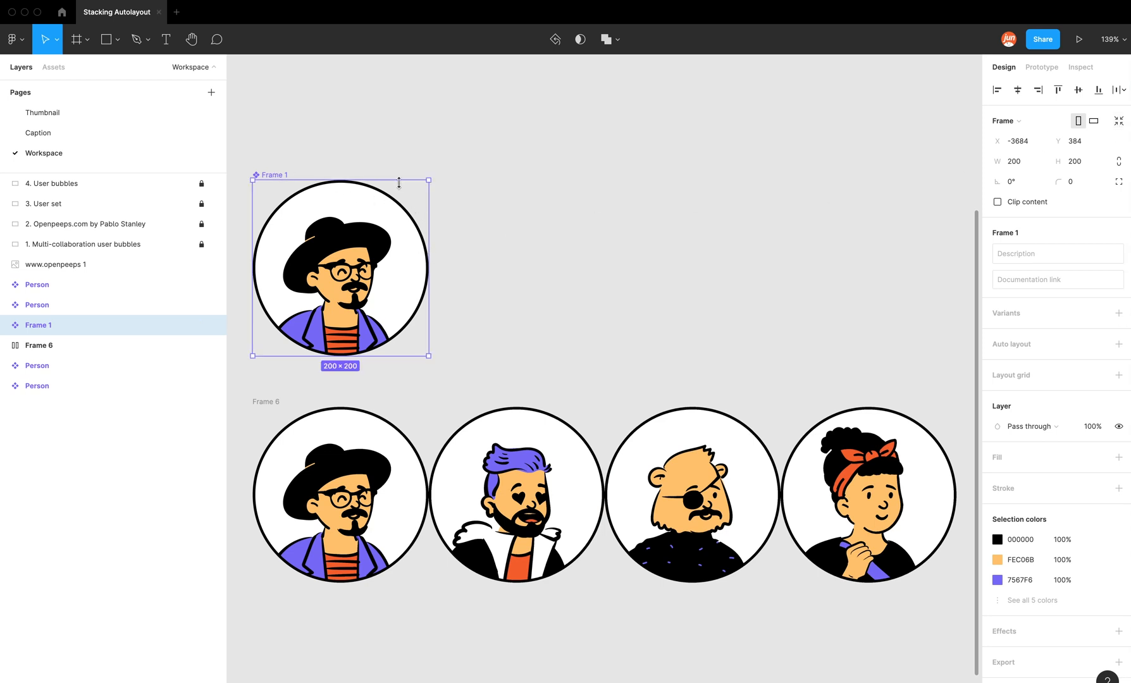
pyautogui.moveTo(265, 342)
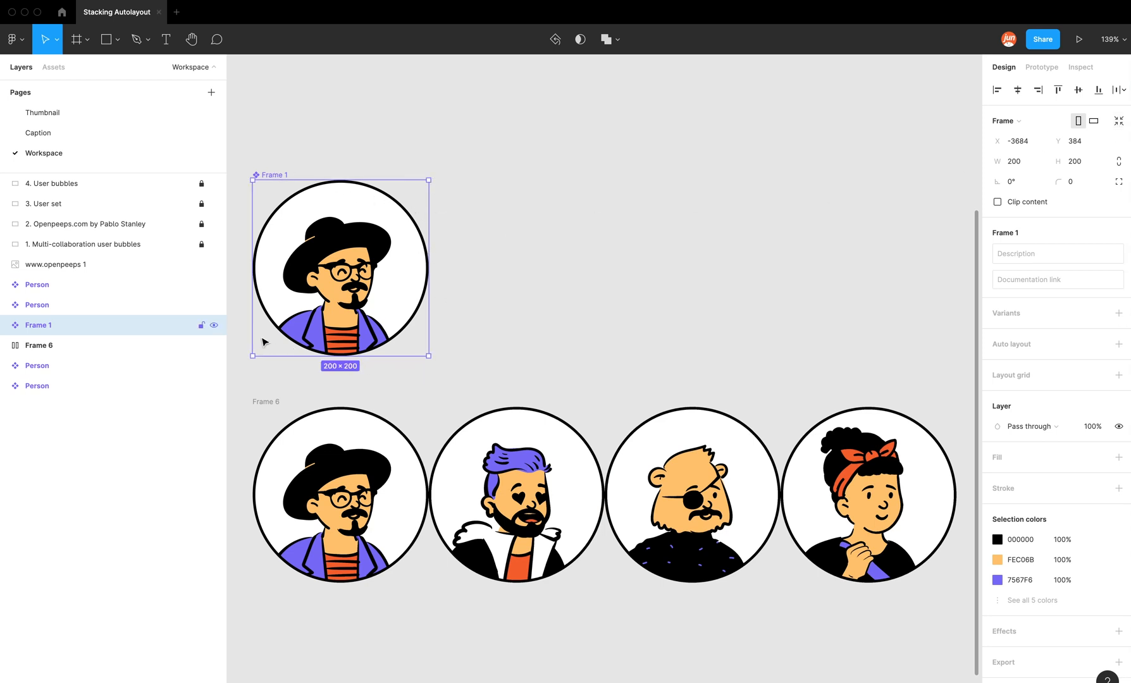
pyautogui.moveTo(503, 309)
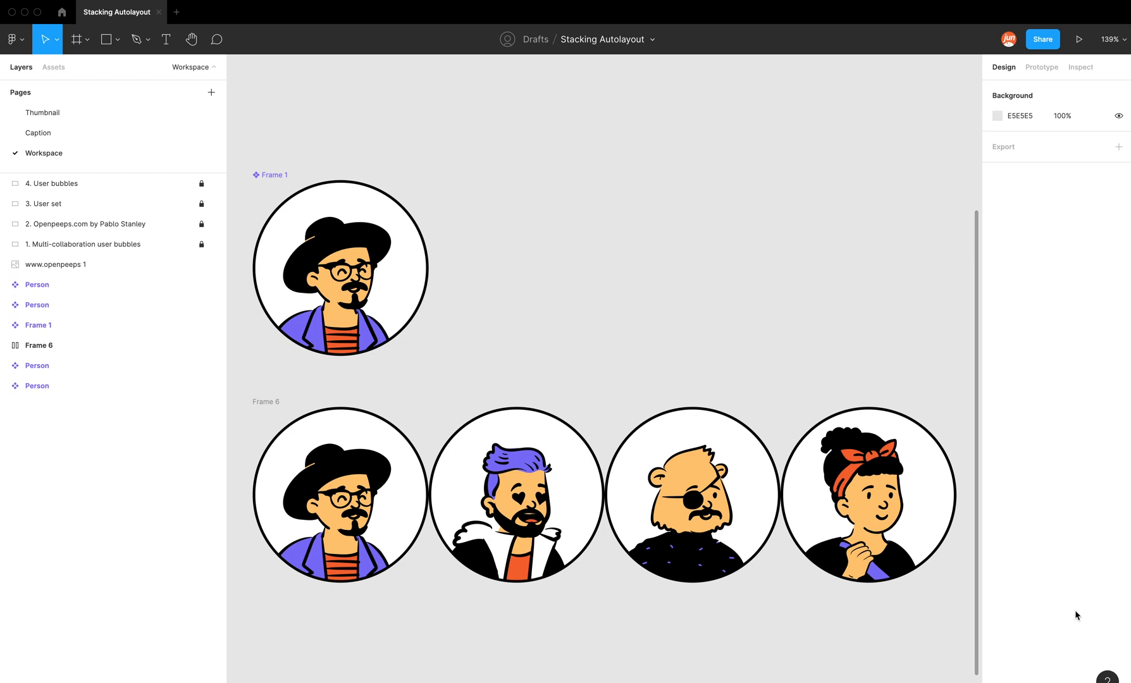
pyautogui.moveTo(478, 213)
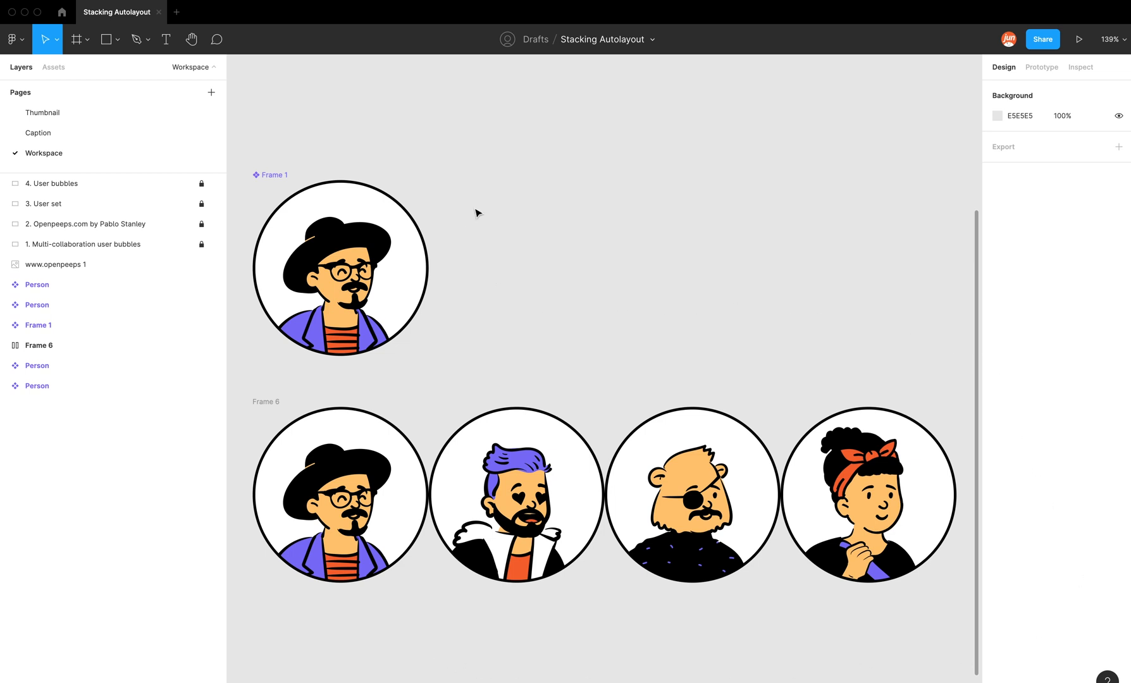
# Review Frame 1 and Frame 6, then pan to the four Person illustrations
pyautogui.click(339, 496)
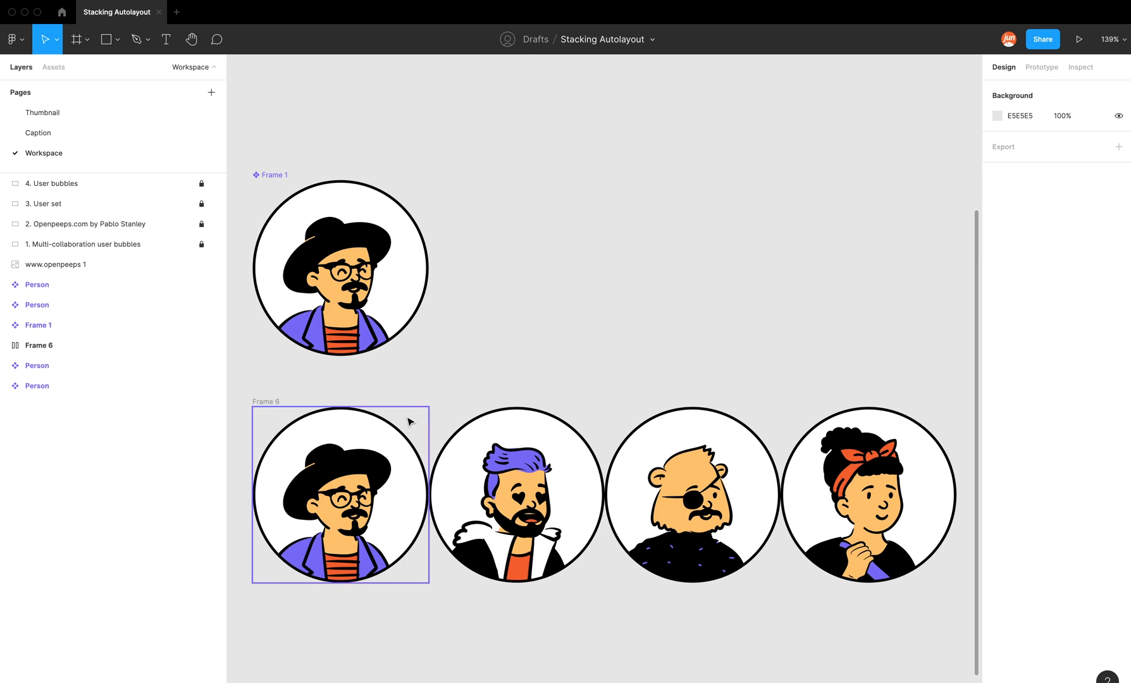
pyautogui.click(868, 495)
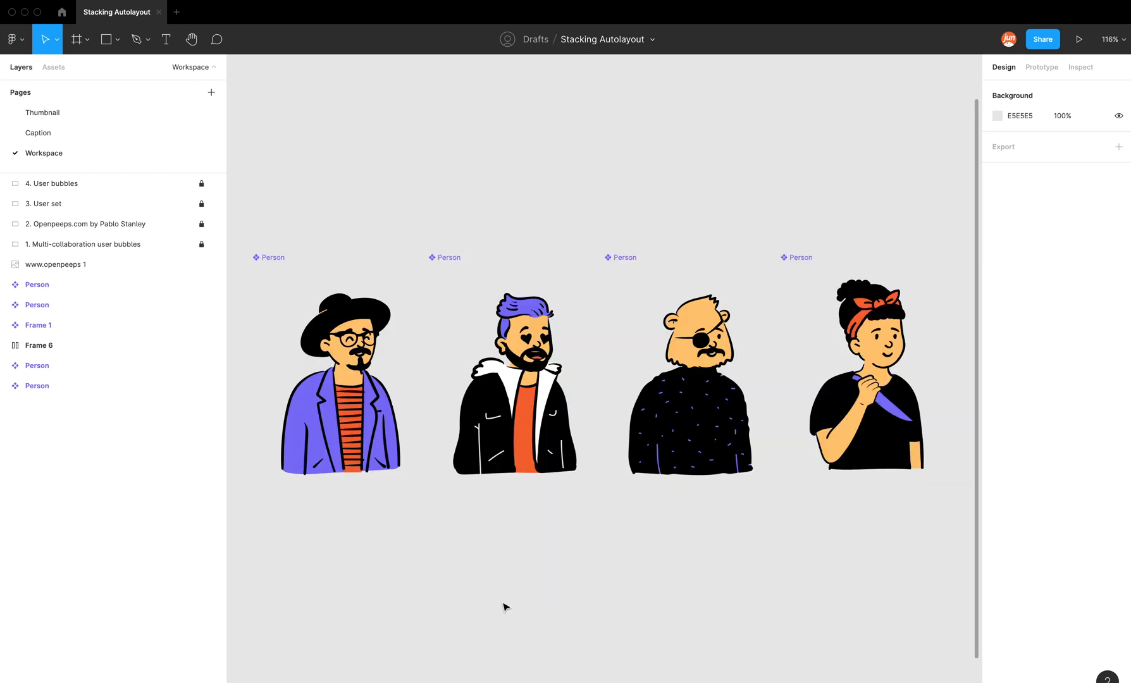
pyautogui.moveTo(446, 533)
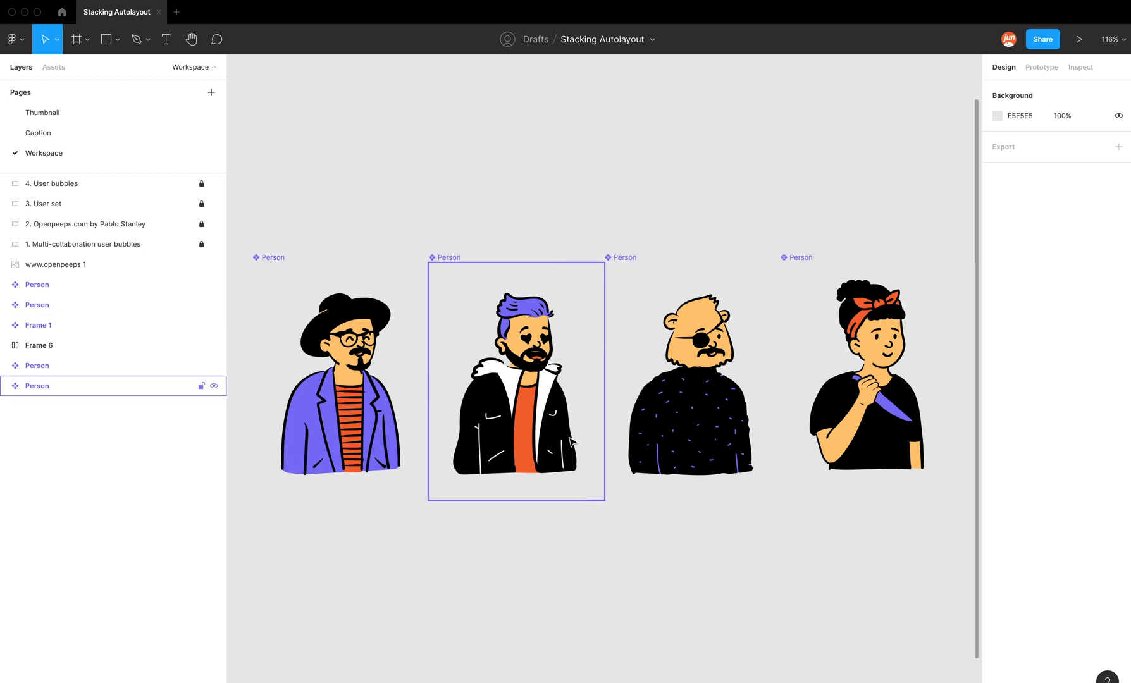
pyautogui.click(339, 379)
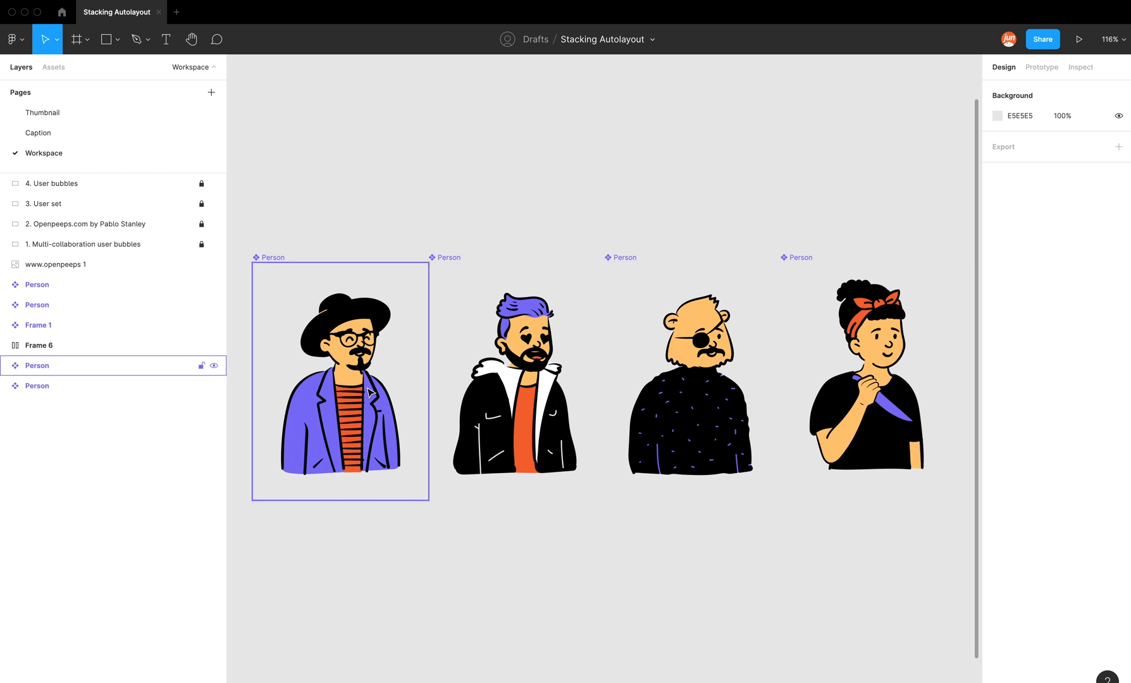
pyautogui.moveTo(295, 278)
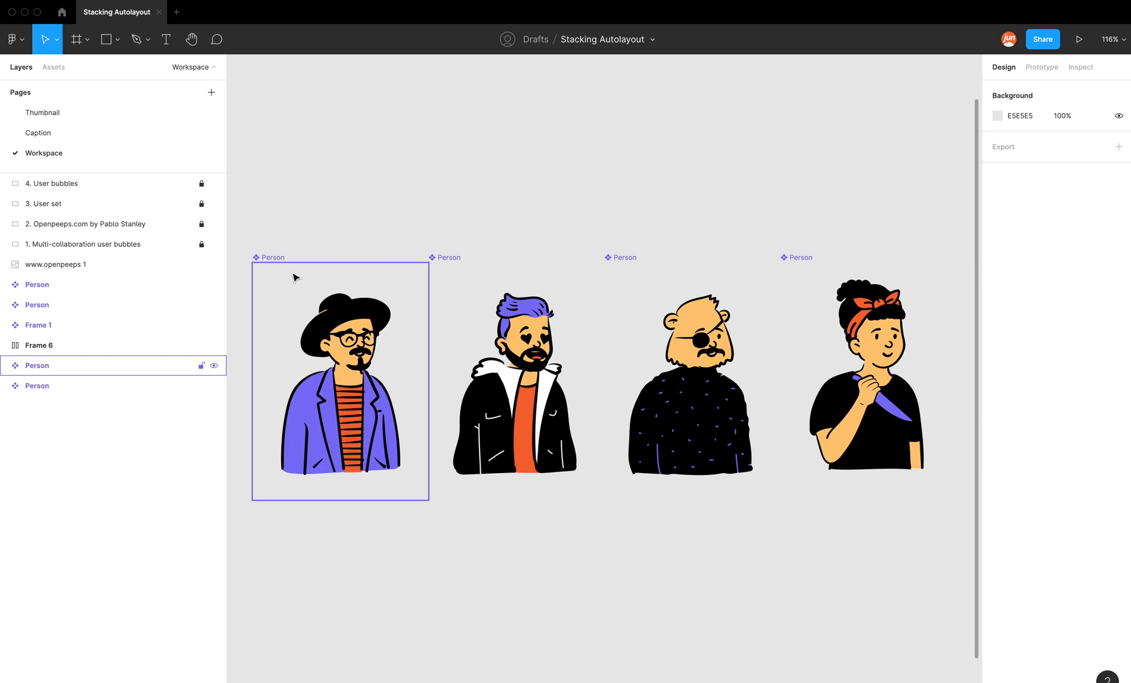
pyautogui.moveTo(258, 265)
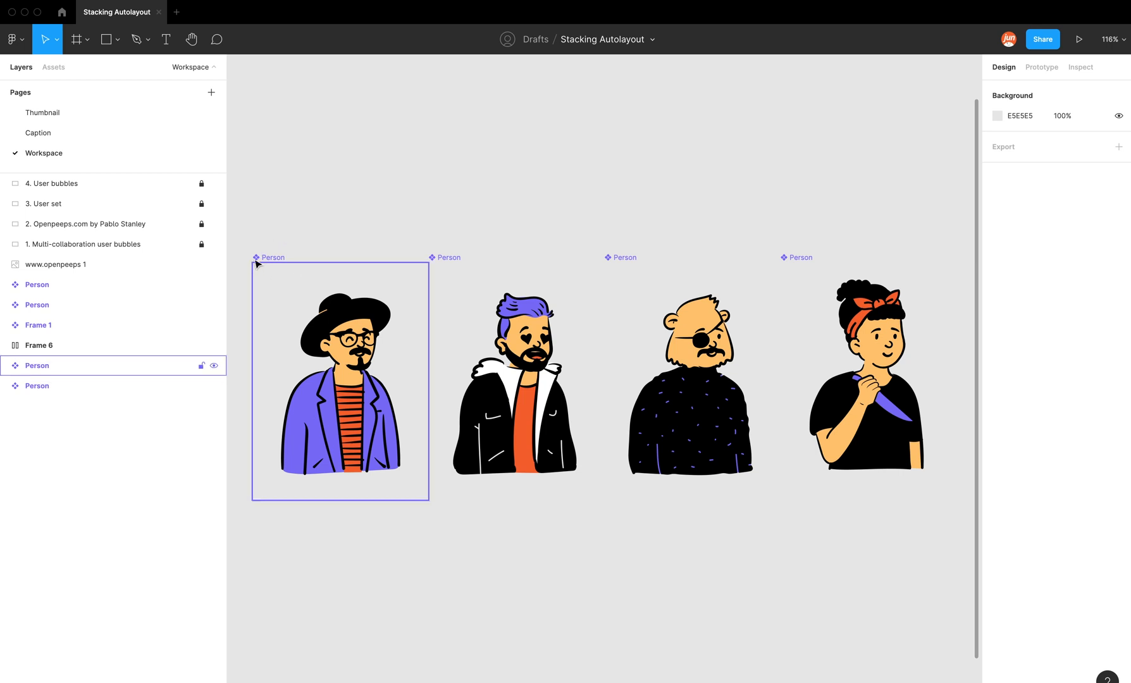
pyautogui.moveTo(260, 264)
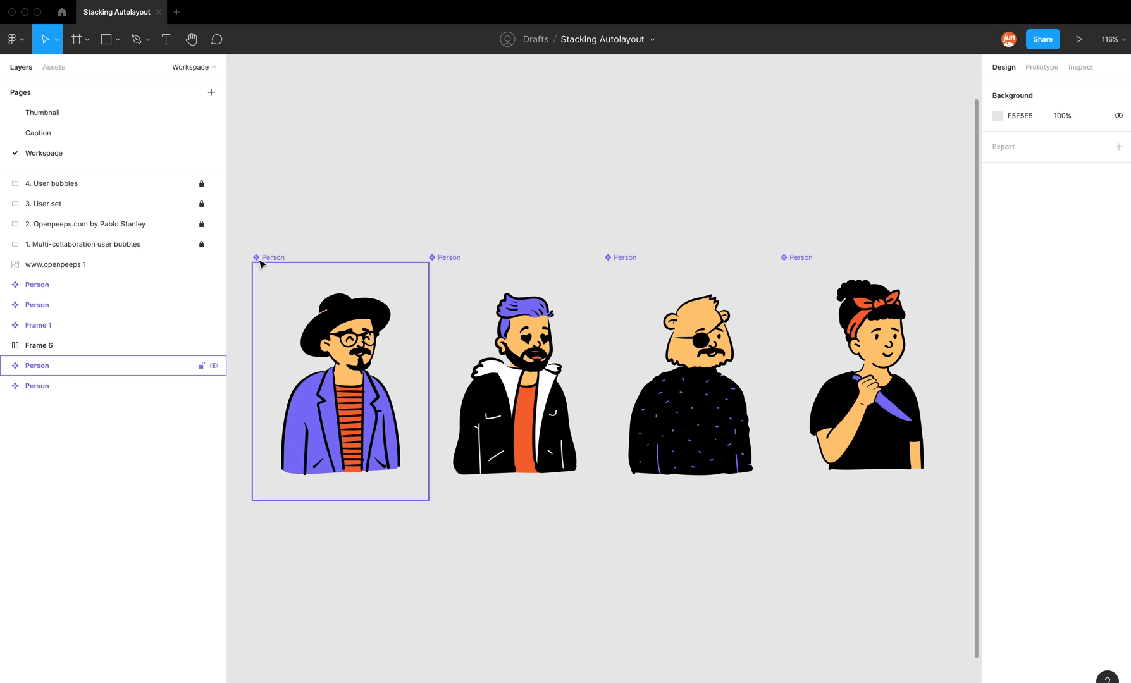
# Duplicate the hat-wearing Person illustration away from the row and zoom into the copy
pyautogui.scroll(-3)
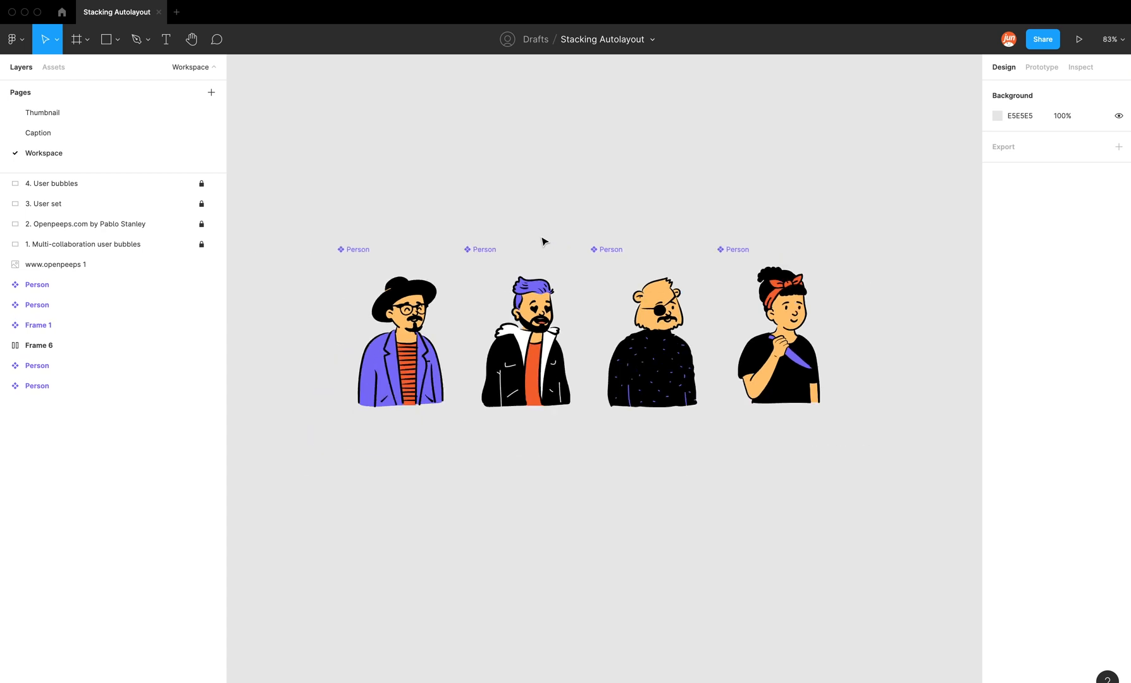
pyautogui.scroll(-3)
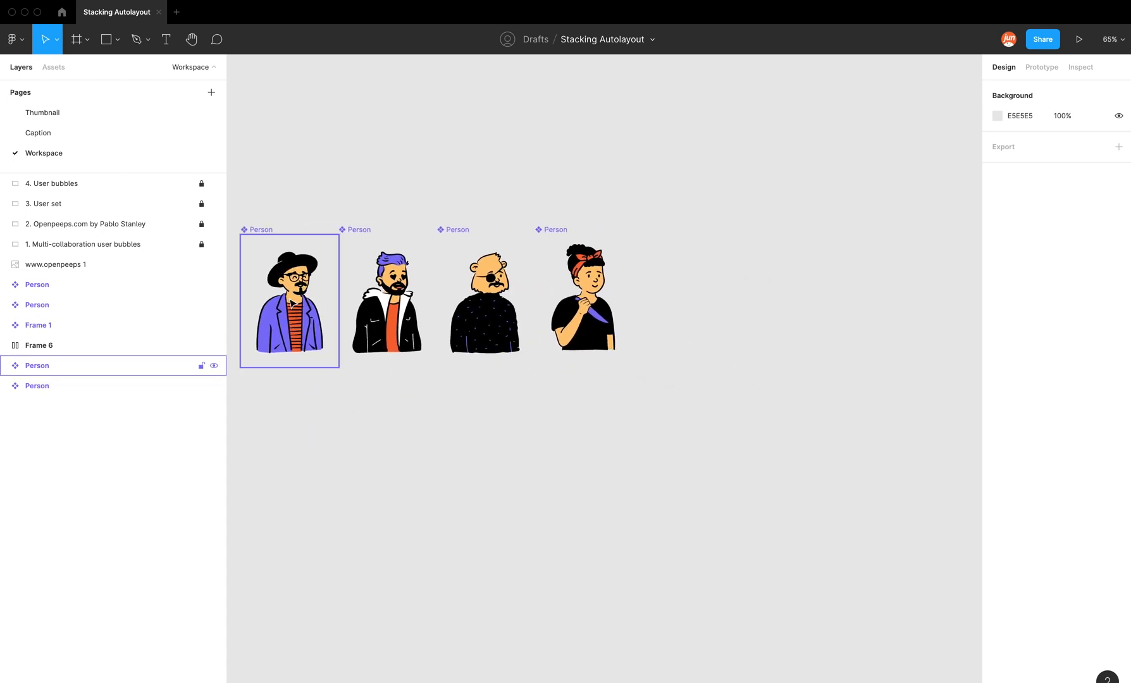
pyautogui.click(288, 301)
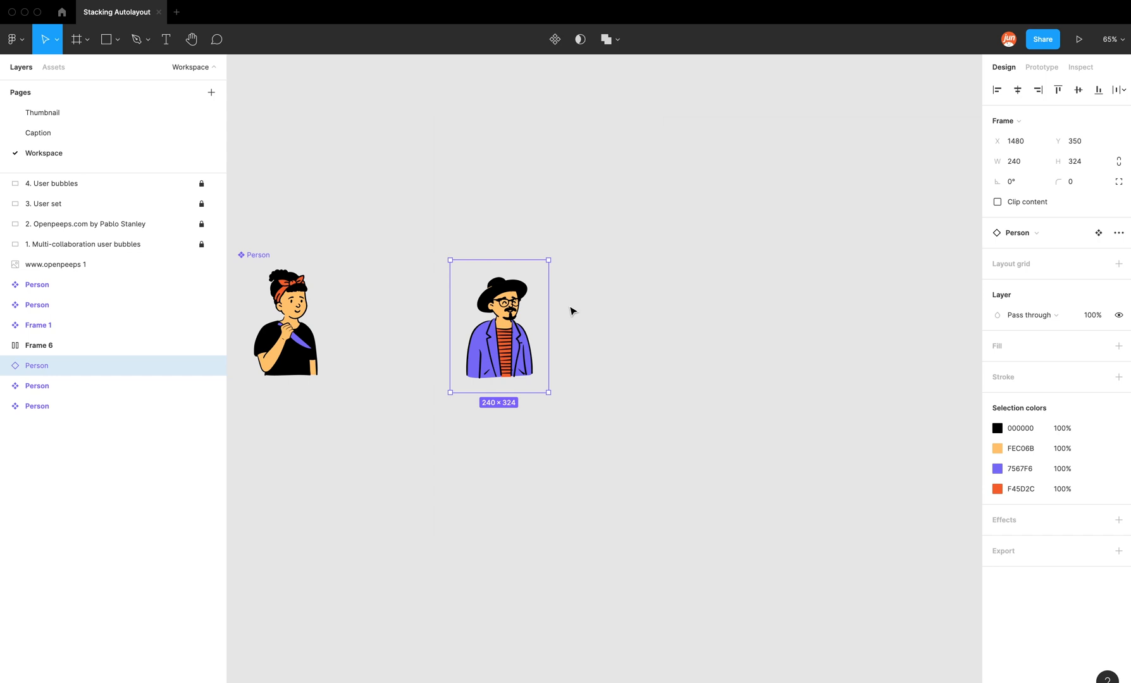
pyautogui.click(653, 334)
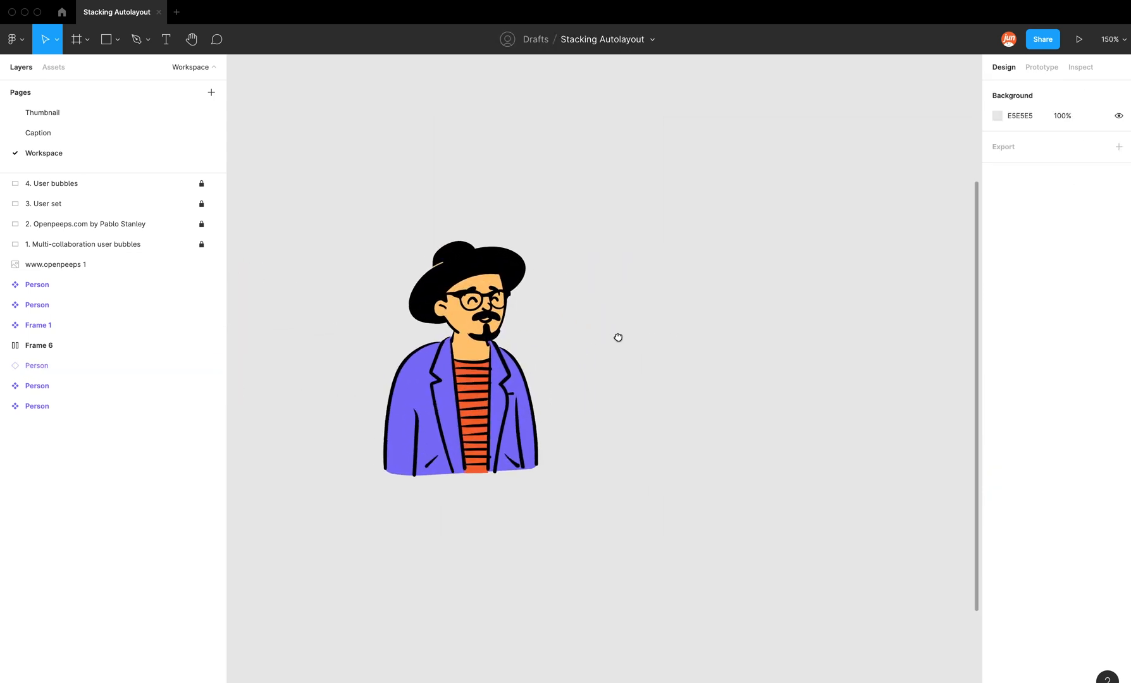
# Draw a 150×150 ellipse over the man's head and swap its grey fill to a stroke (Shift+X)
pyautogui.click(121, 39)
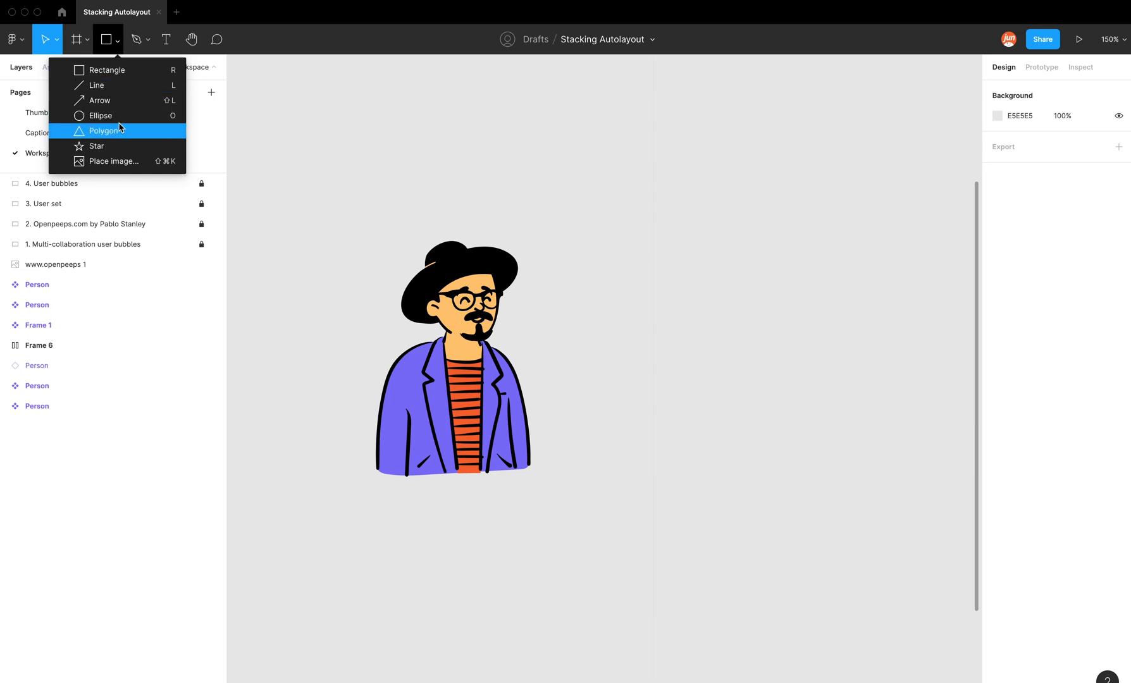
pyautogui.moveTo(121, 48)
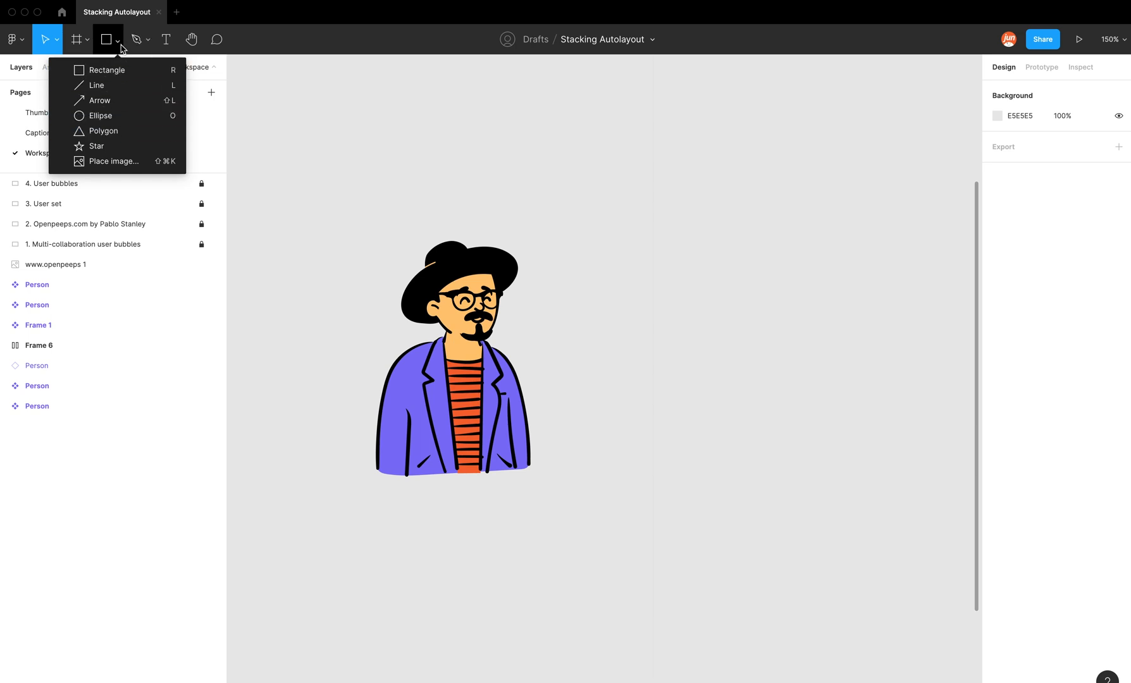
pyautogui.moveTo(115, 116)
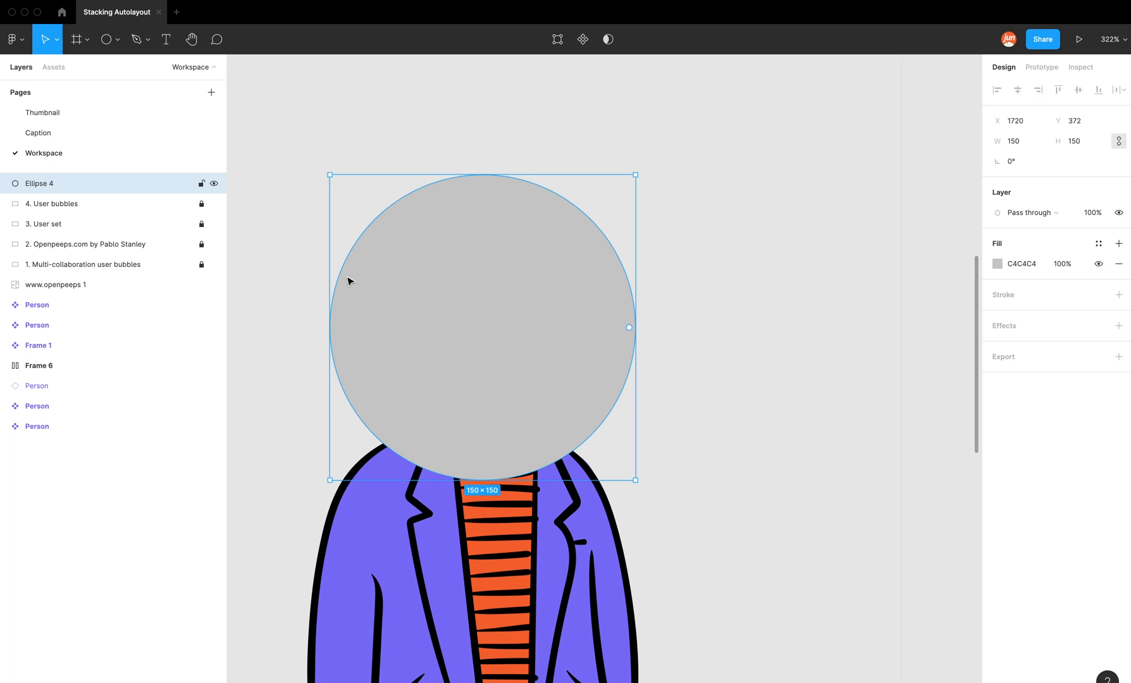
pyautogui.moveTo(888, 273)
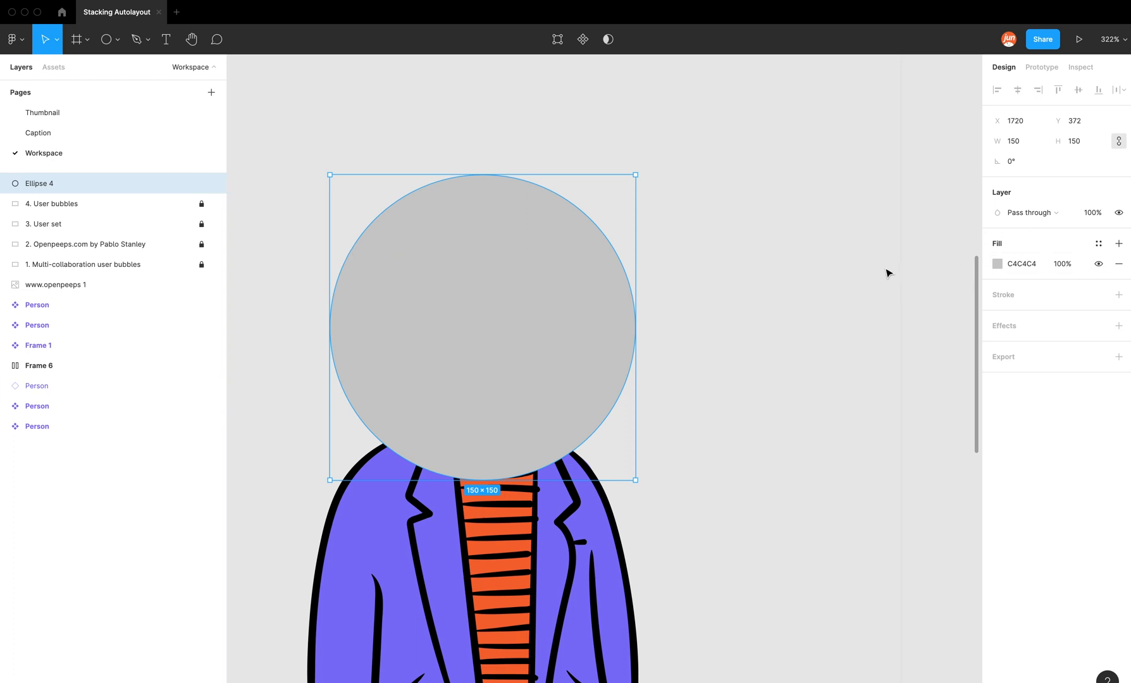
pyautogui.moveTo(831, 307)
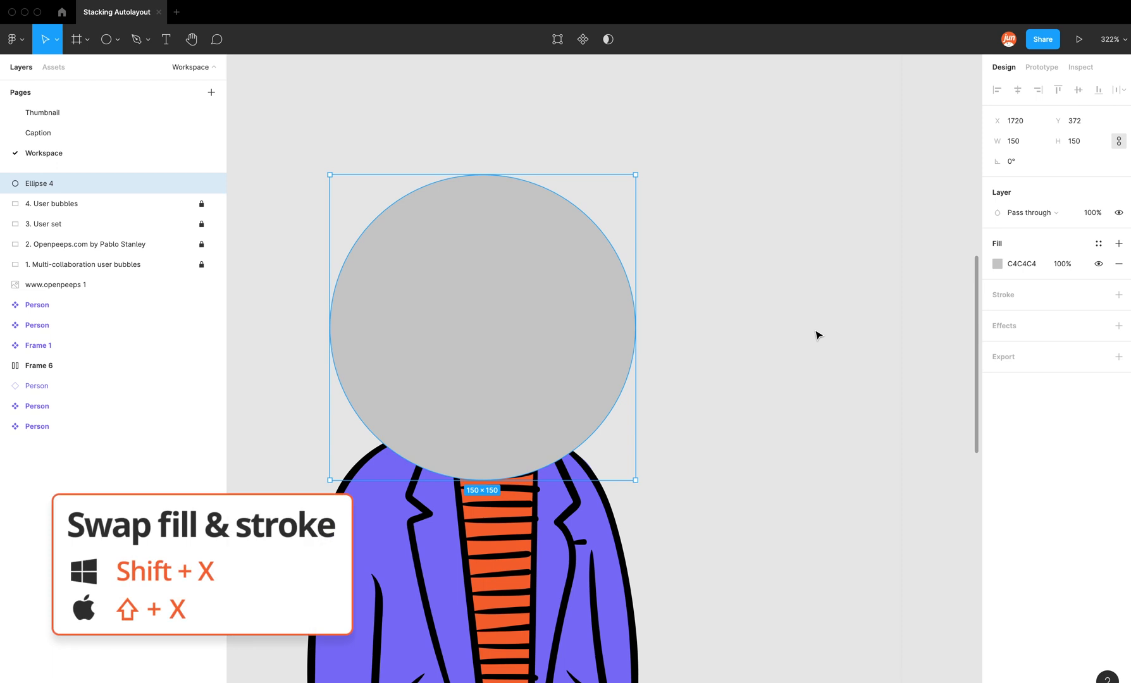
pyautogui.press('shift+x')
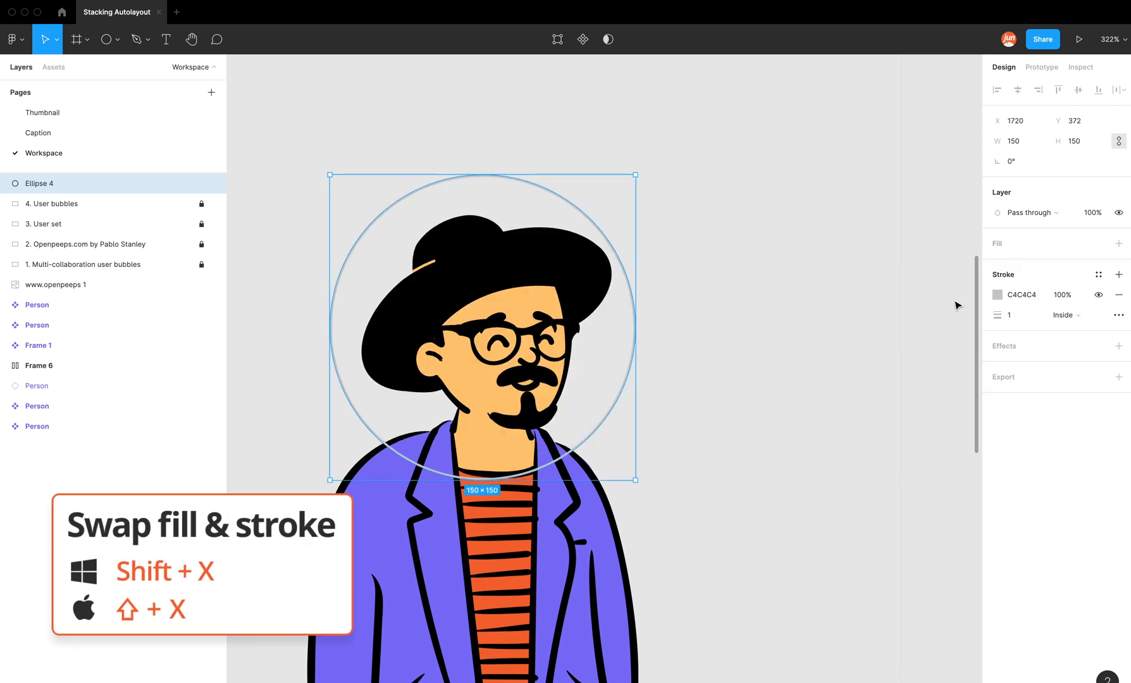
pyautogui.moveTo(1050, 299)
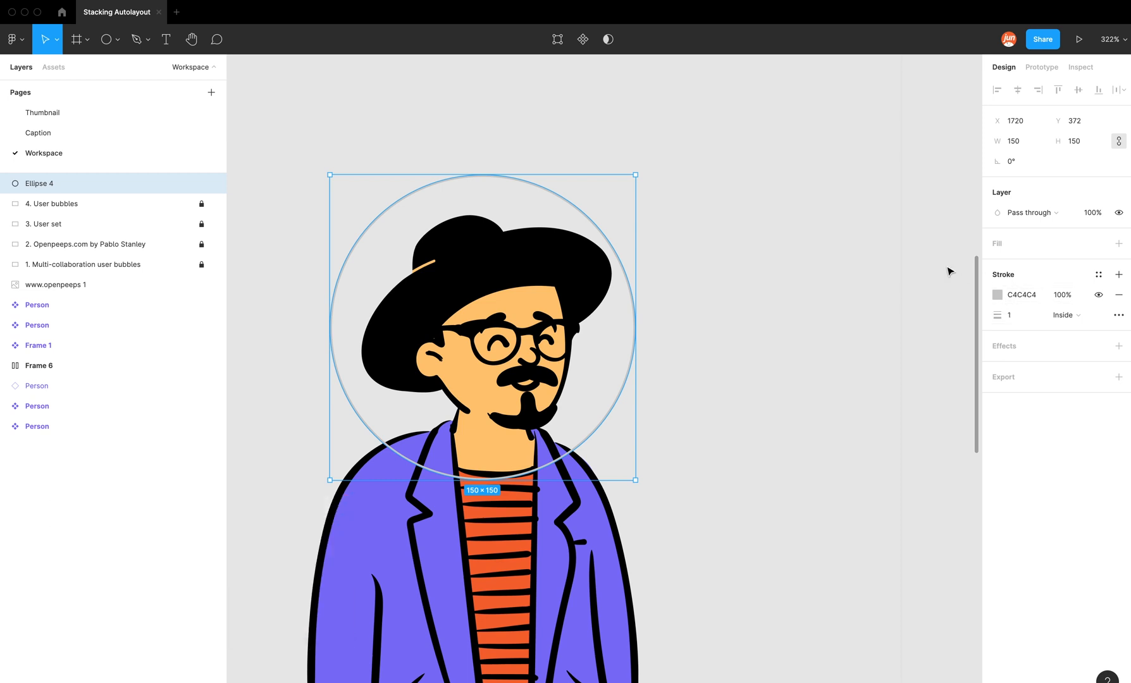
pyautogui.click(1119, 245)
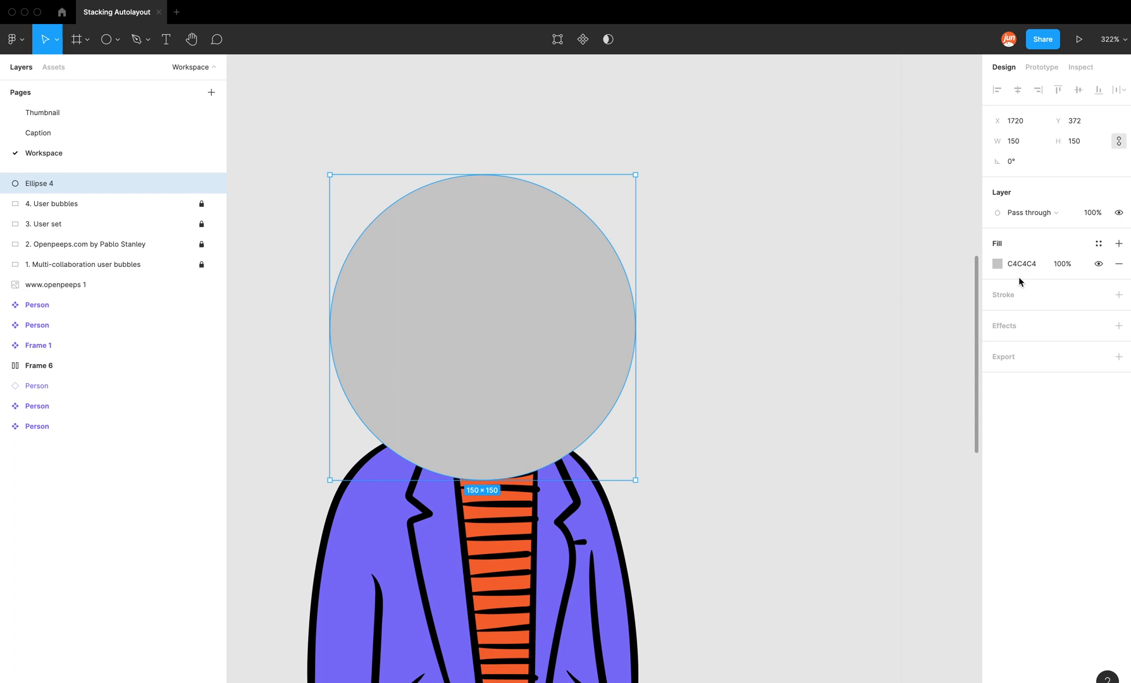
pyautogui.click(1118, 264)
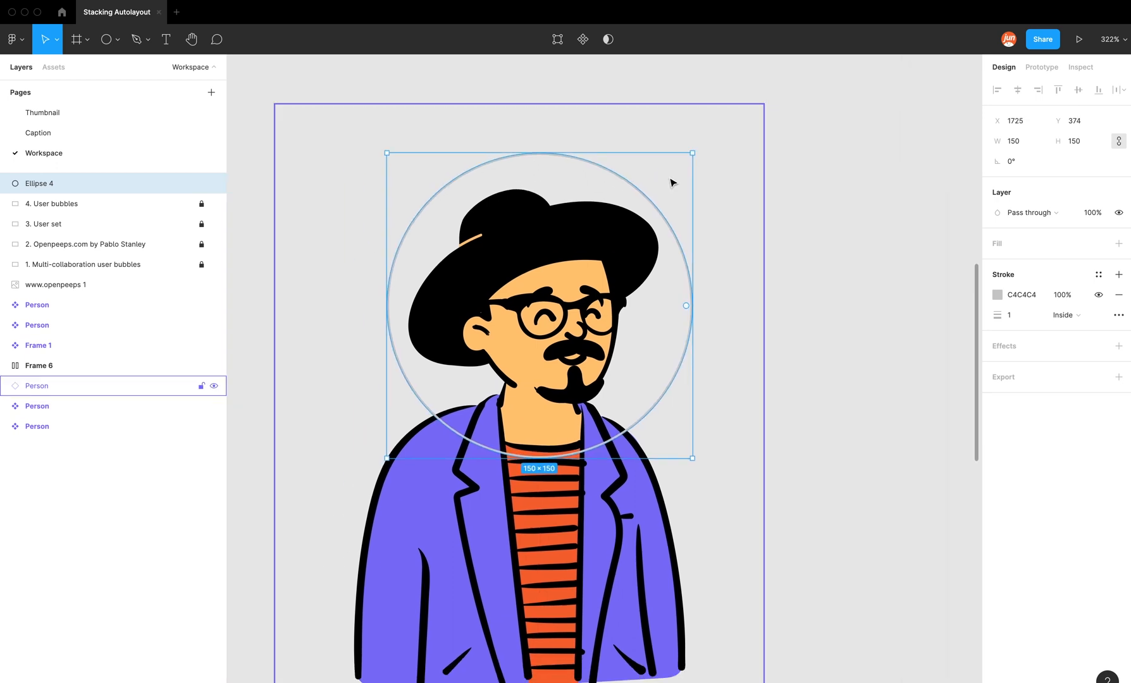
pyautogui.moveTo(554, 593)
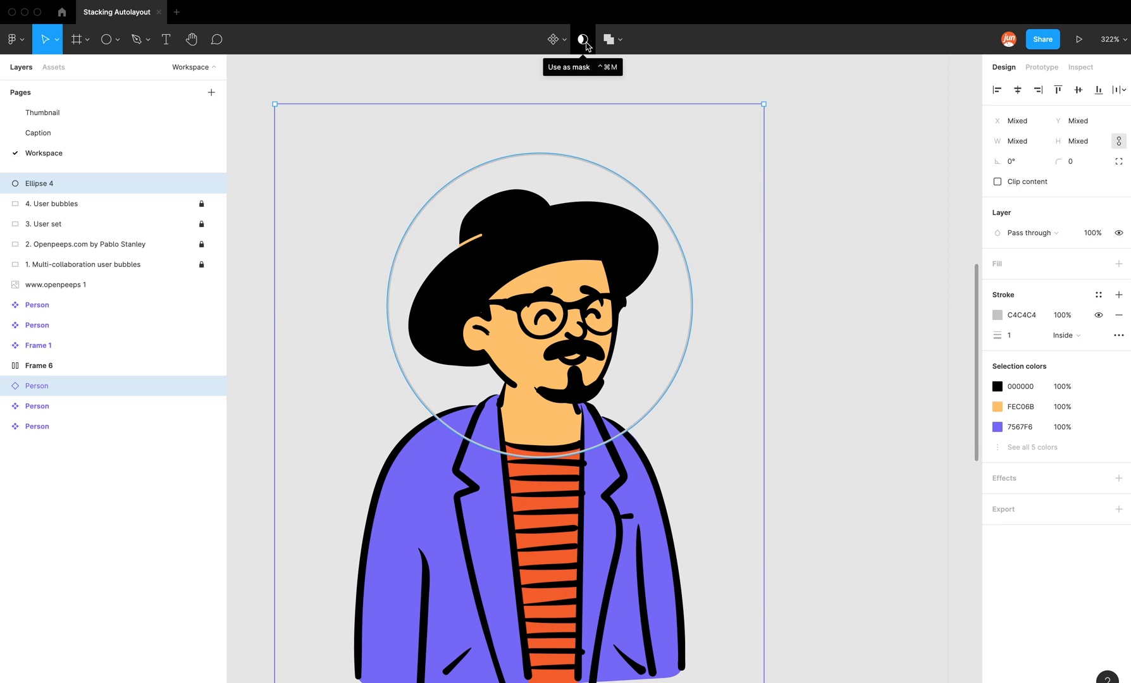
pyautogui.moveTo(490, 163)
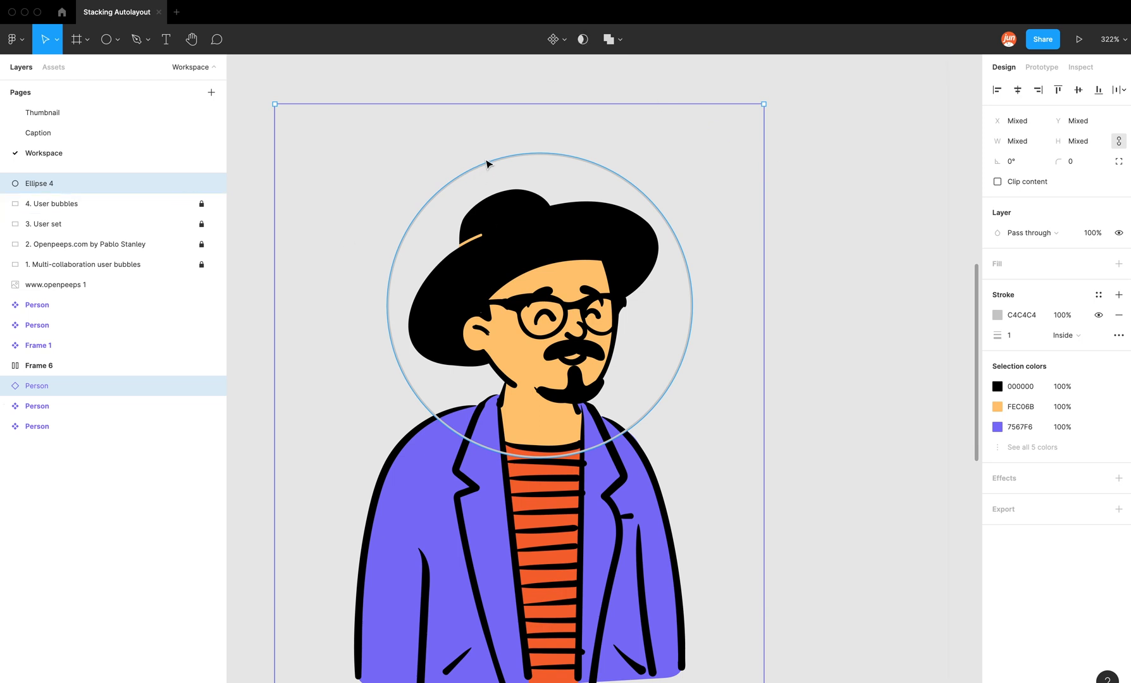
pyautogui.moveTo(746, 347)
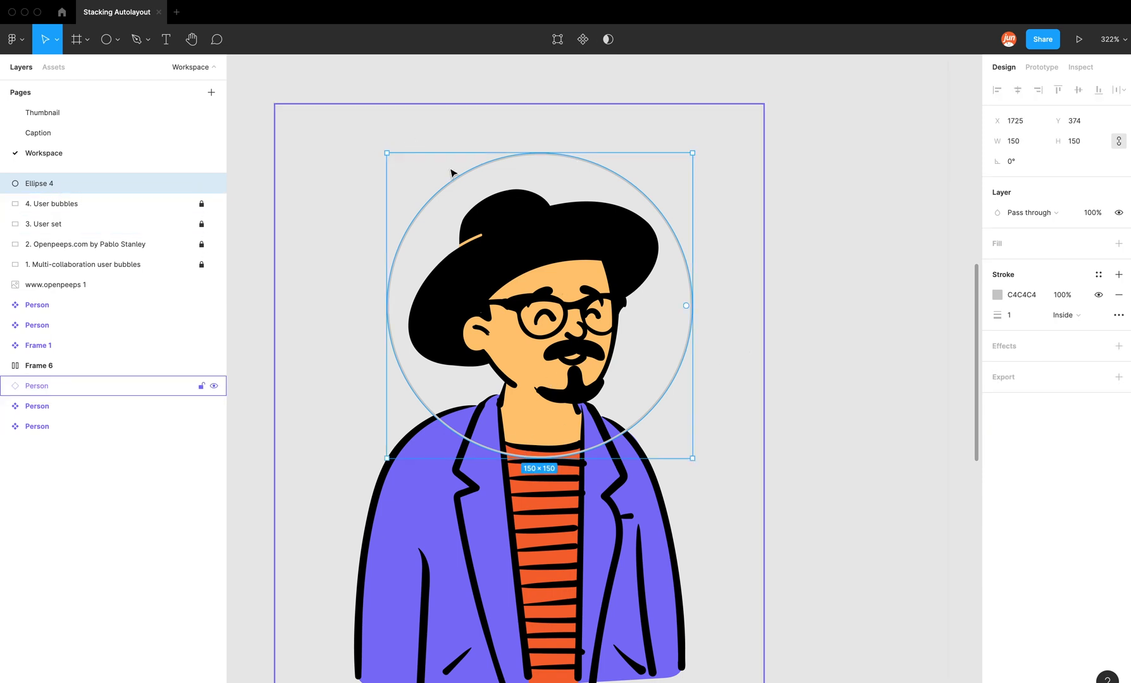
# Send the ellipse to the back and select it together with the Person illustration
pyautogui.rightClick(451, 173)
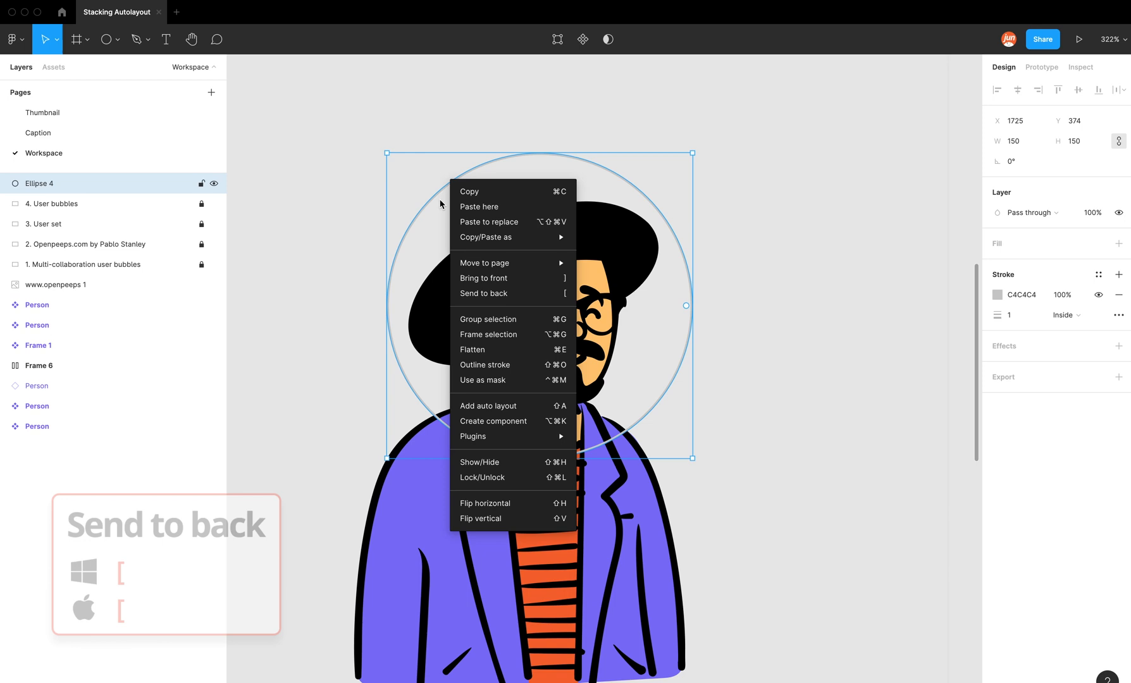
pyautogui.moveTo(511, 293)
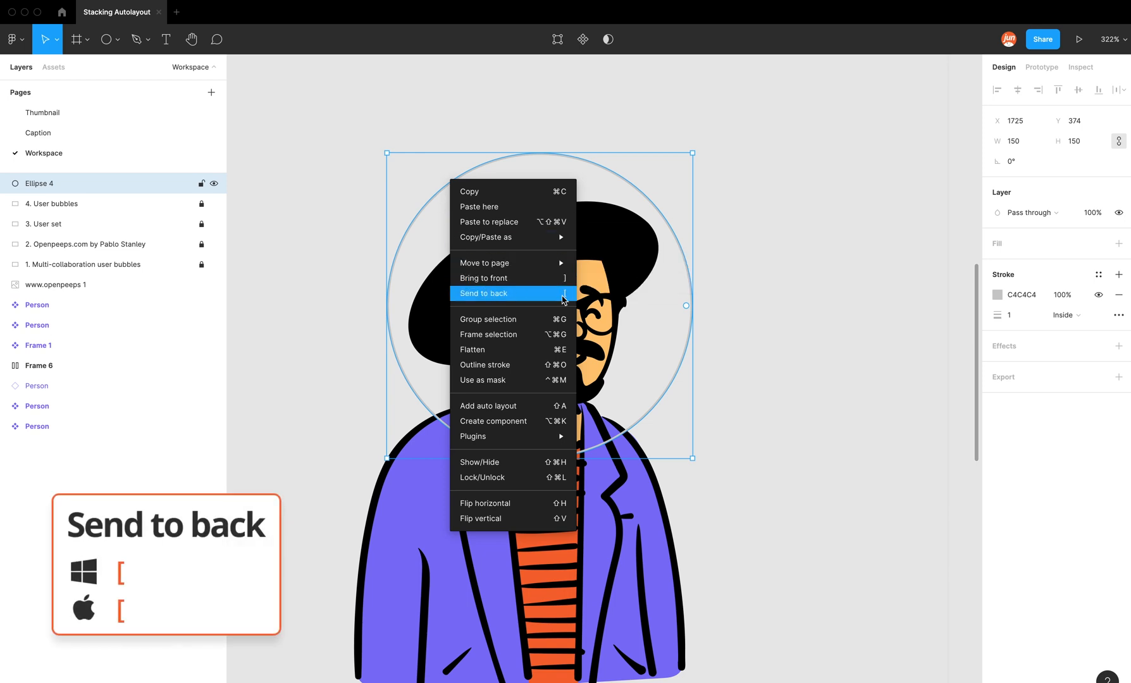
pyautogui.click(482, 294)
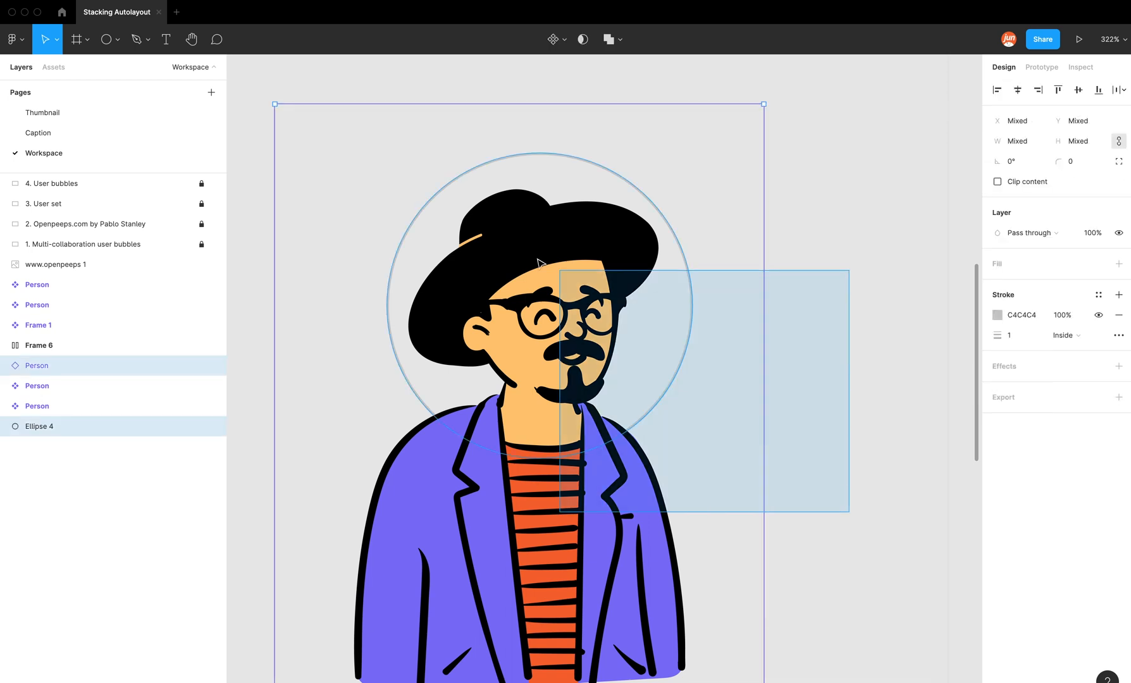
pyautogui.click(583, 39)
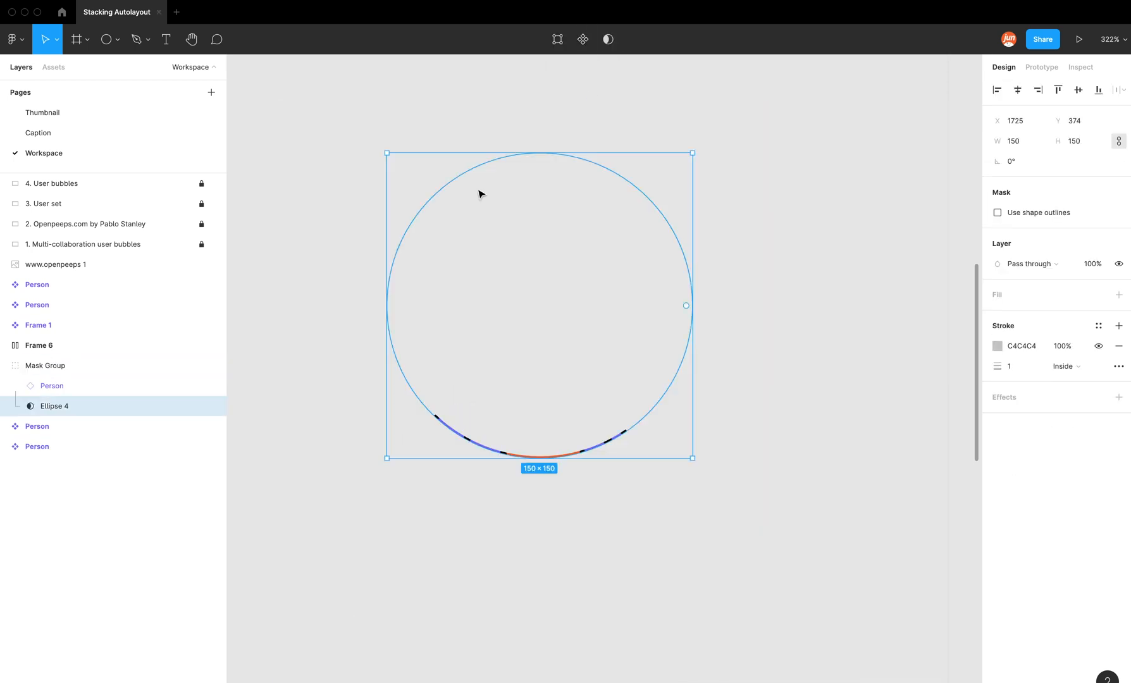
# Select the Mask Group in the Layers panel to undo the mask
pyautogui.click(51, 384)
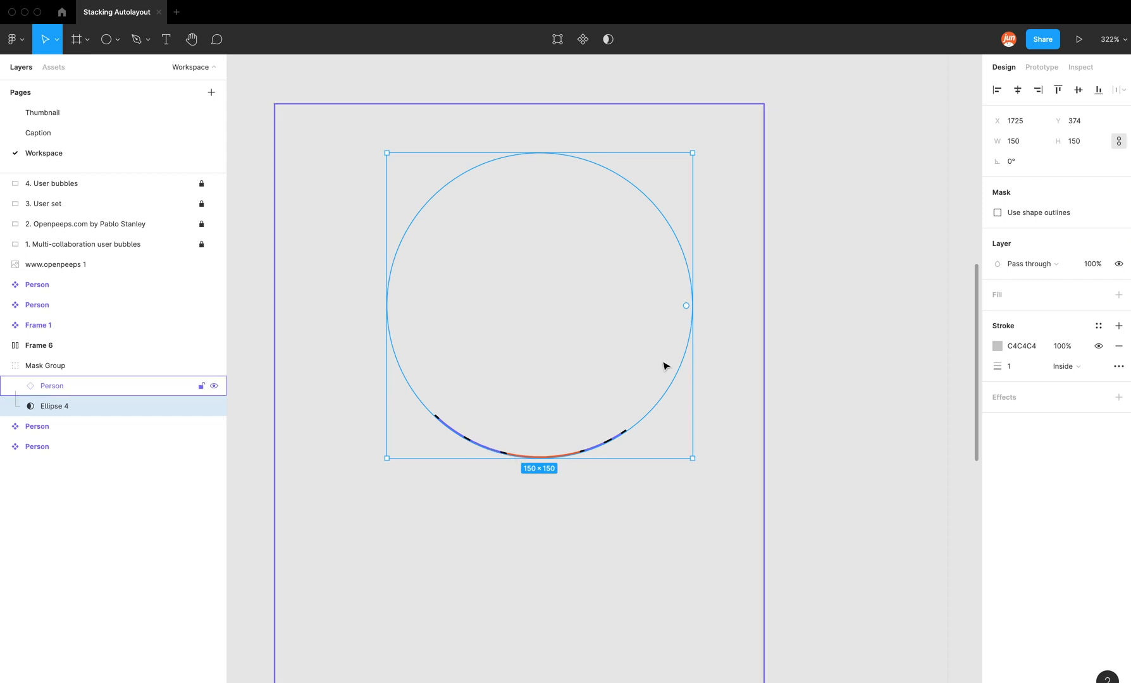
pyautogui.moveTo(424, 393)
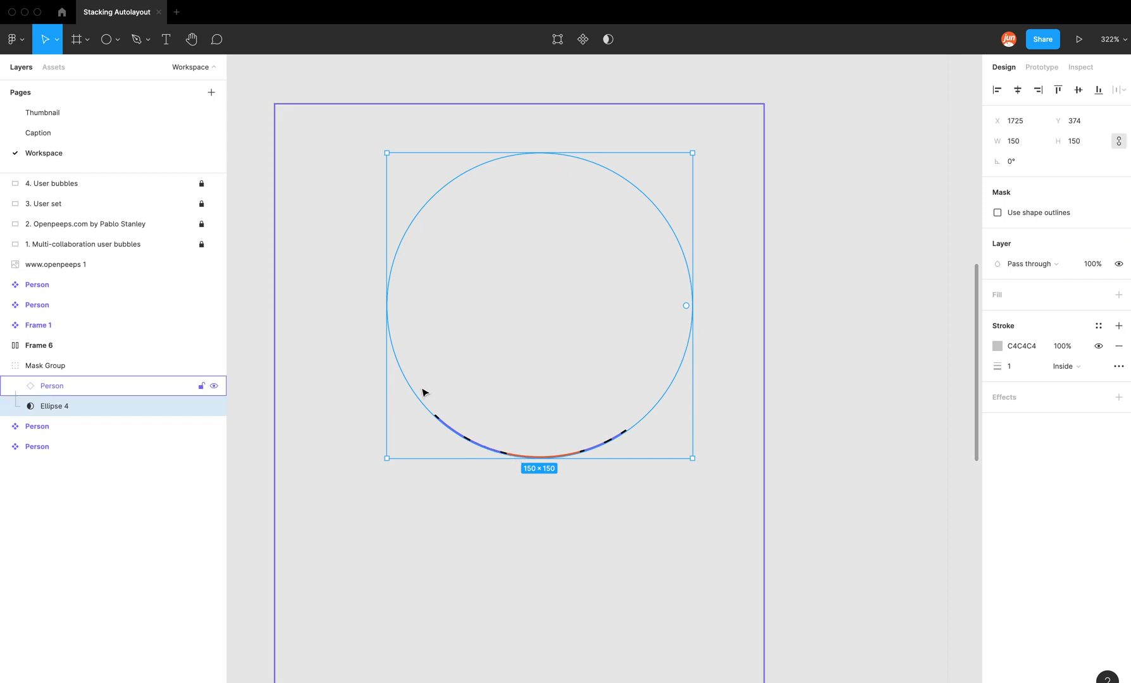
pyautogui.moveTo(610, 438)
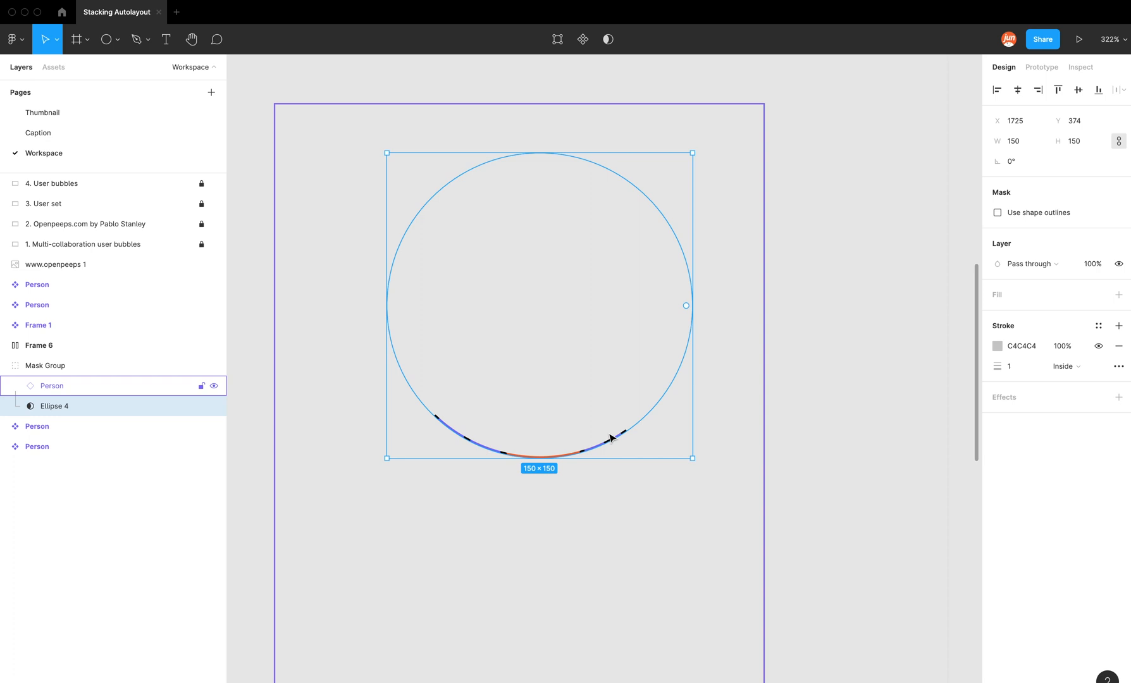
pyautogui.moveTo(612, 411)
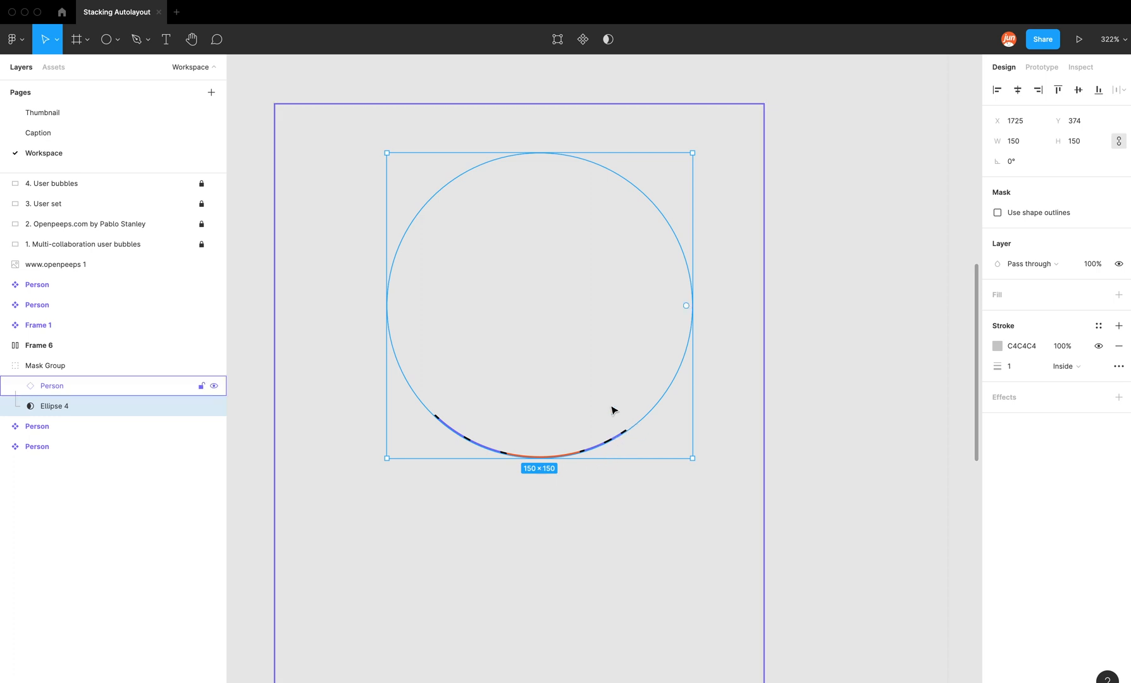
pyautogui.moveTo(647, 255)
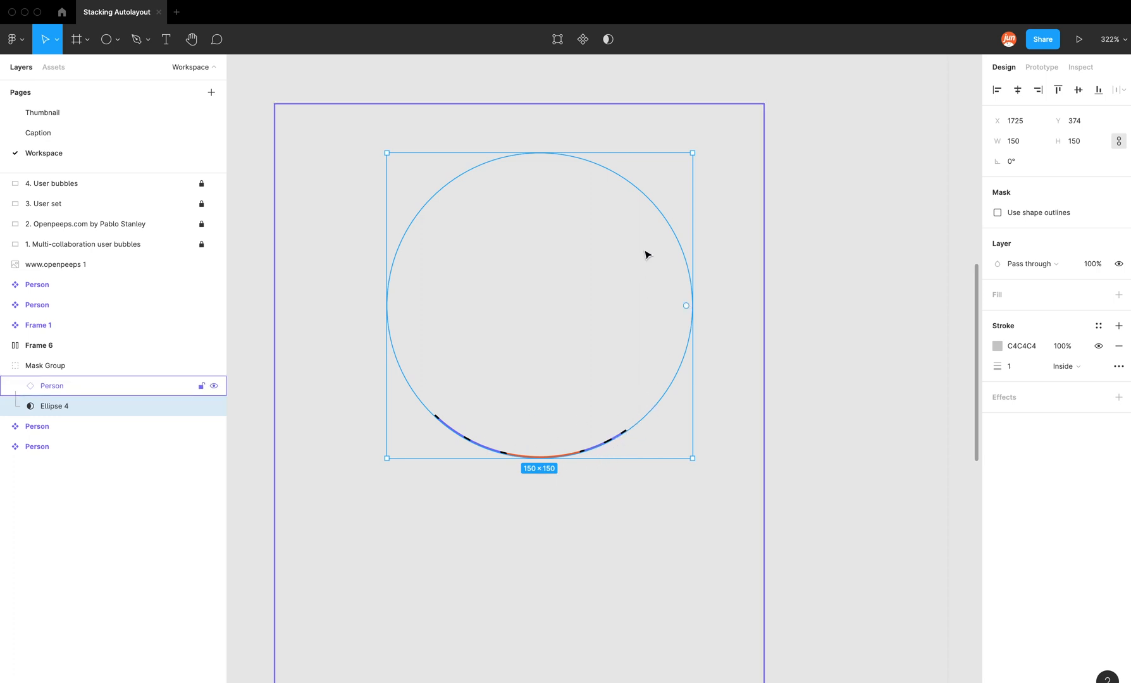
pyautogui.moveTo(666, 279)
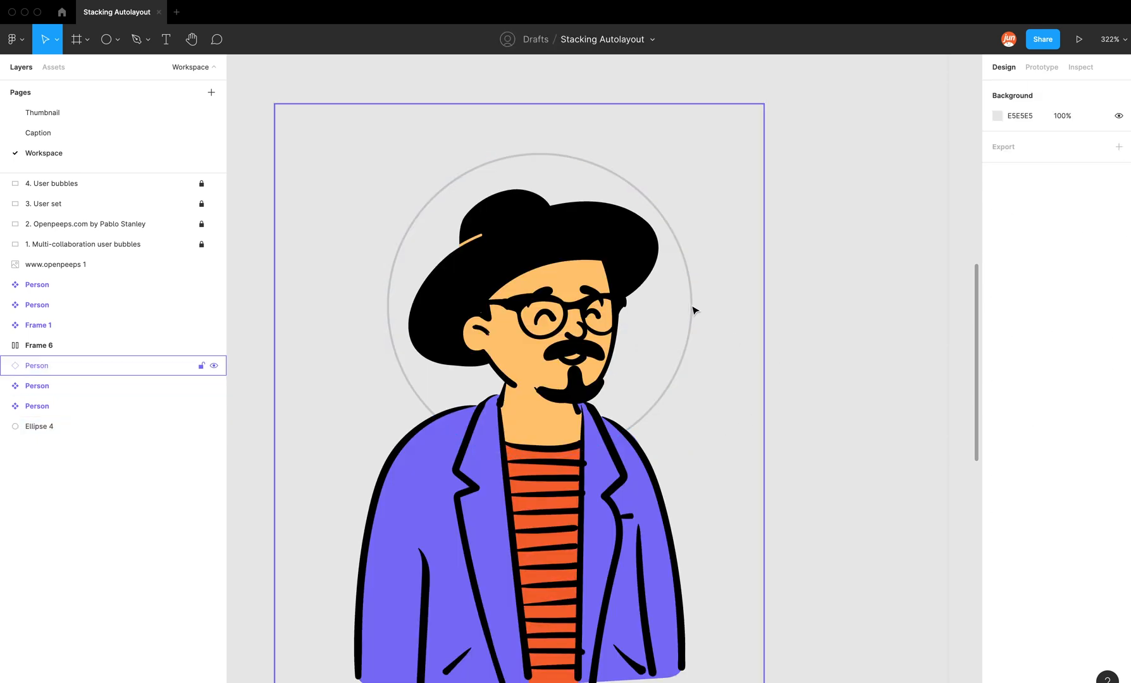
# Mask the hat-wearing Person with Ellipse 4 so only head and shoulders show in a circle
pyautogui.click(39, 425)
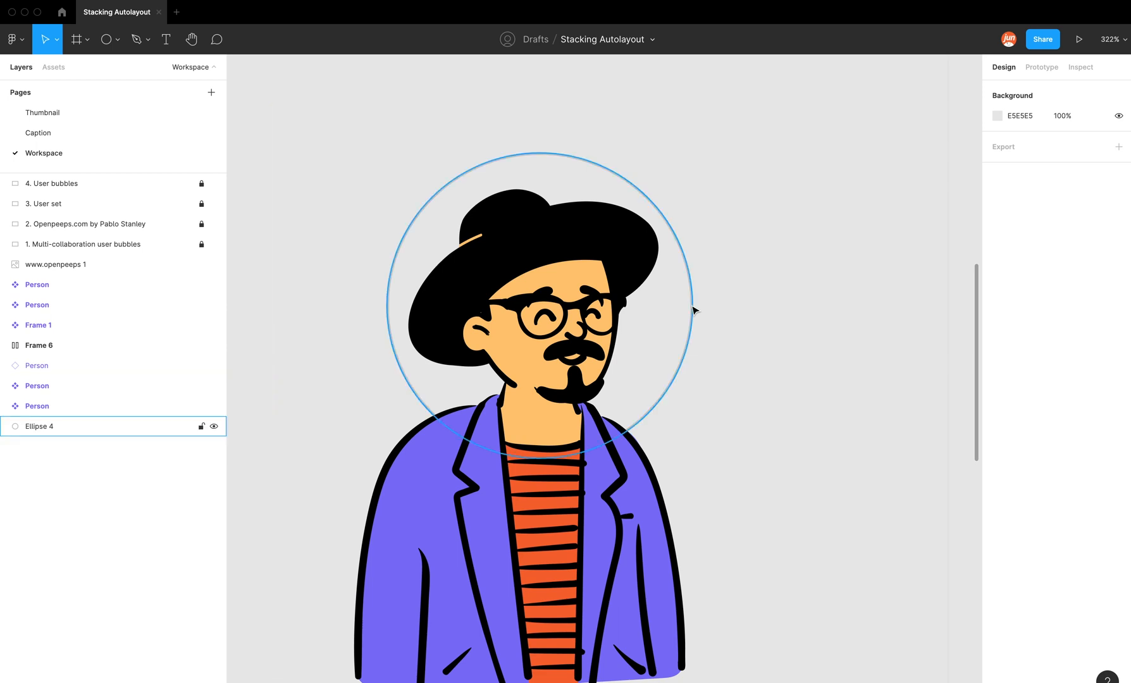
pyautogui.click(699, 321)
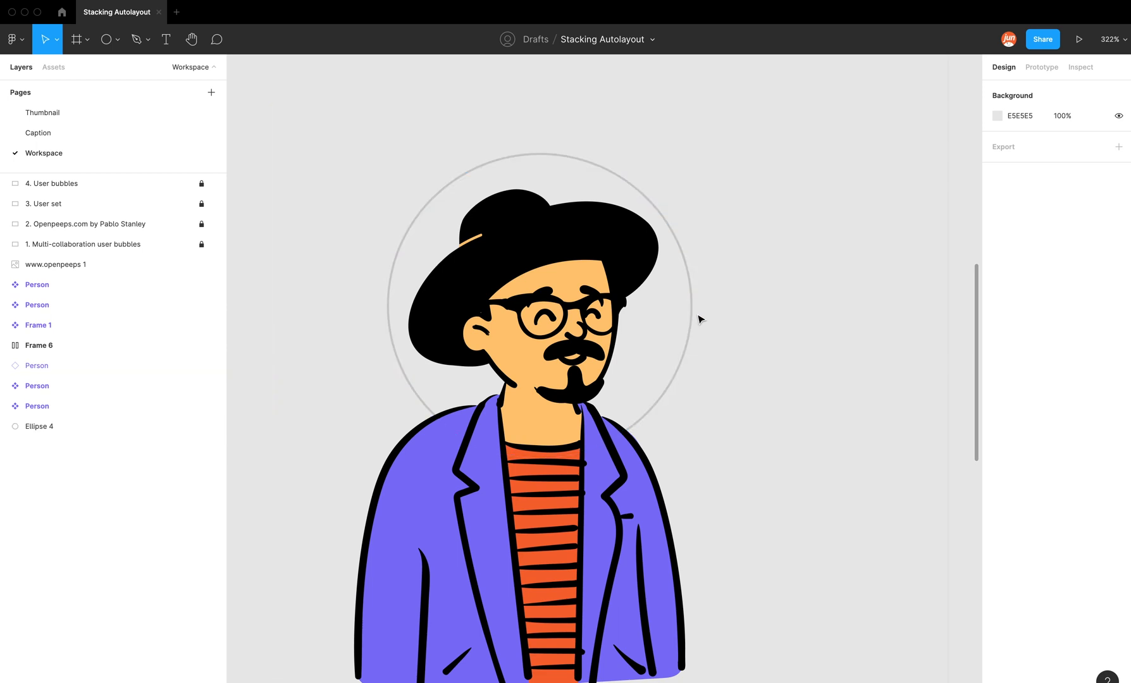
pyautogui.click(39, 425)
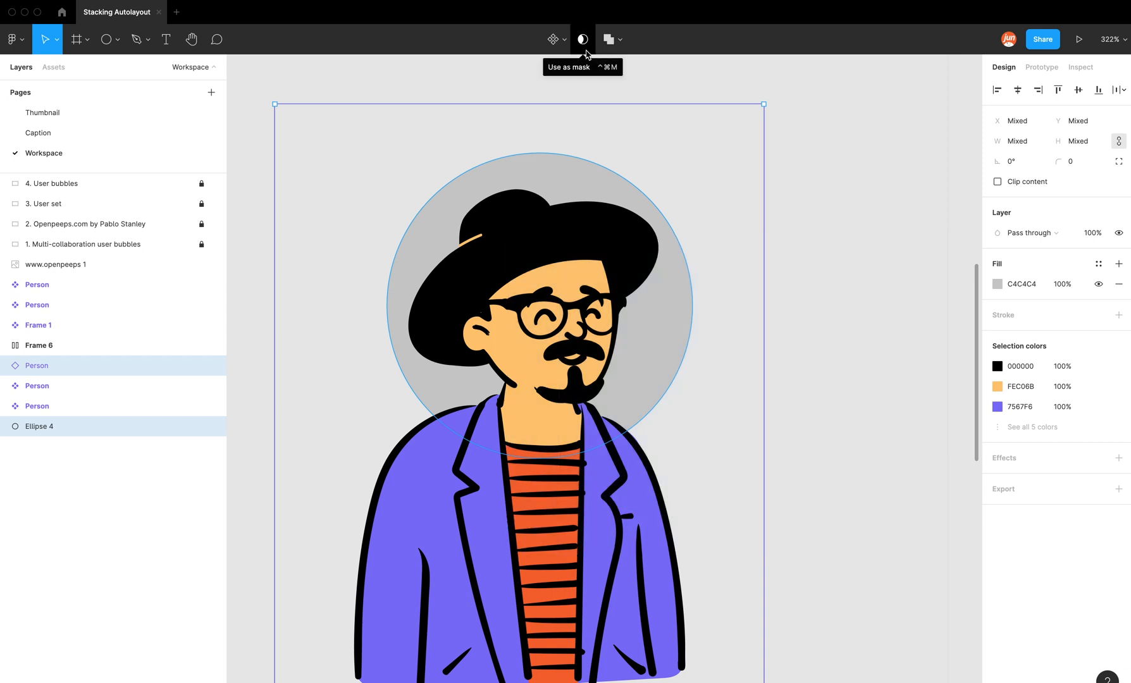
pyautogui.click(582, 40)
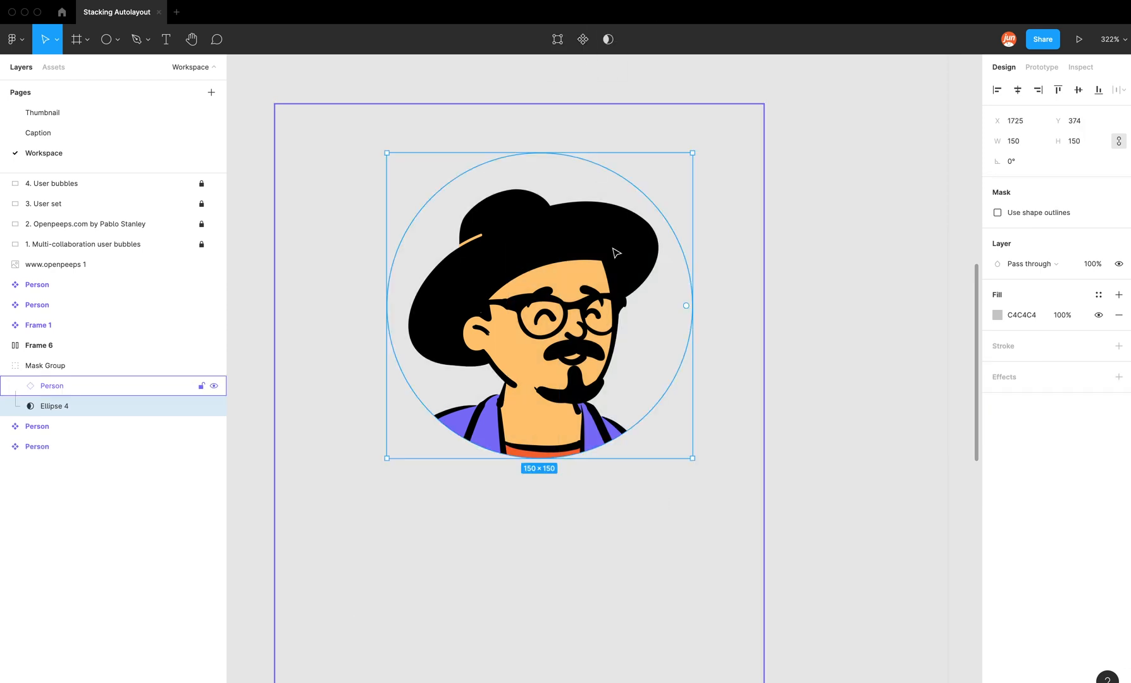
pyautogui.scroll(-3)
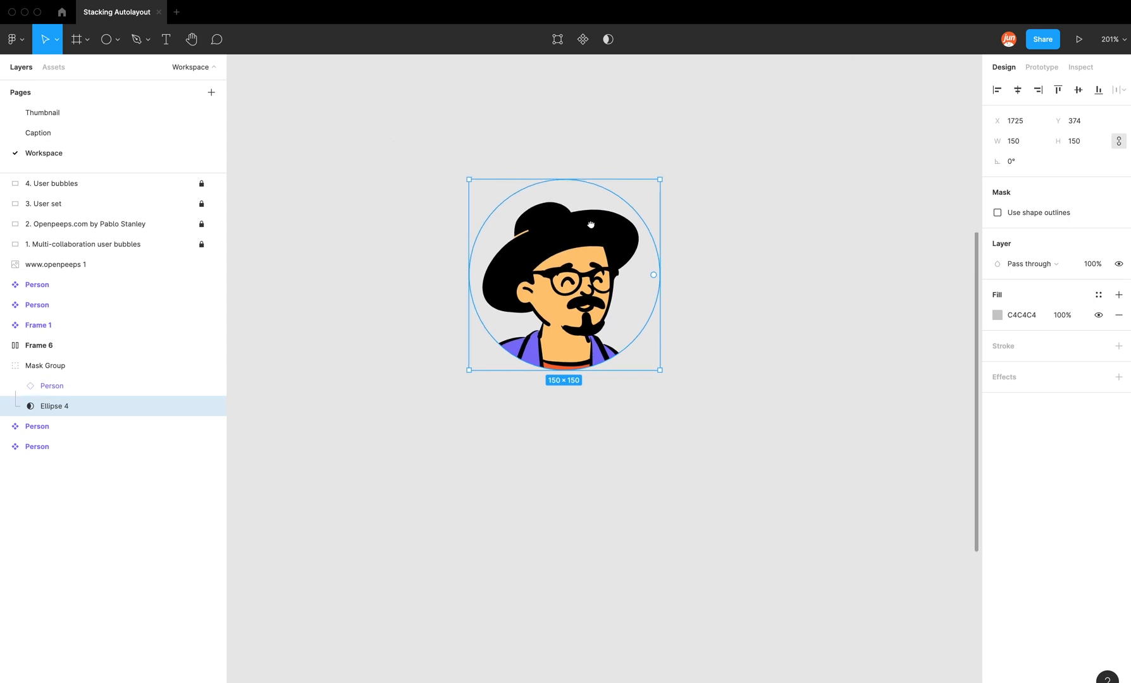
pyautogui.scroll(3)
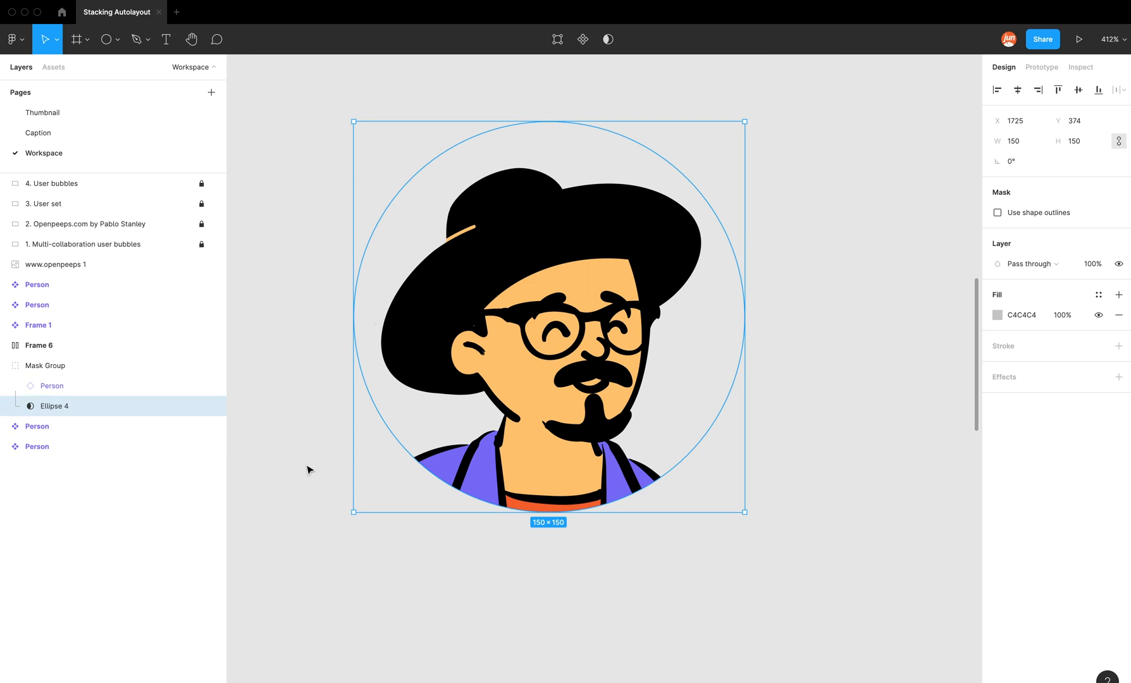
pyautogui.click(46, 366)
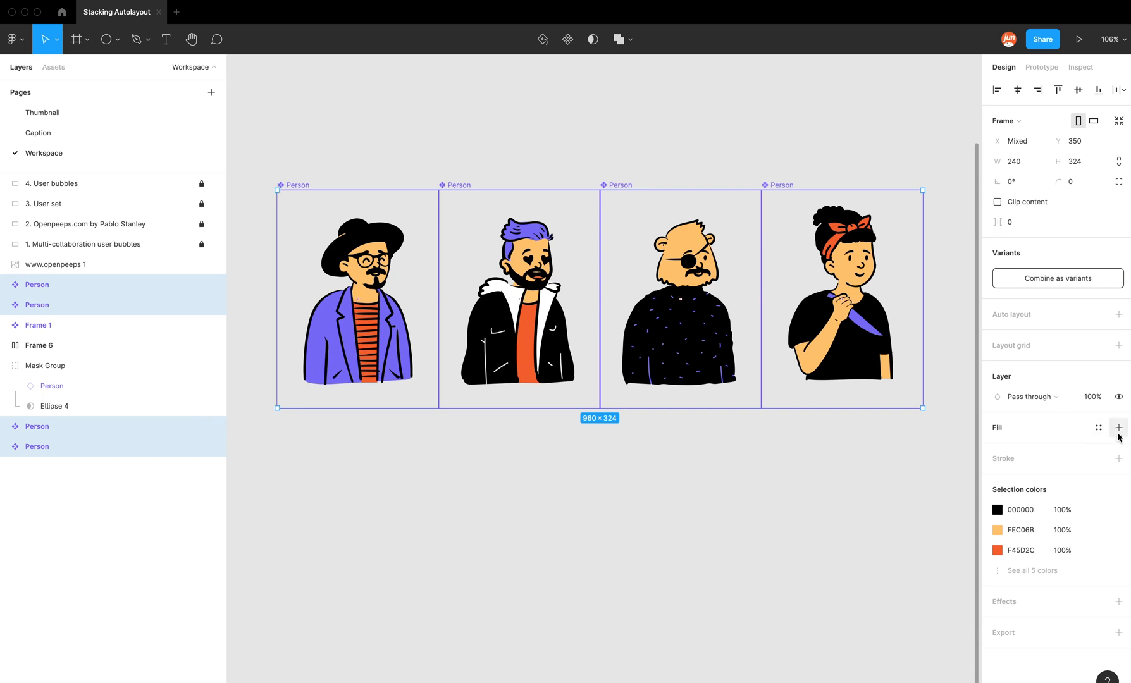
# Add a white FFFFFF fill to the four Person components so the avatar circle shows white
pyautogui.click(1119, 428)
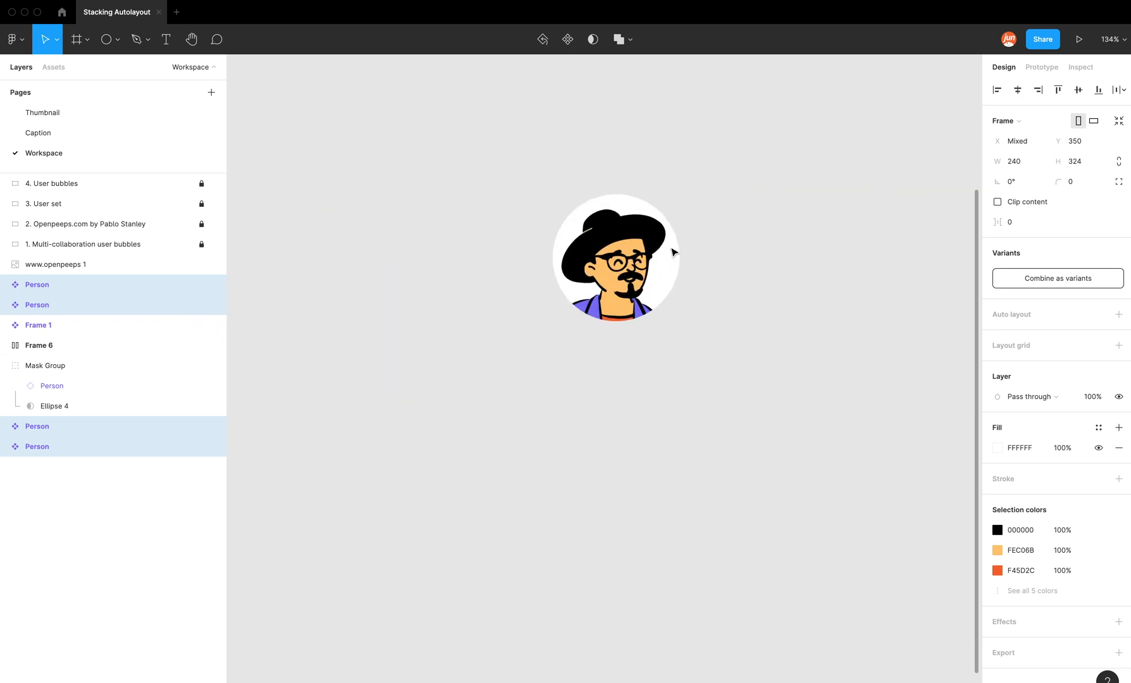
pyautogui.click(46, 365)
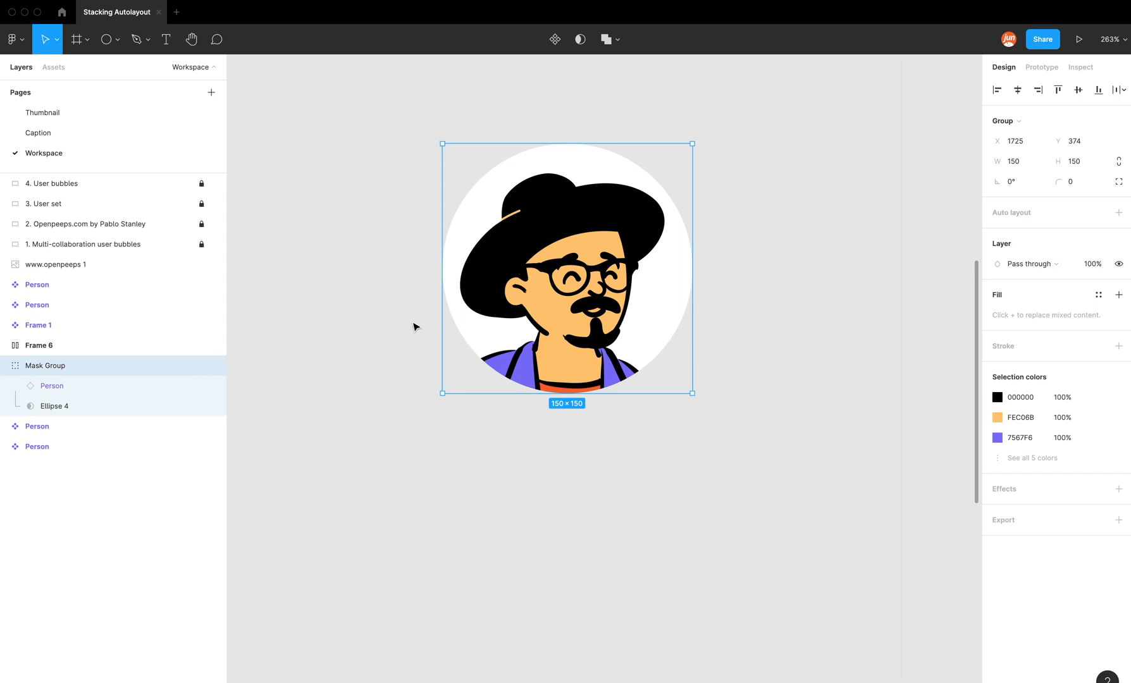
pyautogui.moveTo(59, 373)
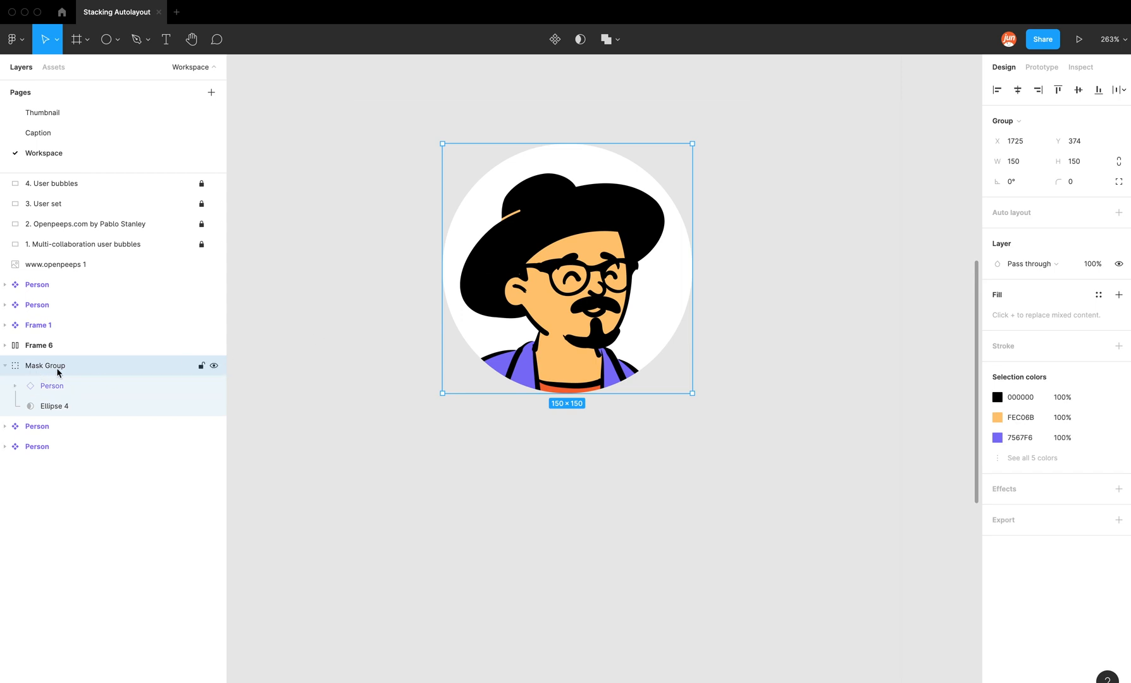
pyautogui.moveTo(68, 374)
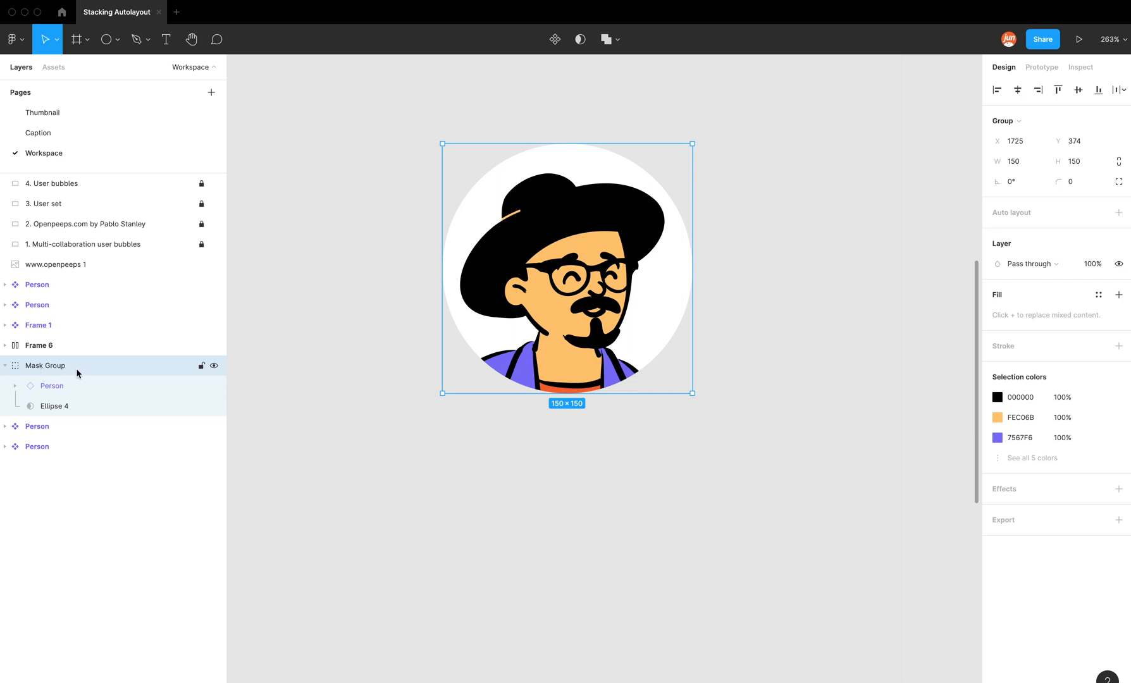
pyautogui.moveTo(59, 376)
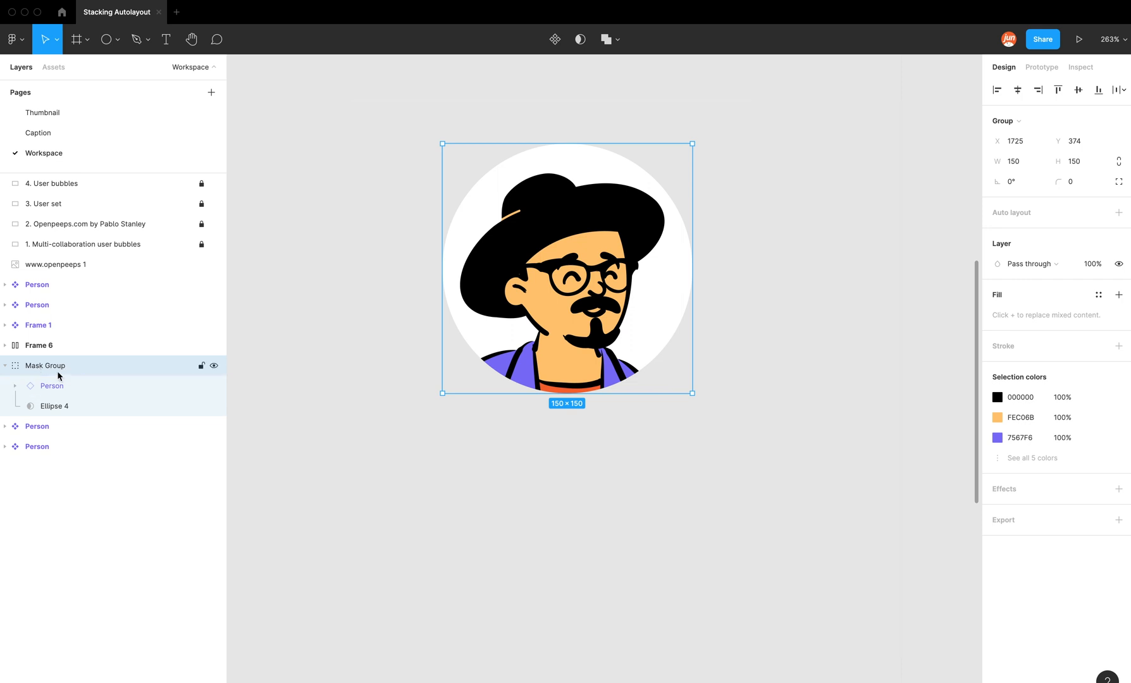
# Wrap the Mask Group avatar in a new Frame 7 and inspect its contents in Layers
pyautogui.rightClick(570, 311)
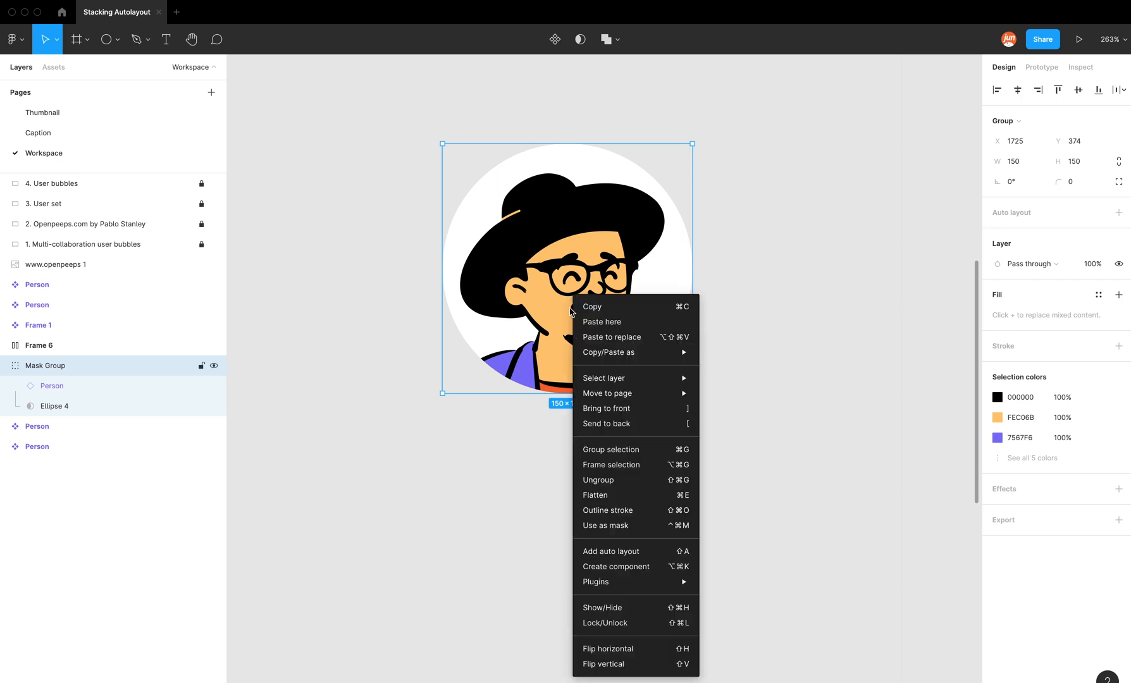
pyautogui.click(611, 464)
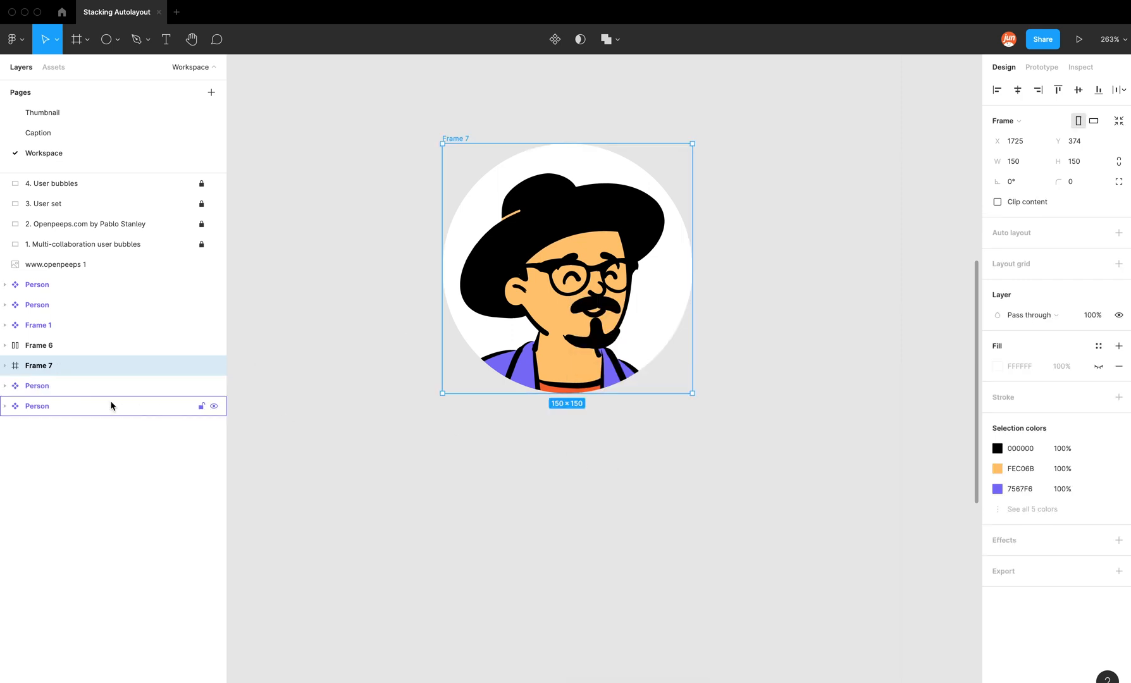
pyautogui.click(7, 366)
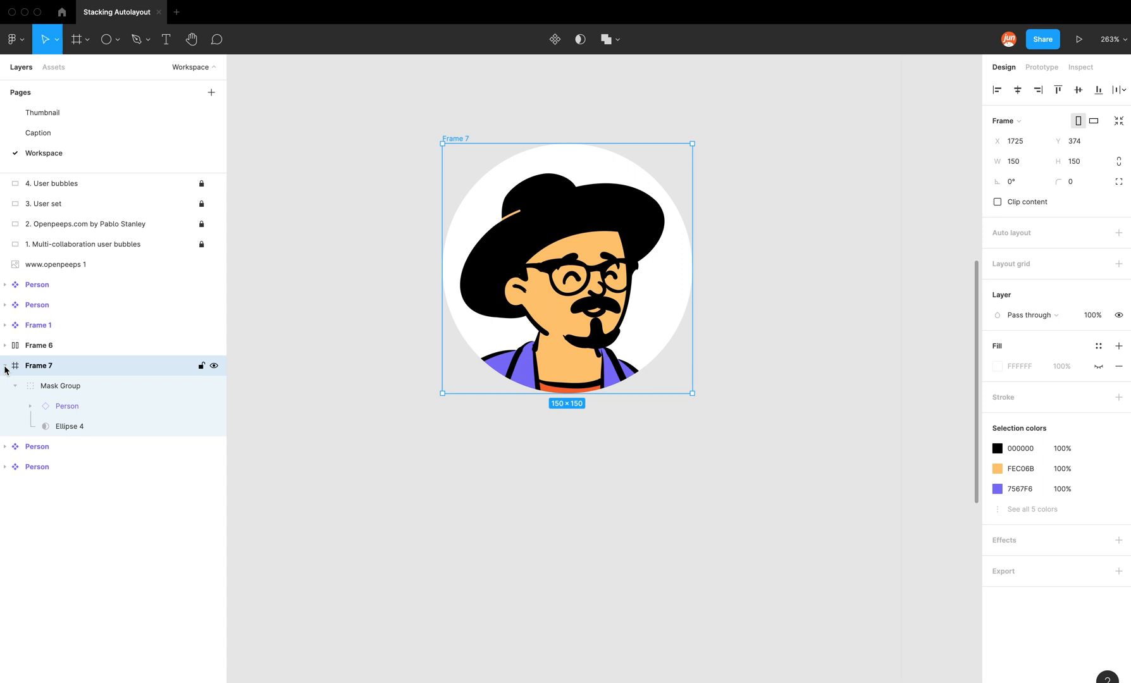
pyautogui.click(61, 384)
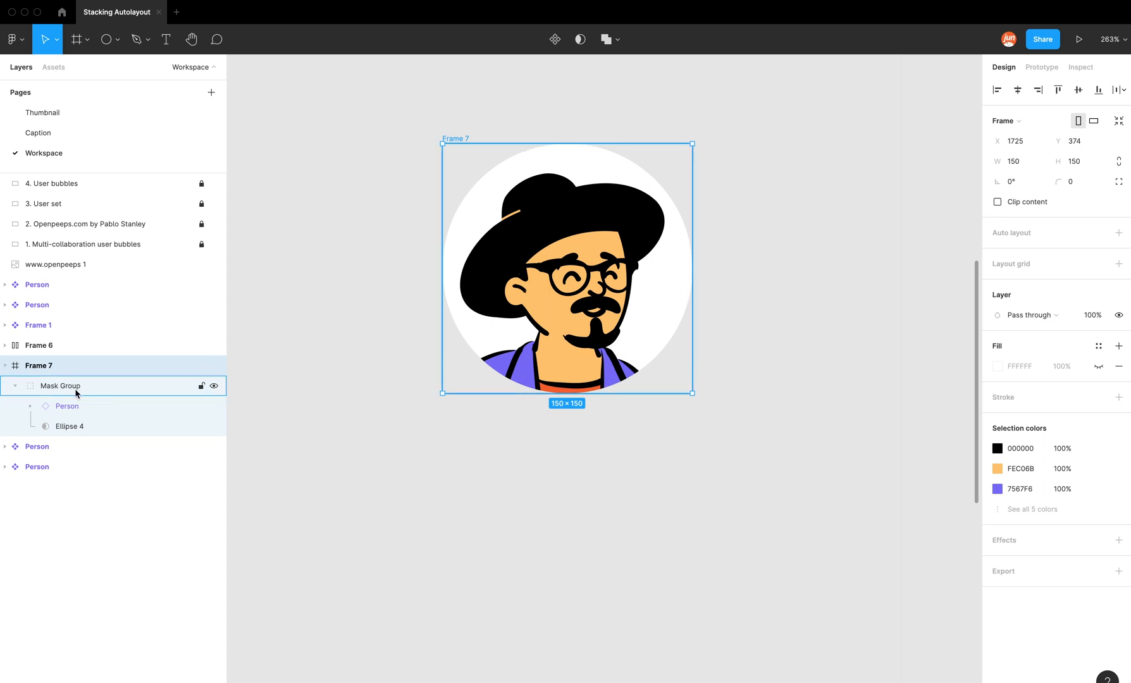
pyautogui.click(65, 405)
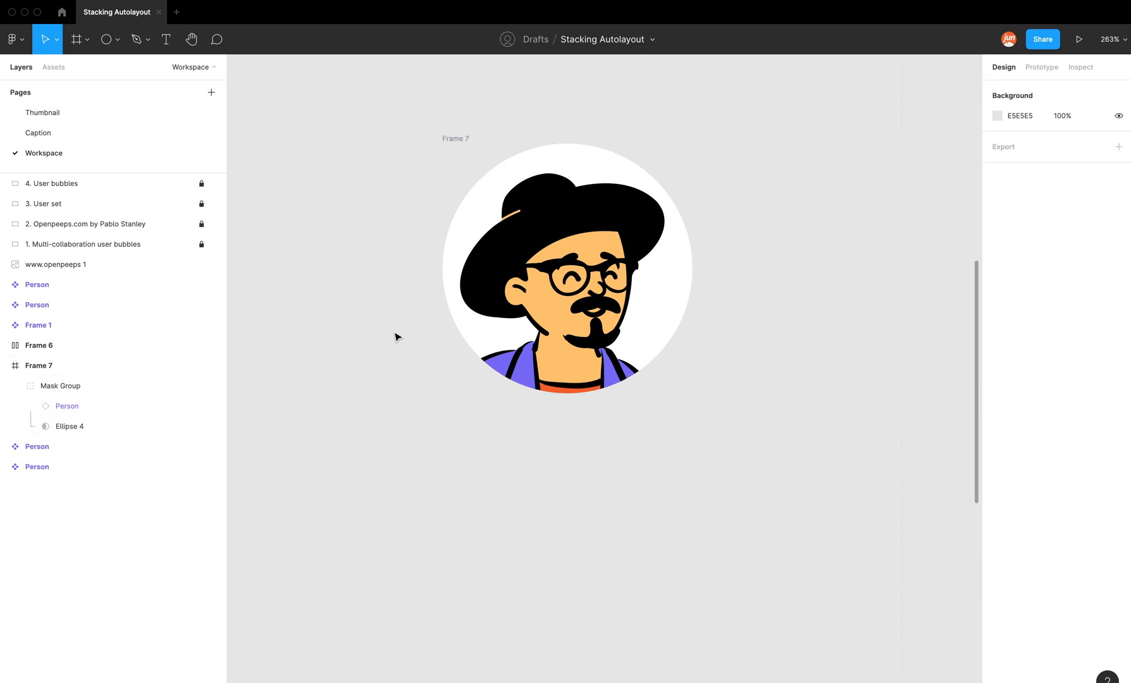
pyautogui.click(45, 366)
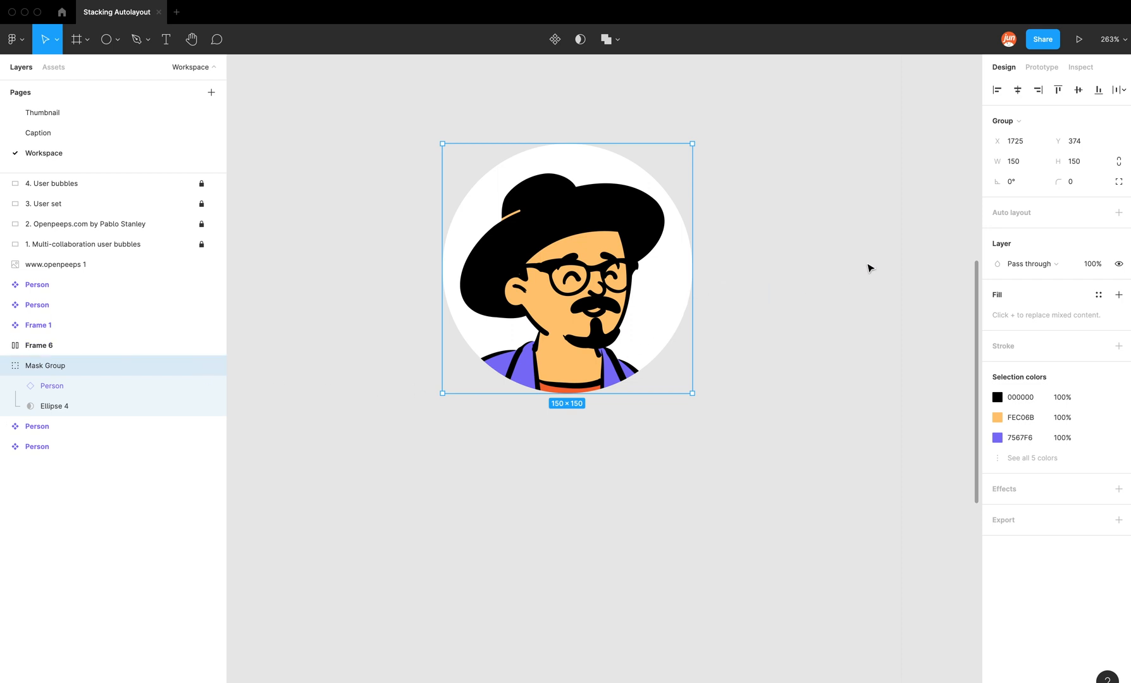
# Convert the Mask Group from a group into a 150×150 frame with clip content on
pyautogui.click(1006, 120)
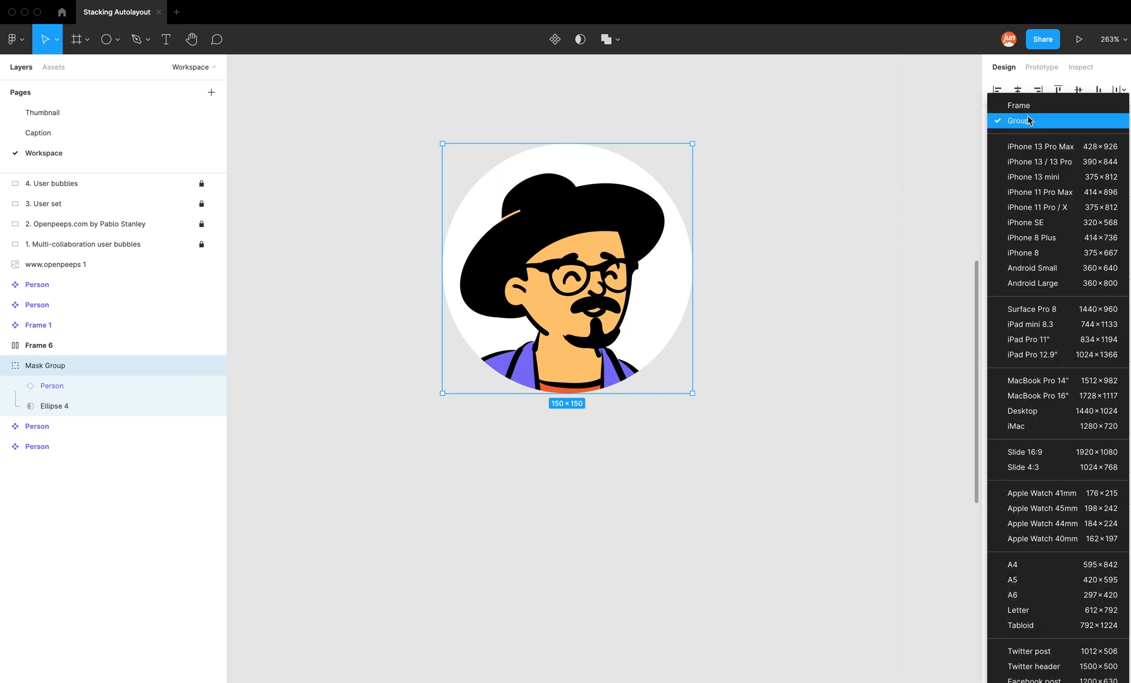
pyautogui.moveTo(1041, 105)
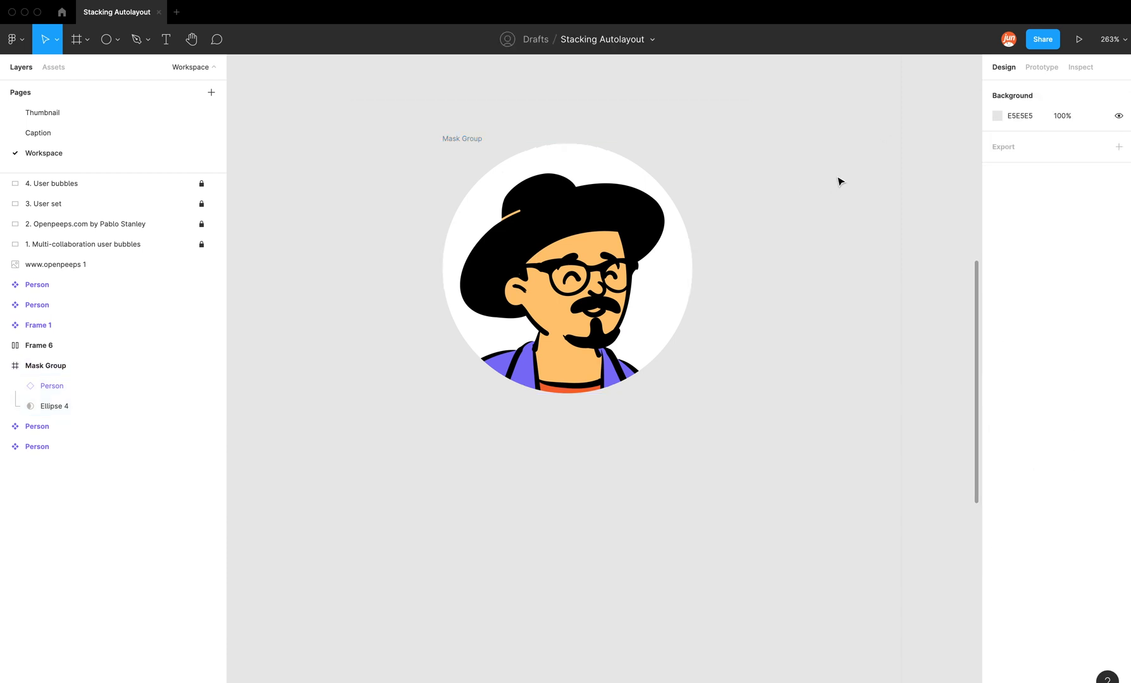
pyautogui.click(46, 365)
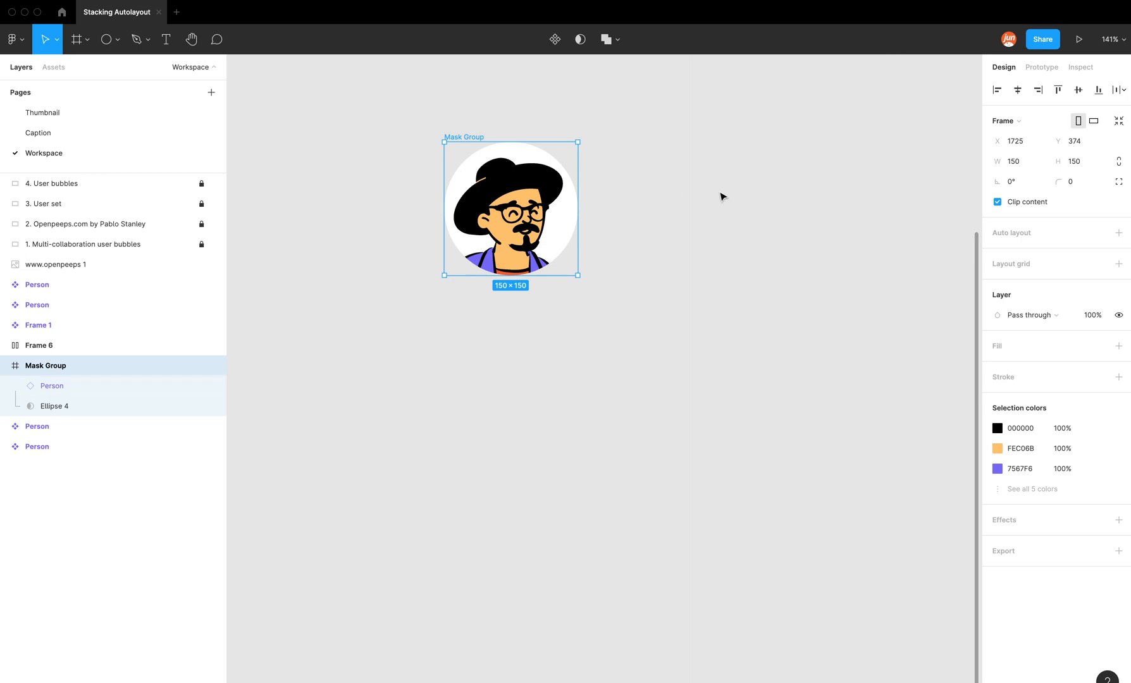
pyautogui.moveTo(508, 305)
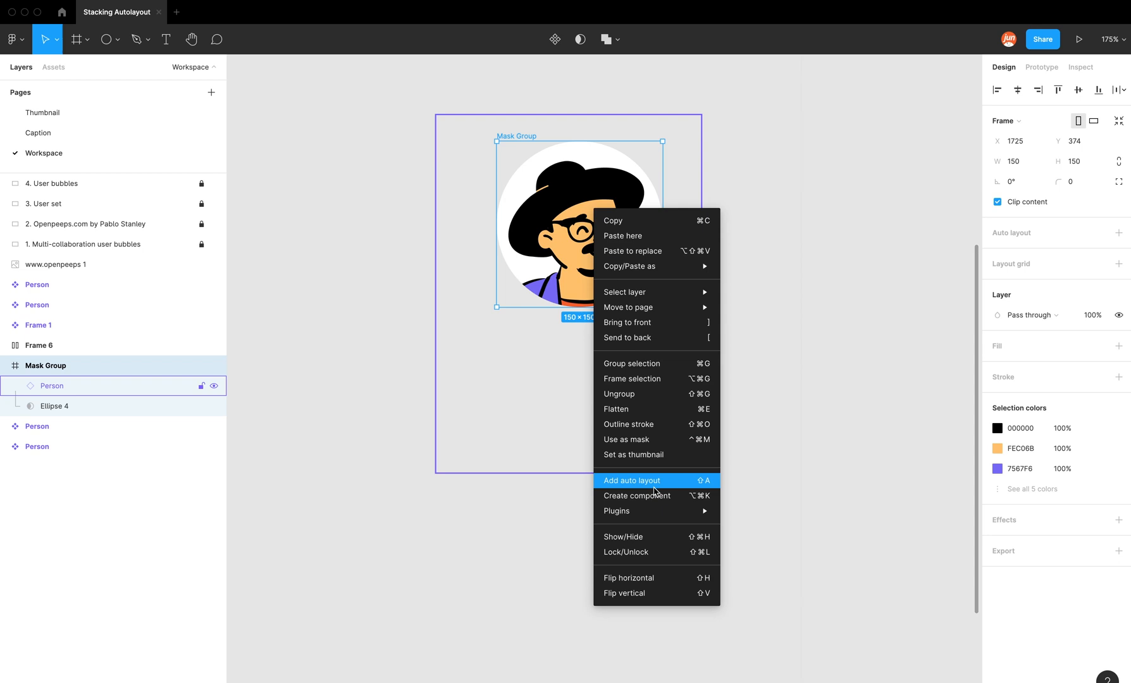
pyautogui.moveTo(654, 496)
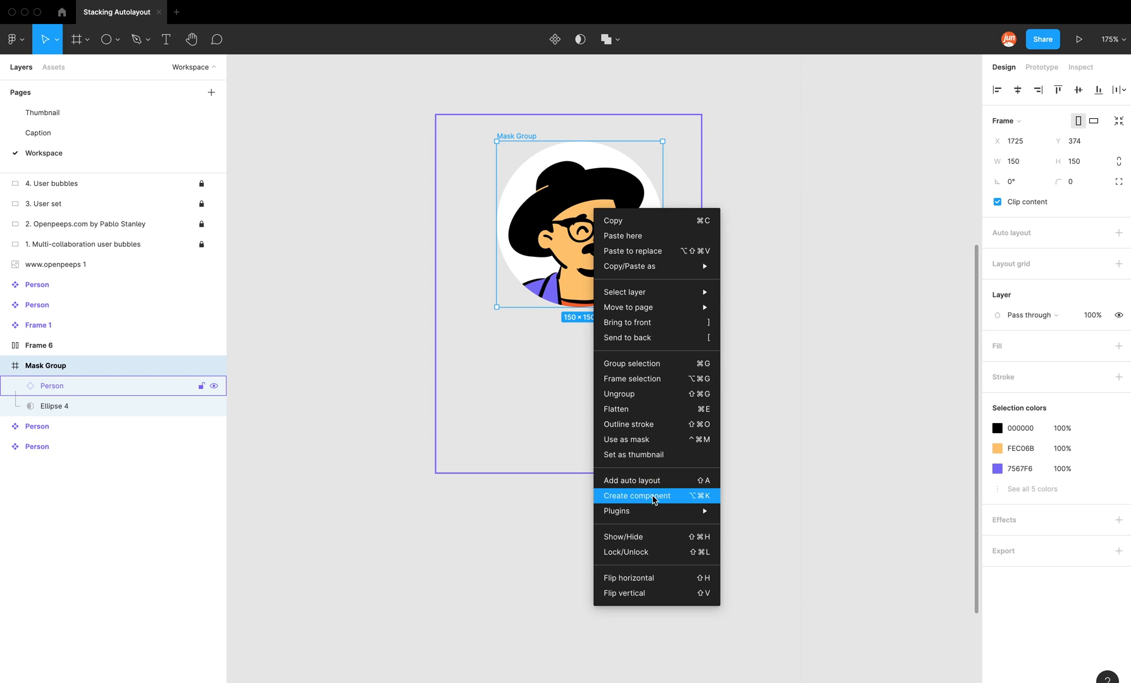
# Create a component from the Mask Group avatar
pyautogui.click(636, 496)
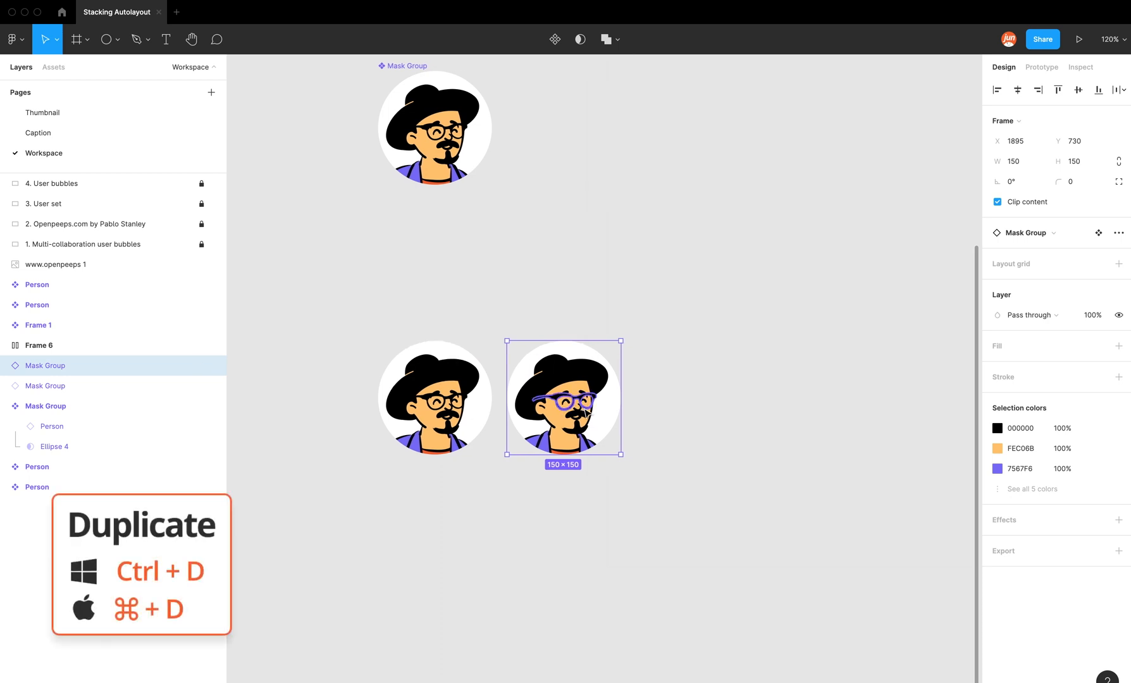
# Duplicate the avatar instance and select the Person illustration inside one copy
pyautogui.press('Ctrl+d')
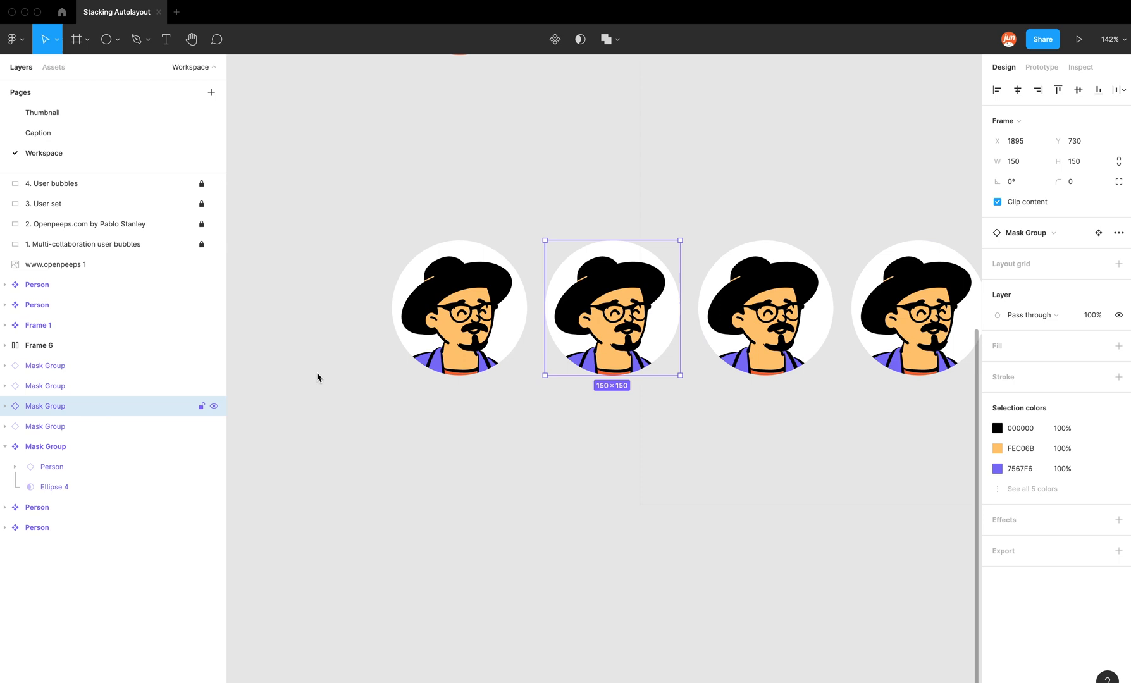
pyautogui.click(50, 427)
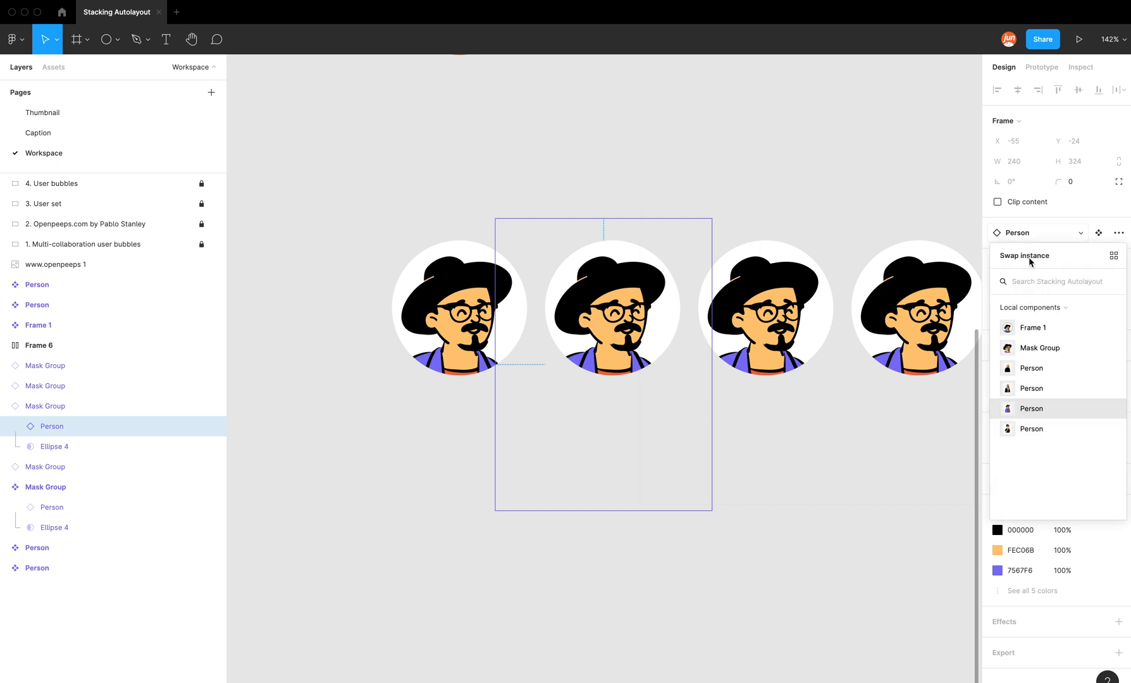
pyautogui.moveTo(1032, 429)
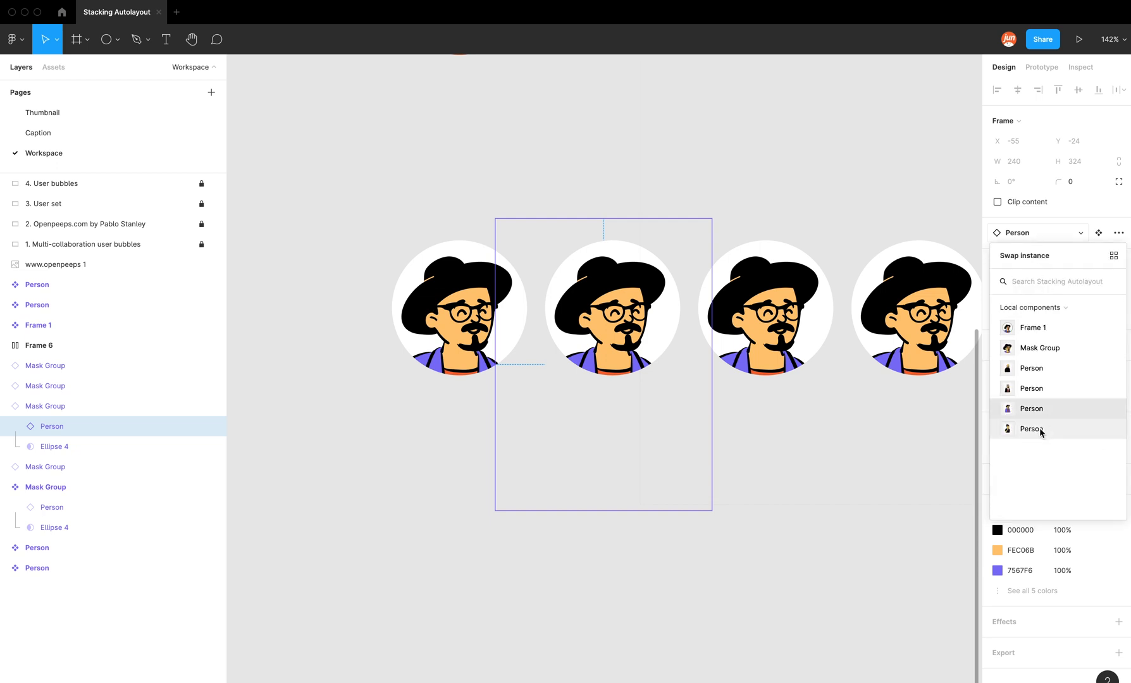
pyautogui.moveTo(1031, 328)
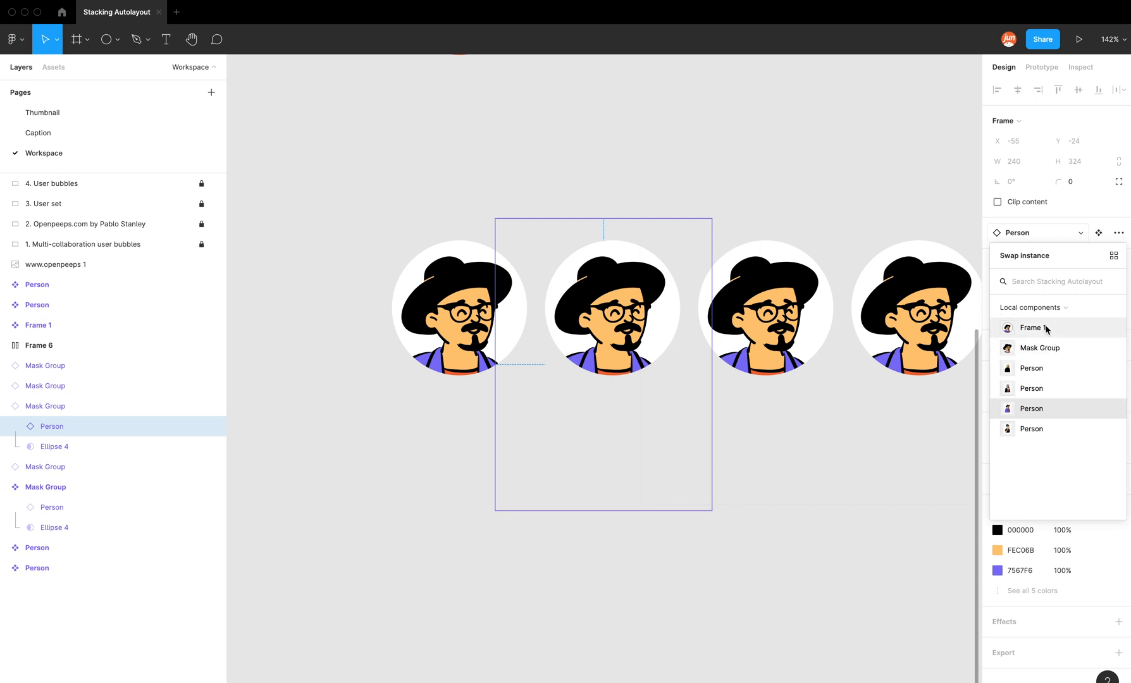
pyautogui.moveTo(1032, 368)
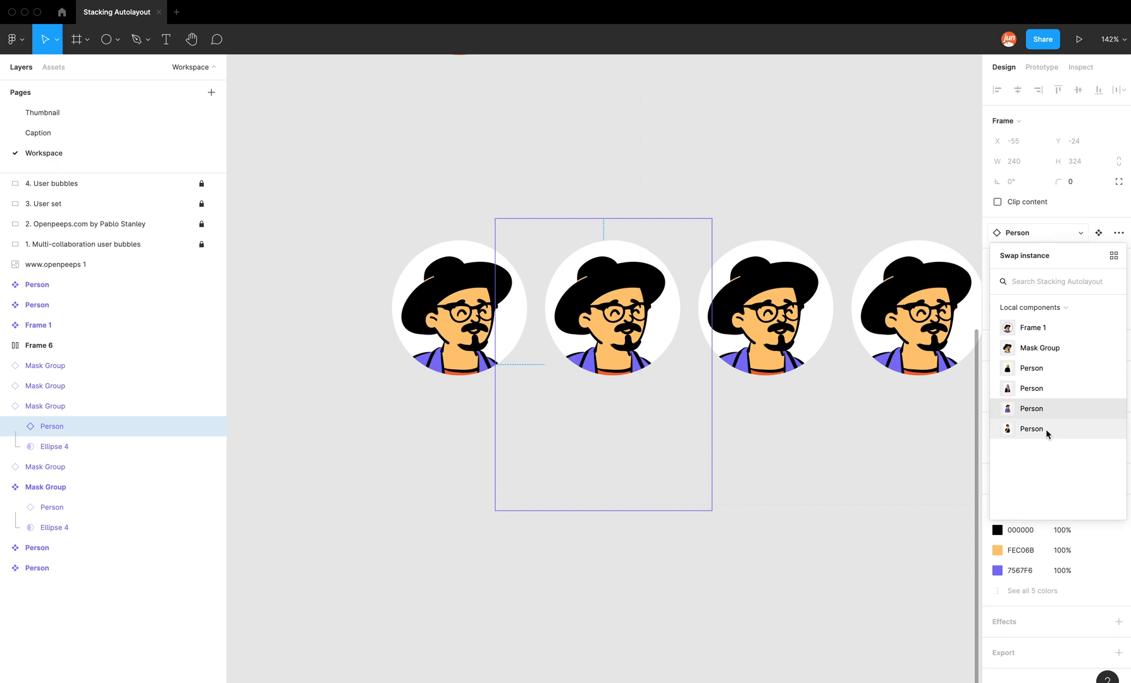
pyautogui.moveTo(689, 162)
pyautogui.write('Coat')
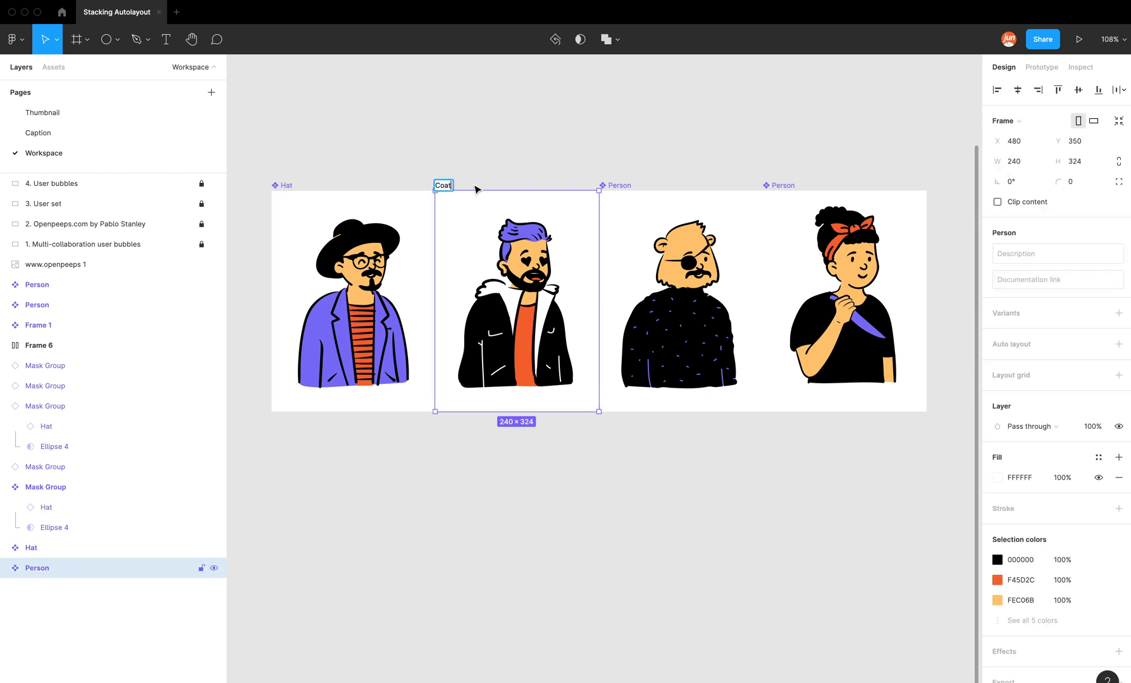
# Rename a Person component to a descriptive name such as Hat
pyautogui.click(678, 302)
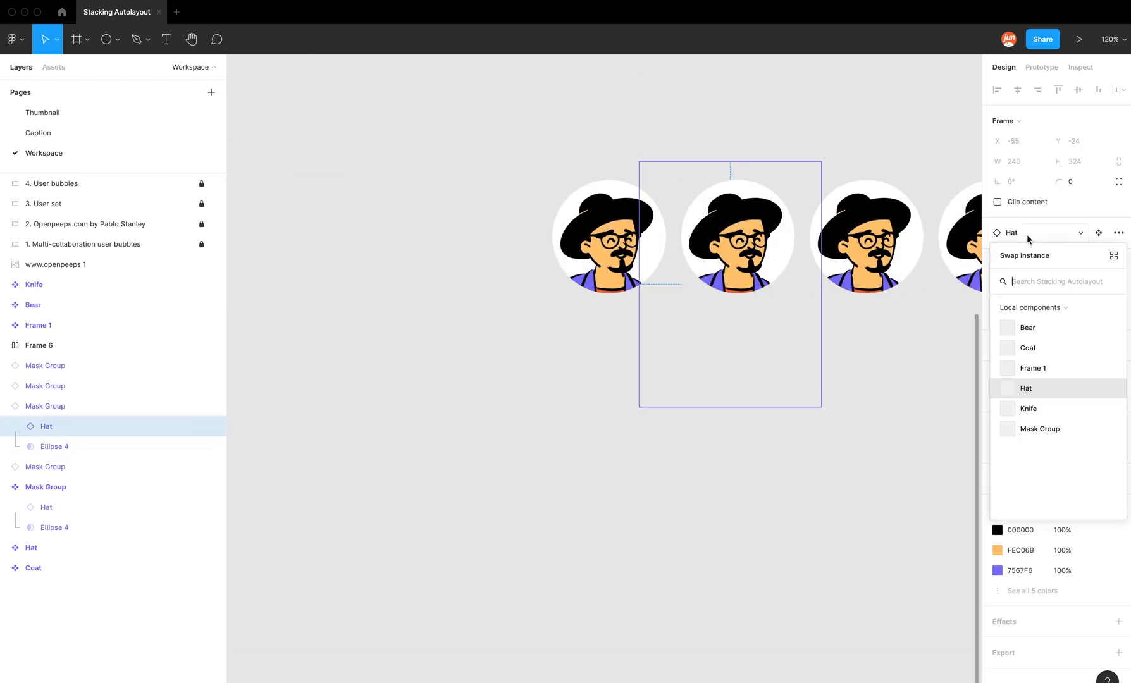
pyautogui.moveTo(1053, 392)
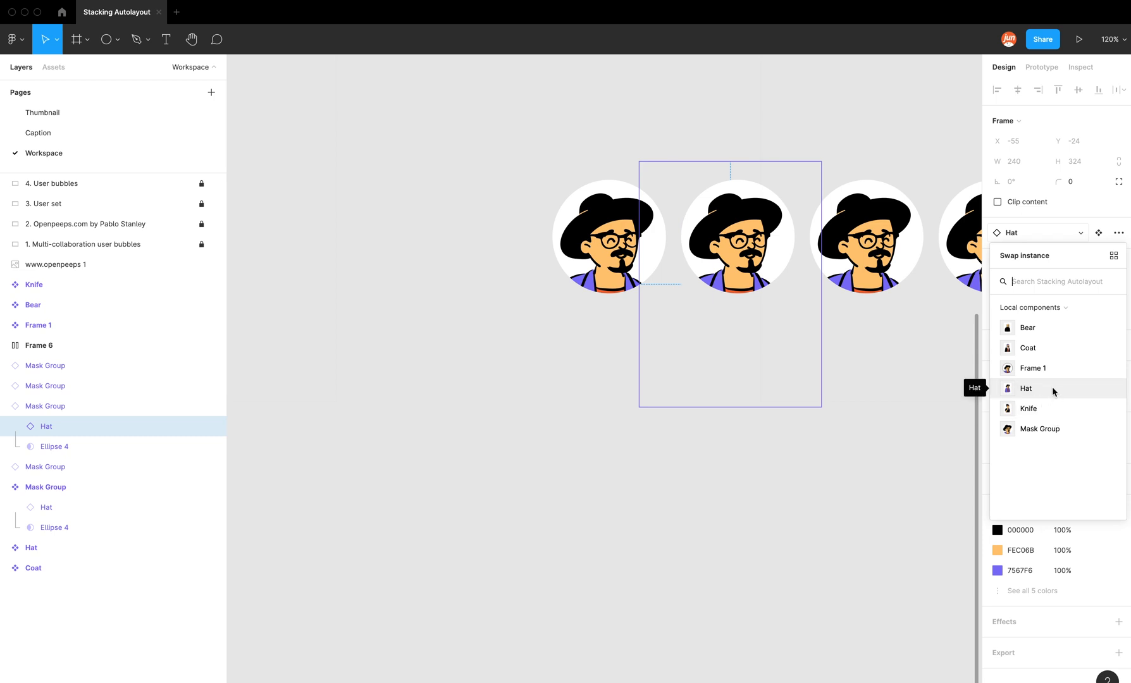
pyautogui.moveTo(1032, 368)
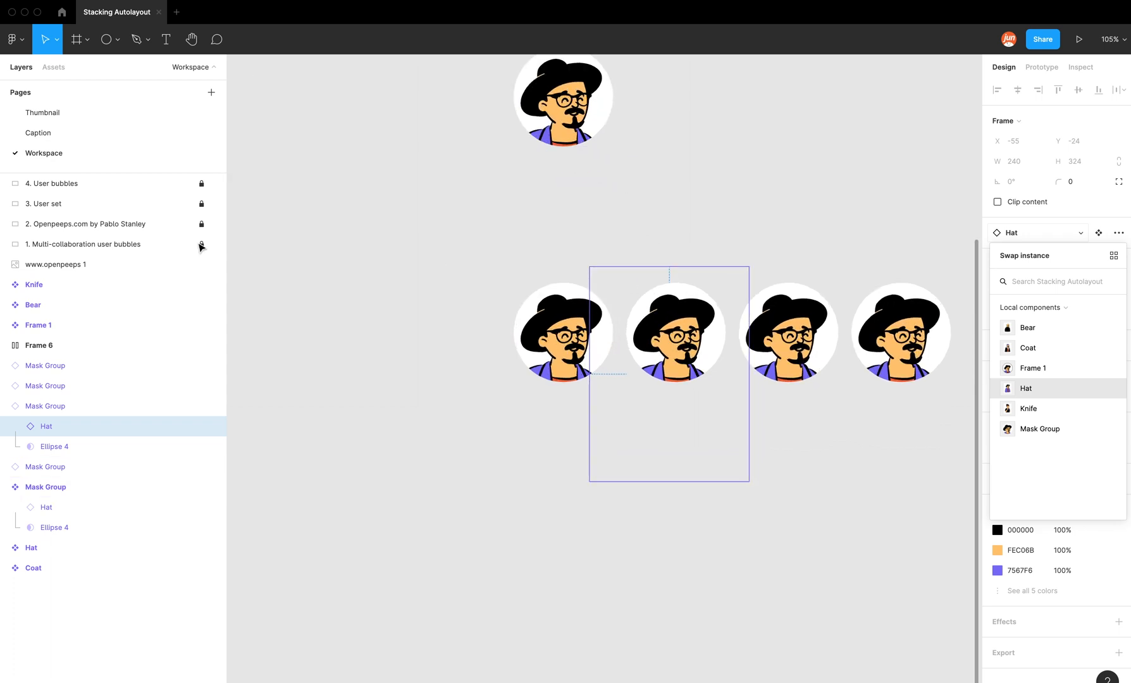
pyautogui.moveTo(1028, 408)
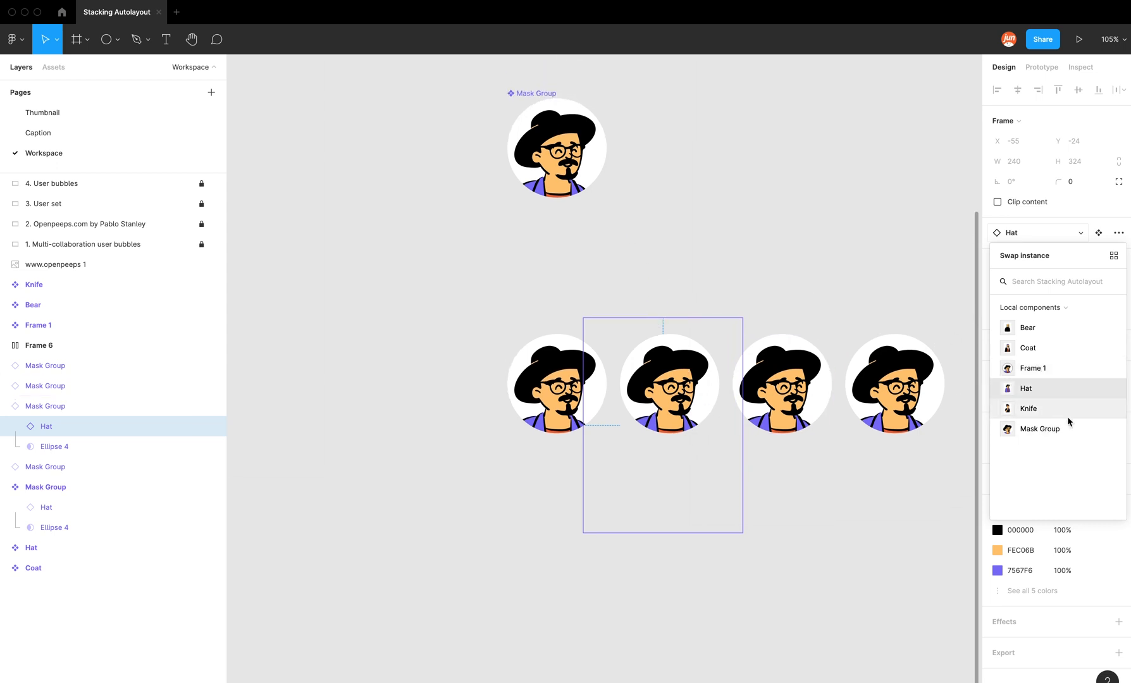
pyautogui.moveTo(1043, 389)
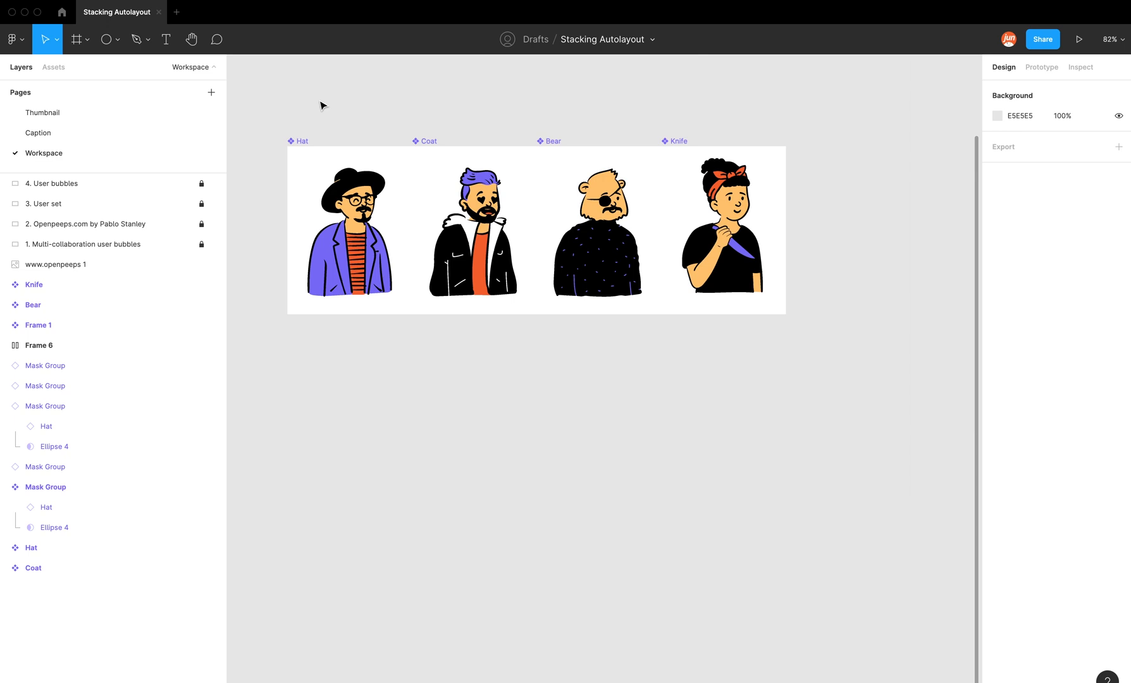
# Wrap the four person components in a frame named People and check the swap list
pyautogui.scroll(3)
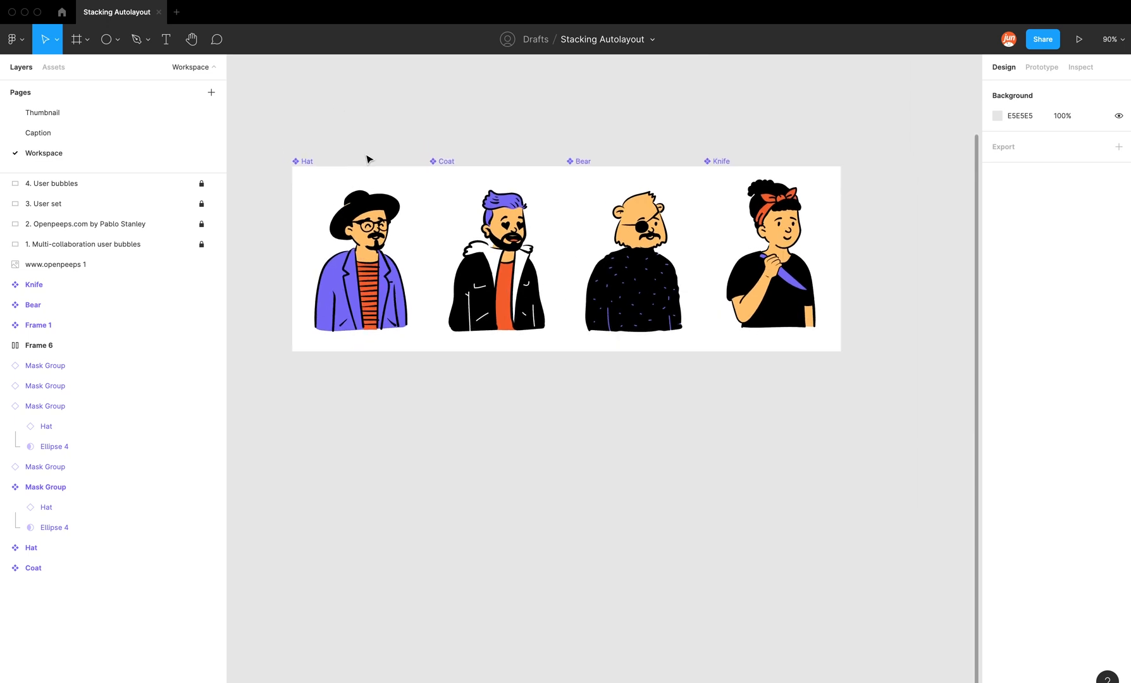
pyautogui.moveTo(764, 371)
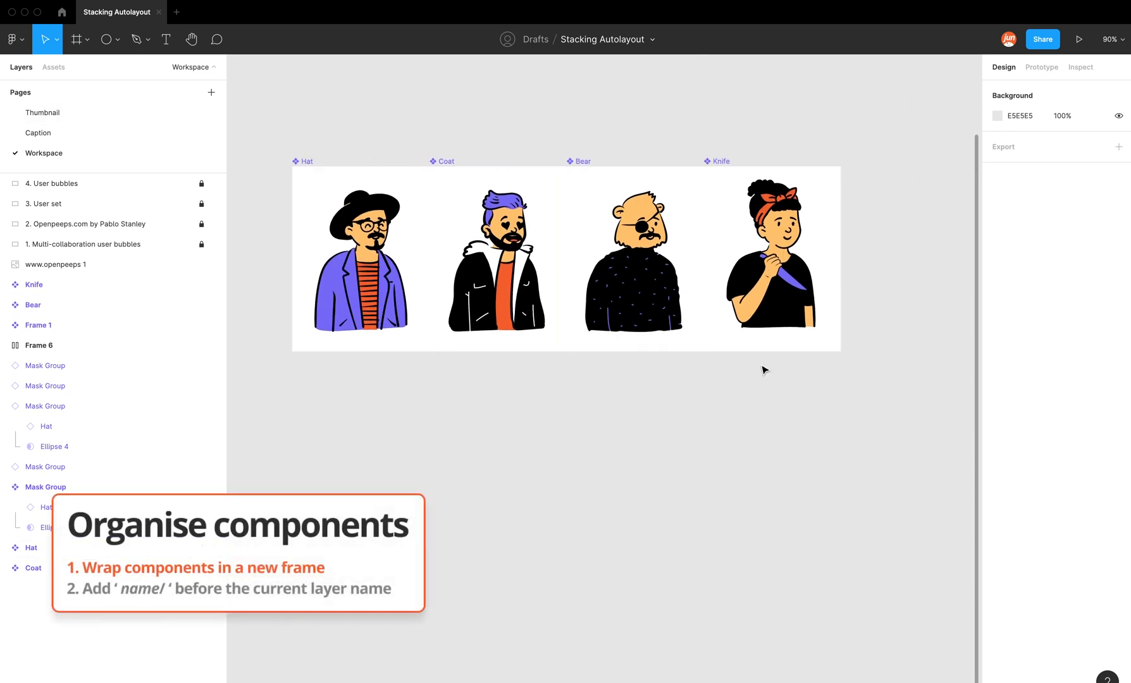
pyautogui.moveTo(189, 107)
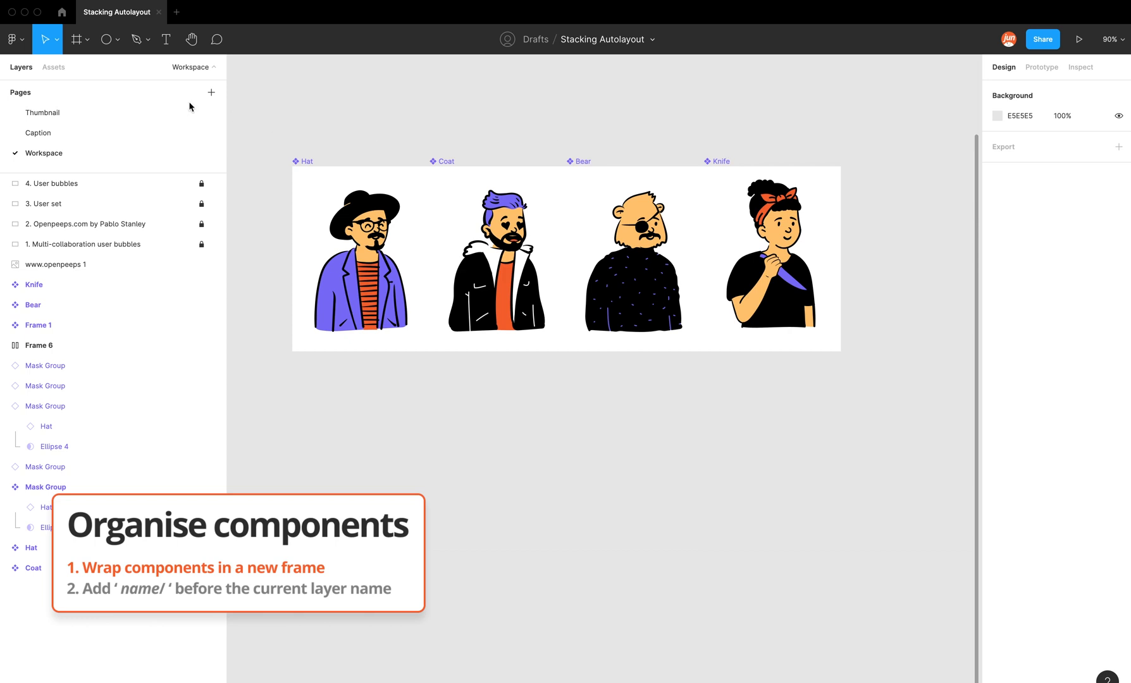
pyautogui.click(85, 39)
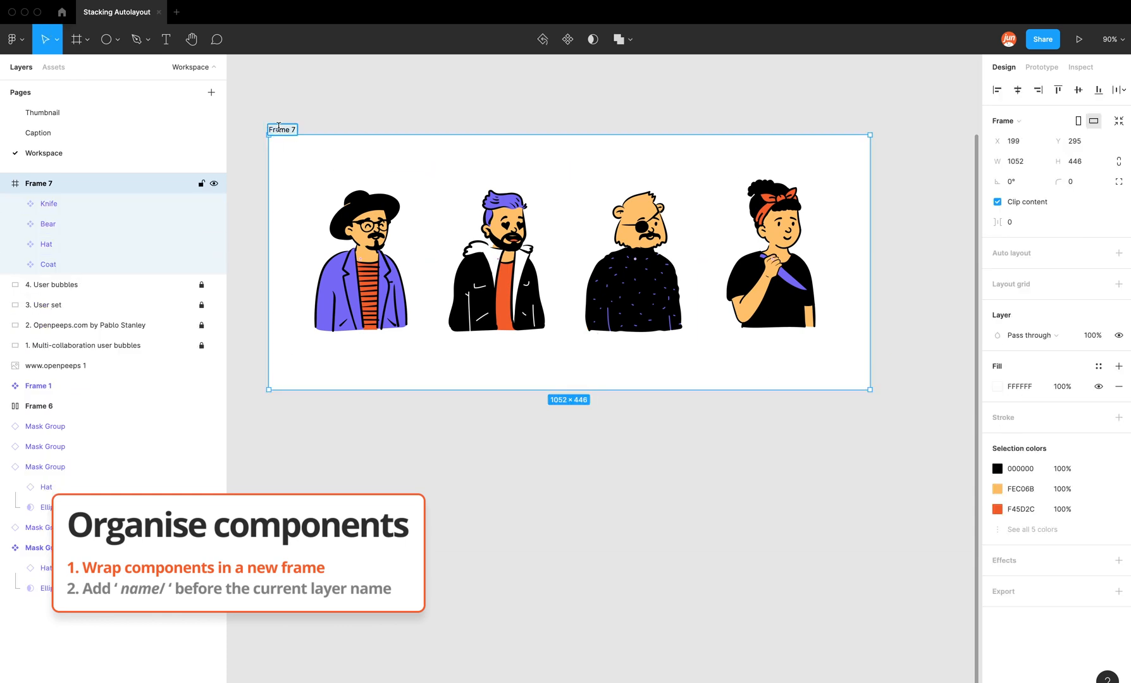
pyautogui.write('People')
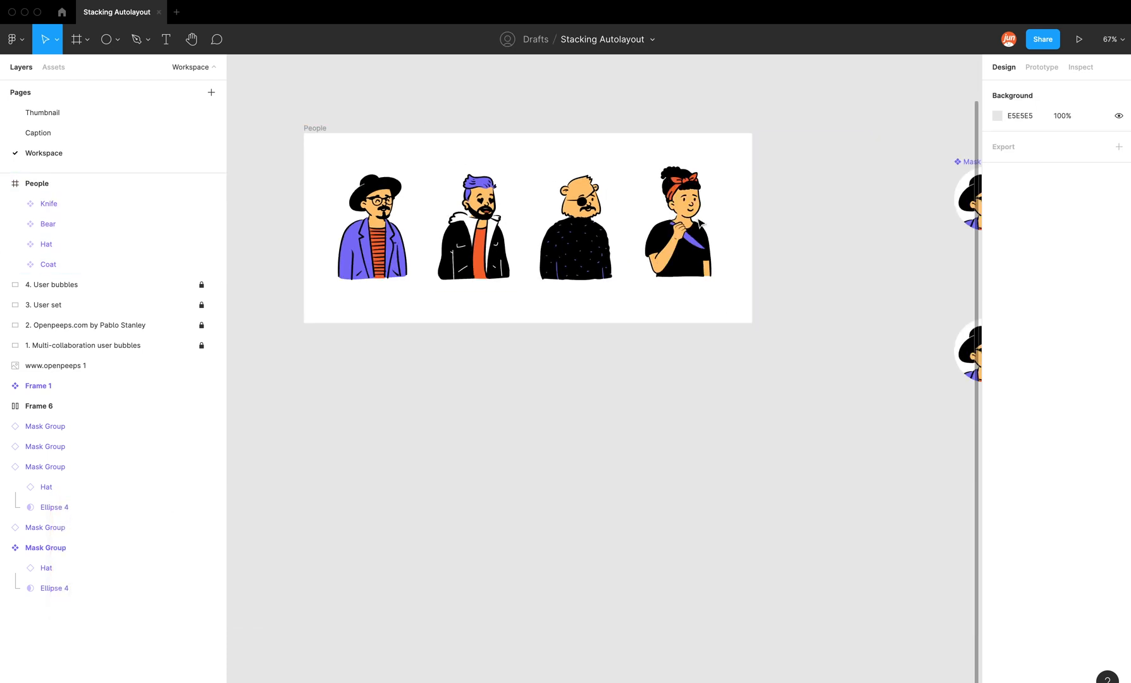
pyautogui.click(46, 486)
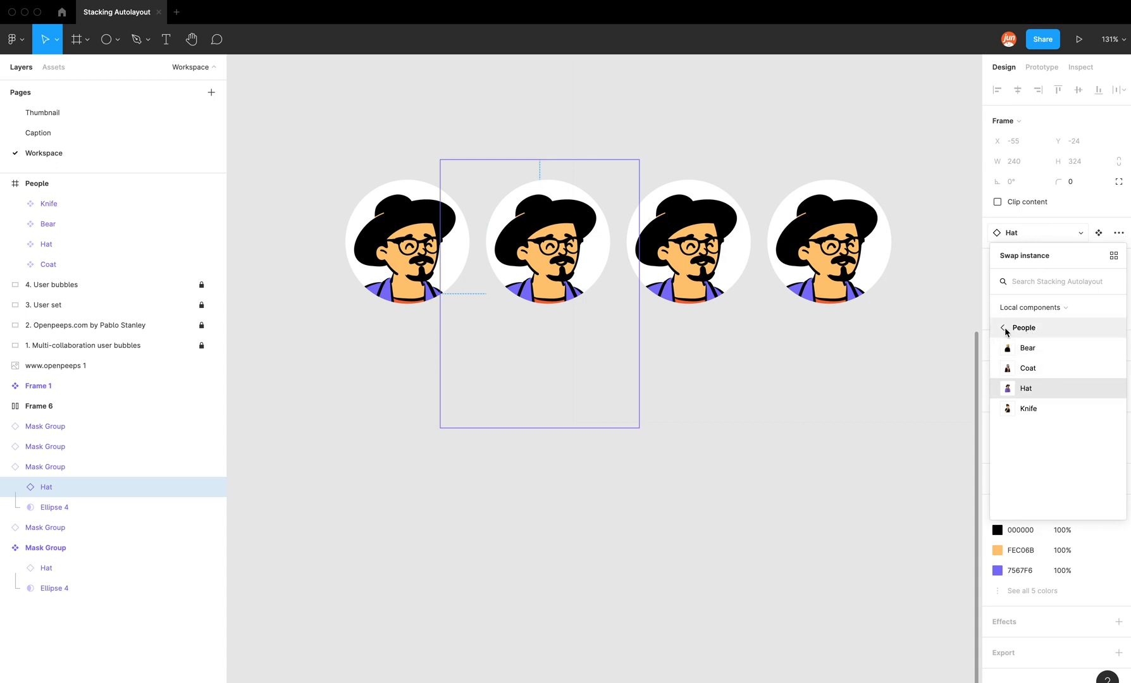
pyautogui.click(1023, 328)
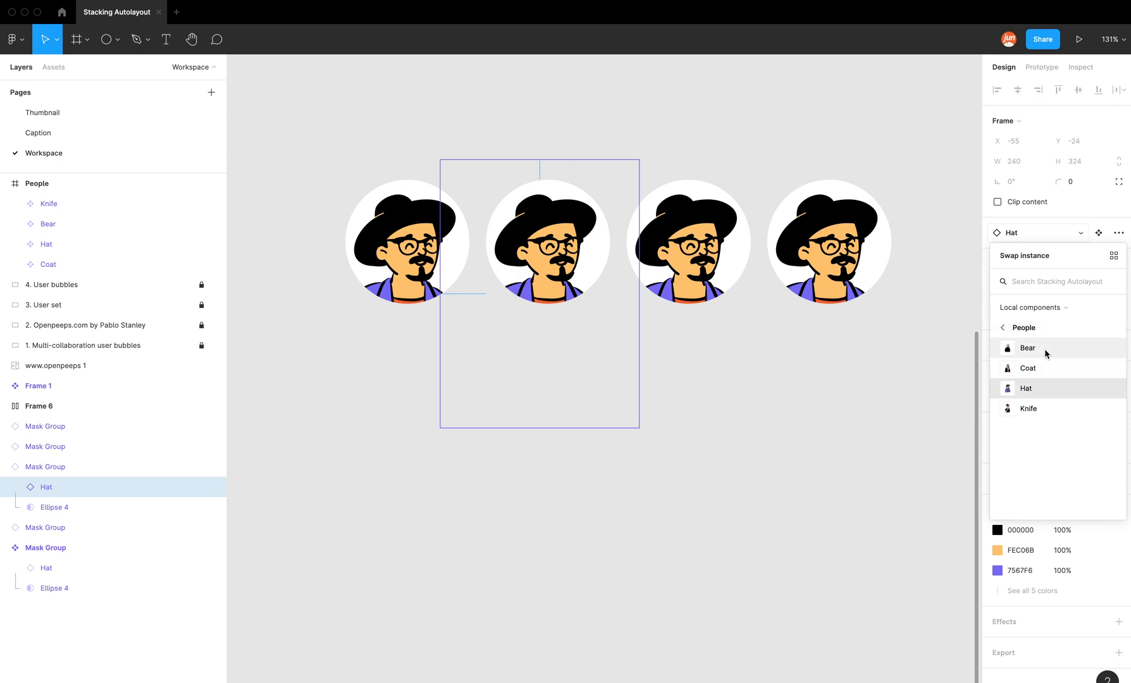
pyautogui.click(554, 304)
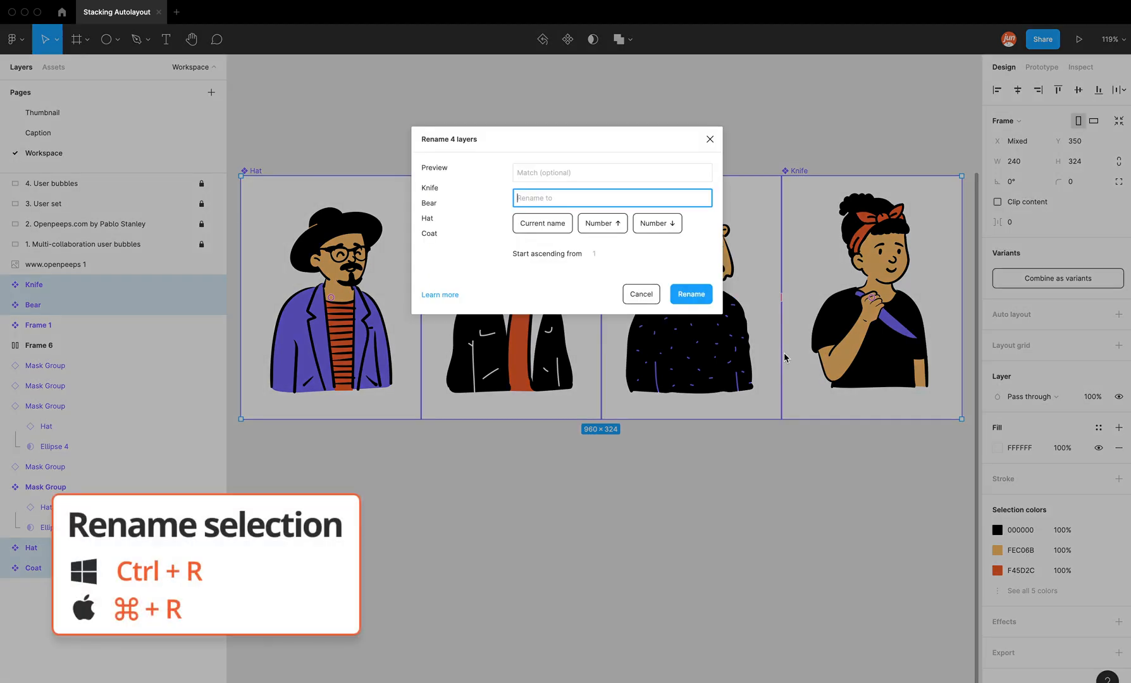
pyautogui.moveTo(524, 269)
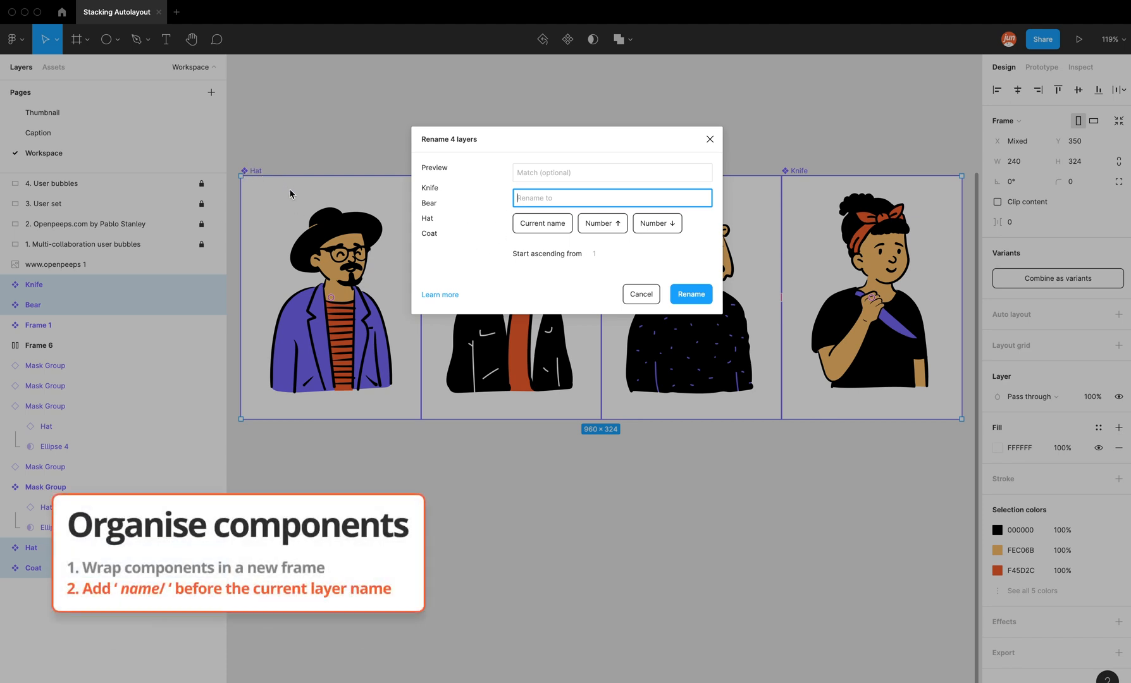
# Batch-rename the four components with a People/ prefix: People/Knife, Bear, Hat, Coat
pyautogui.write('Peo')
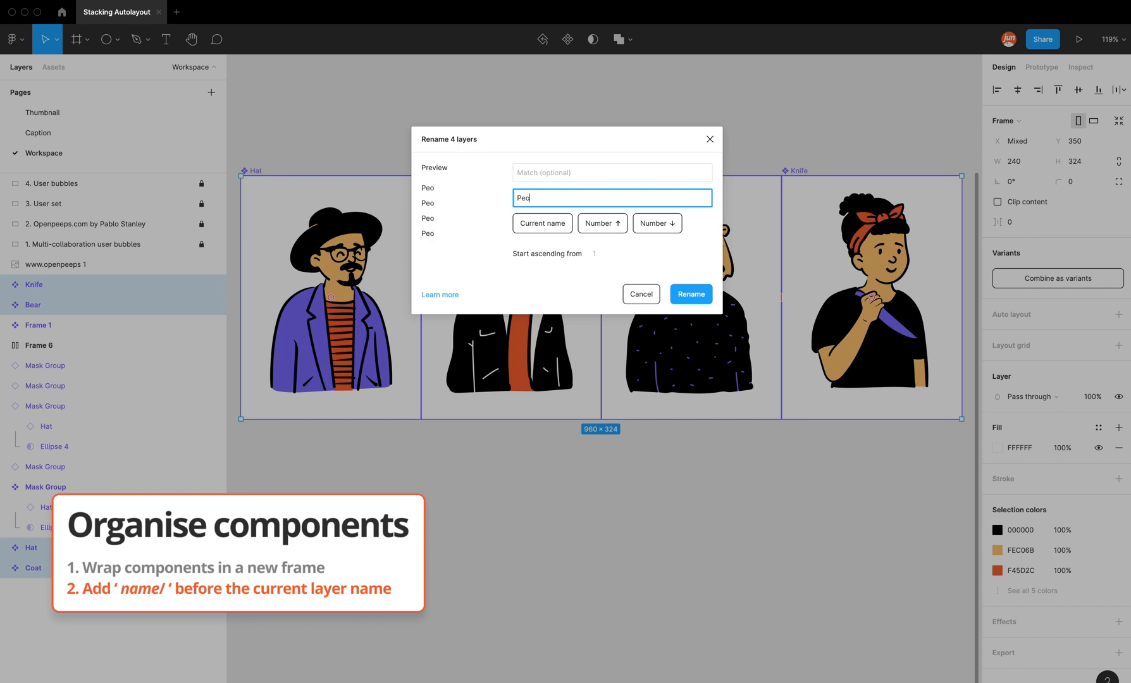
pyautogui.write('People/')
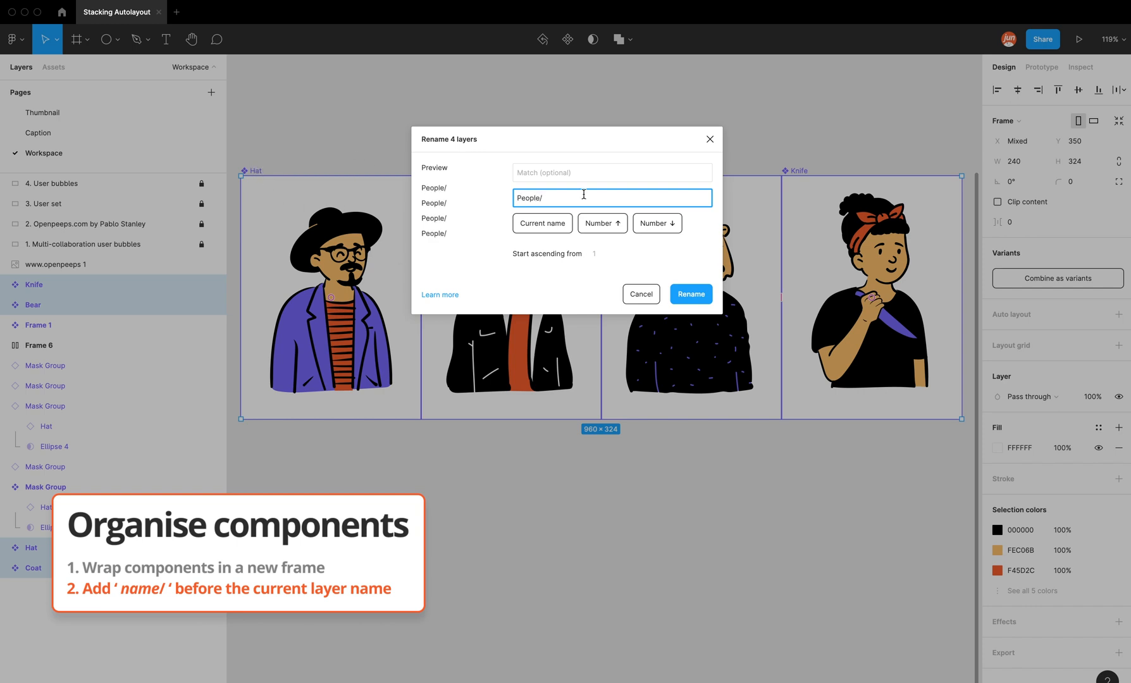
pyautogui.moveTo(538, 230)
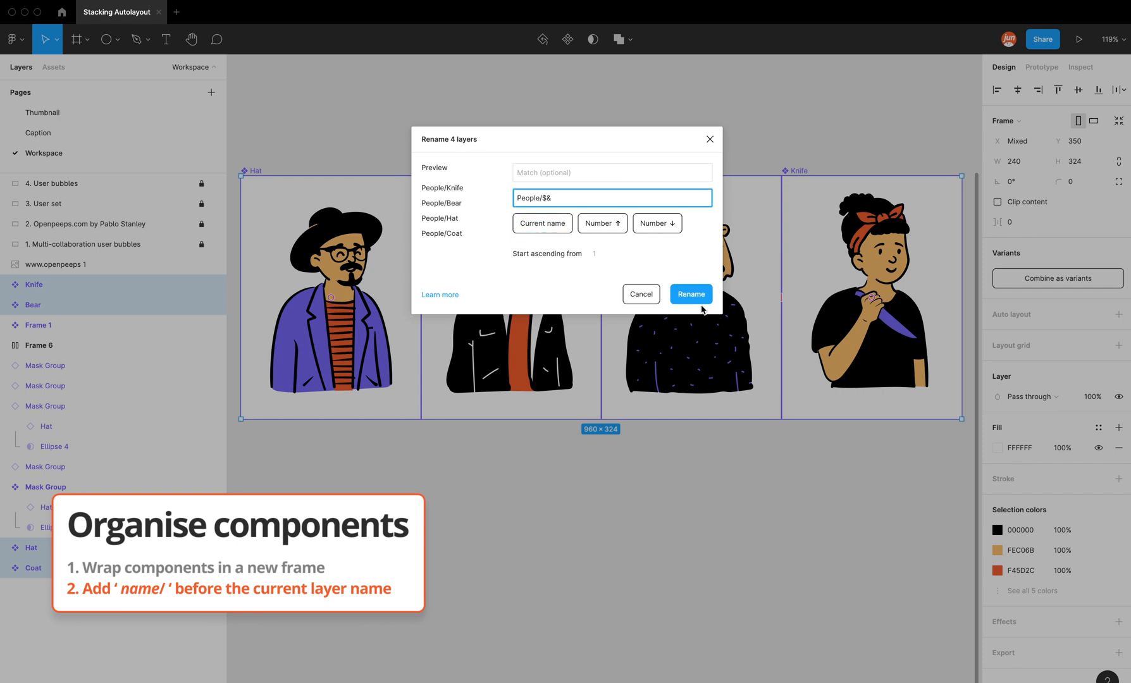
pyautogui.click(689, 295)
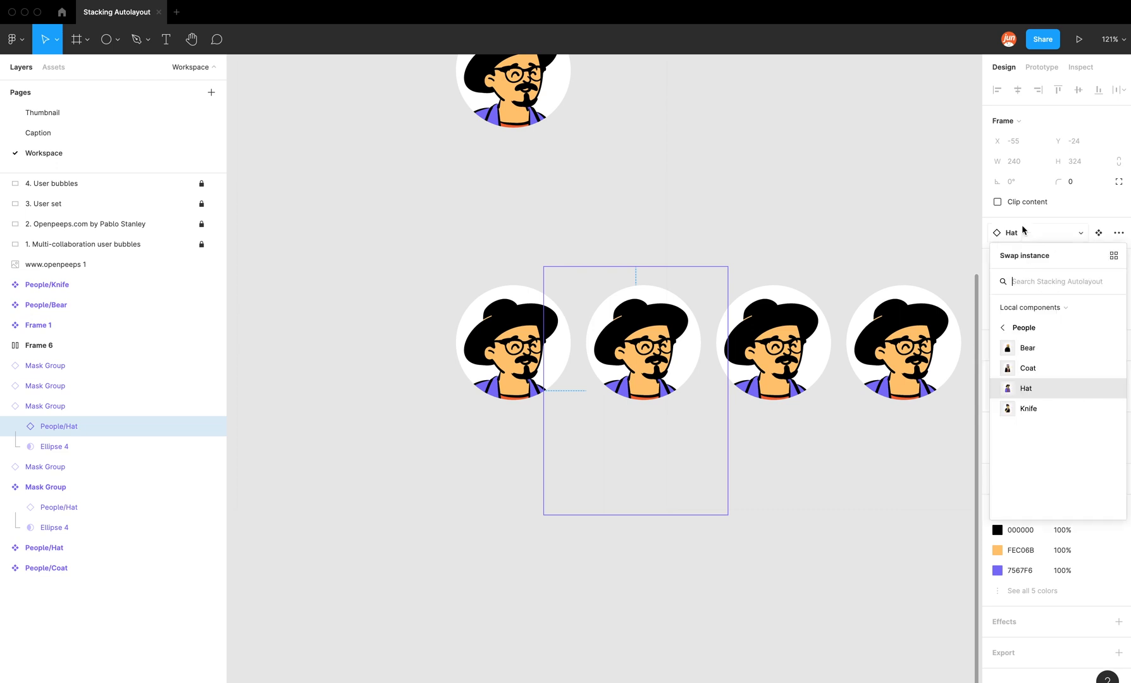
# Swap the bubbles' people via Swap instance > People to Coat, Bear and Knife
pyautogui.click(1001, 328)
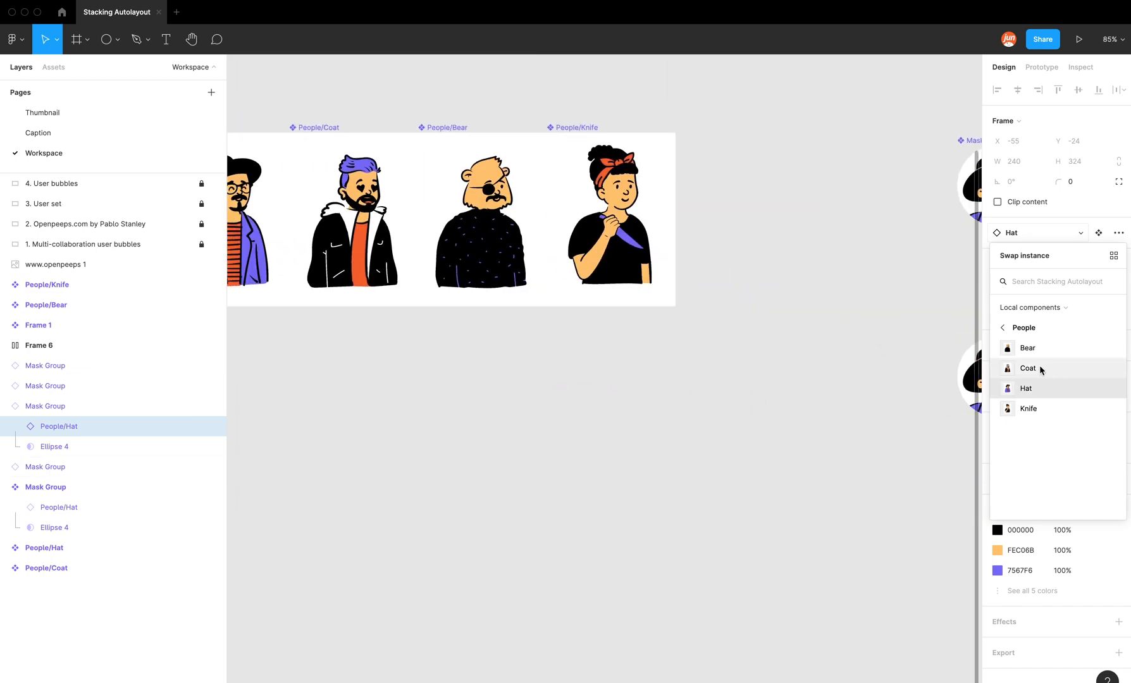
pyautogui.click(1028, 369)
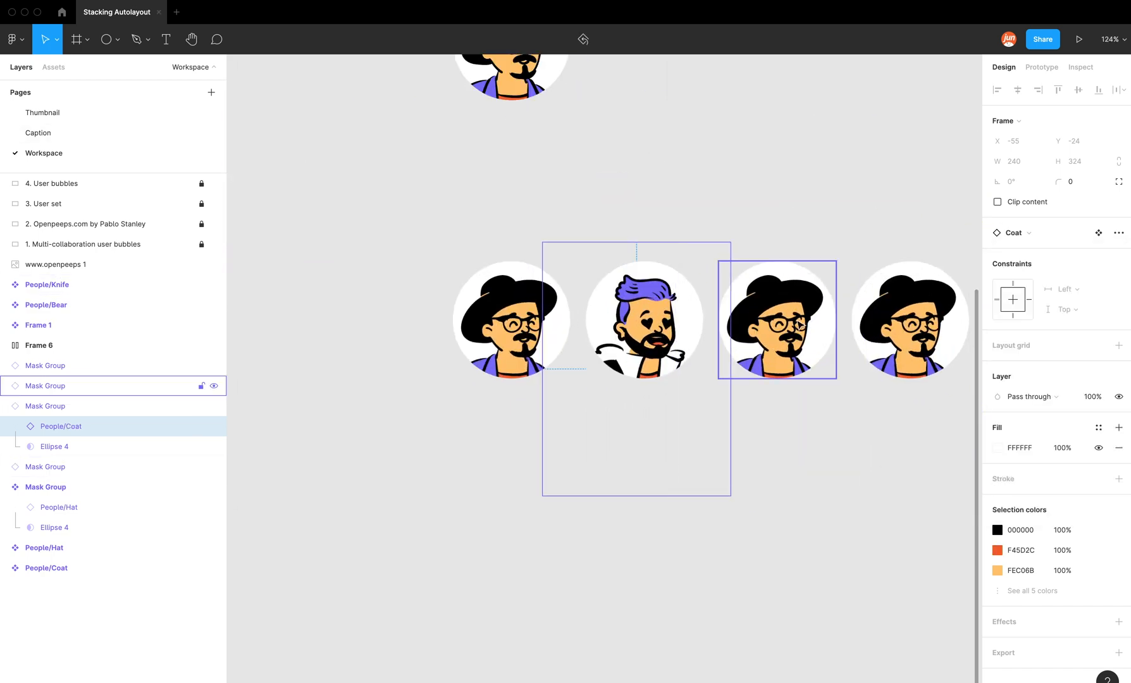
pyautogui.click(1097, 233)
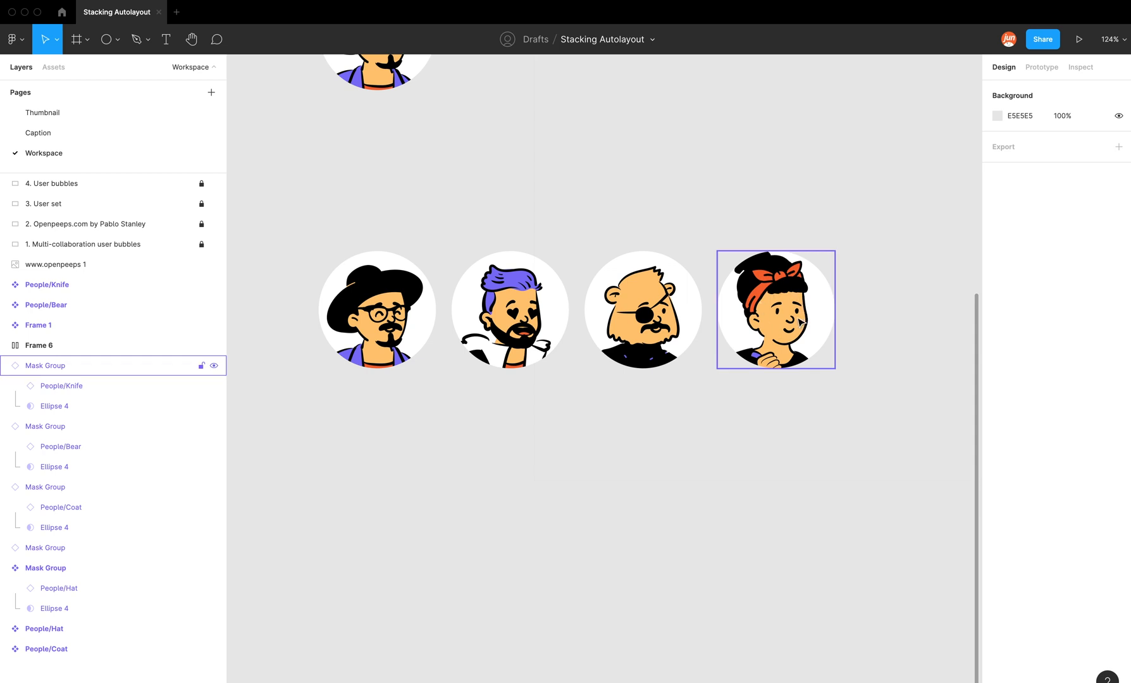
pyautogui.moveTo(812, 310)
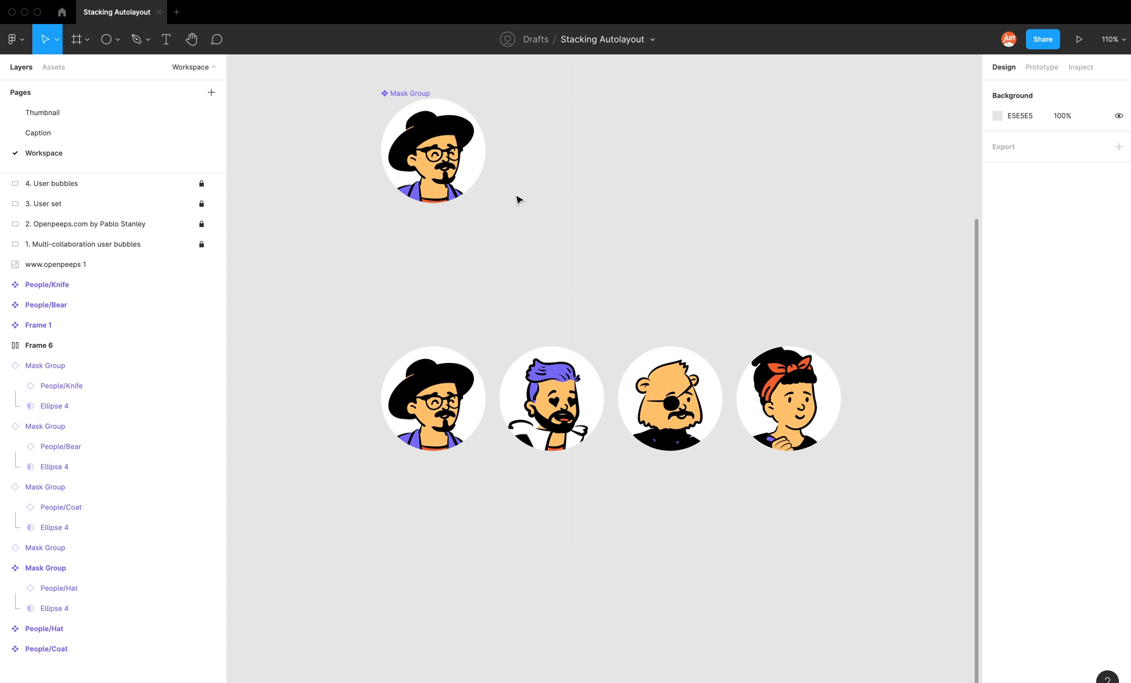
pyautogui.click(433, 152)
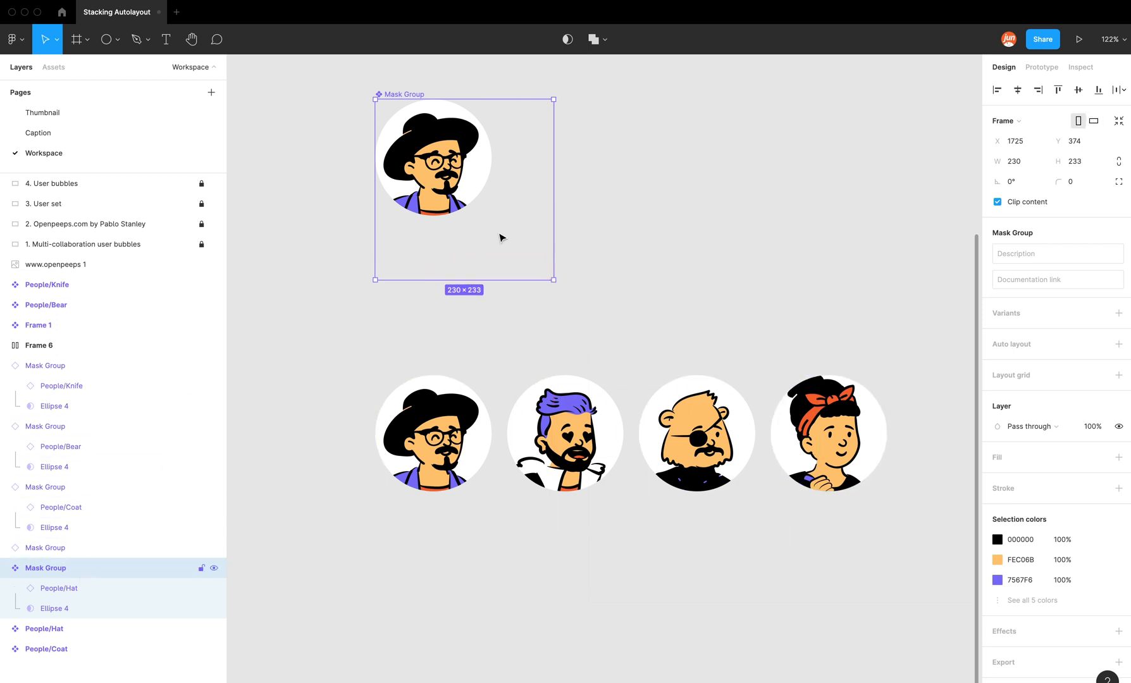
# Select Ellipse 4 in the main Mask Group and resize the circle mask to 180 × 180
pyautogui.click(54, 609)
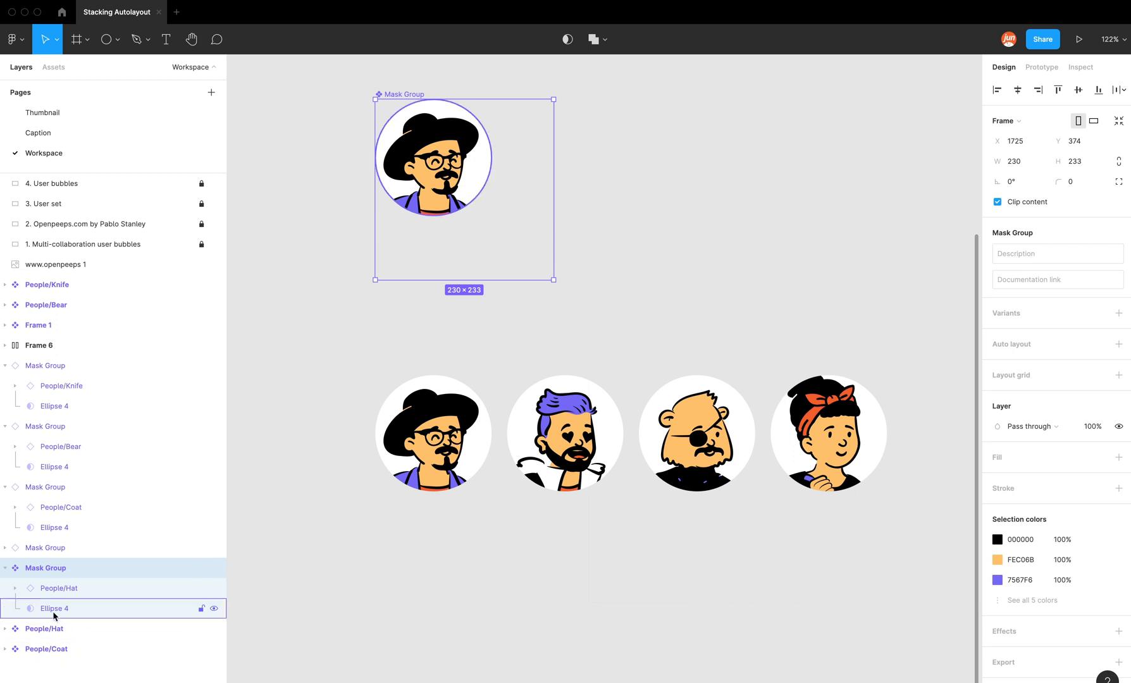
pyautogui.click(55, 608)
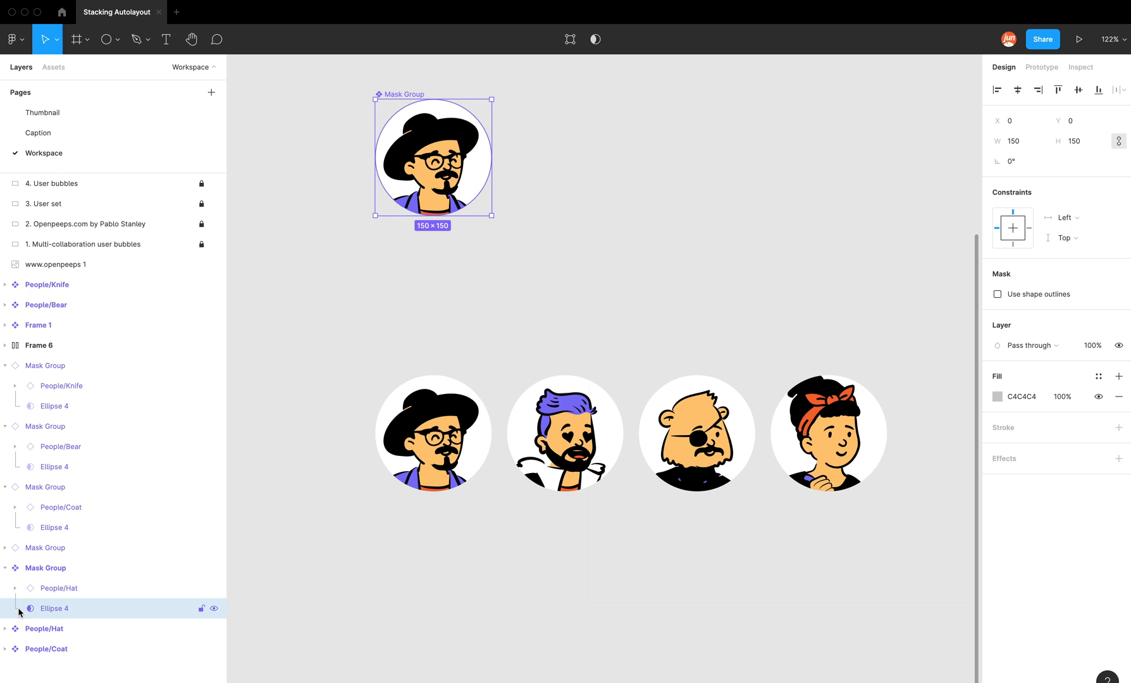
pyautogui.moveTo(395, 376)
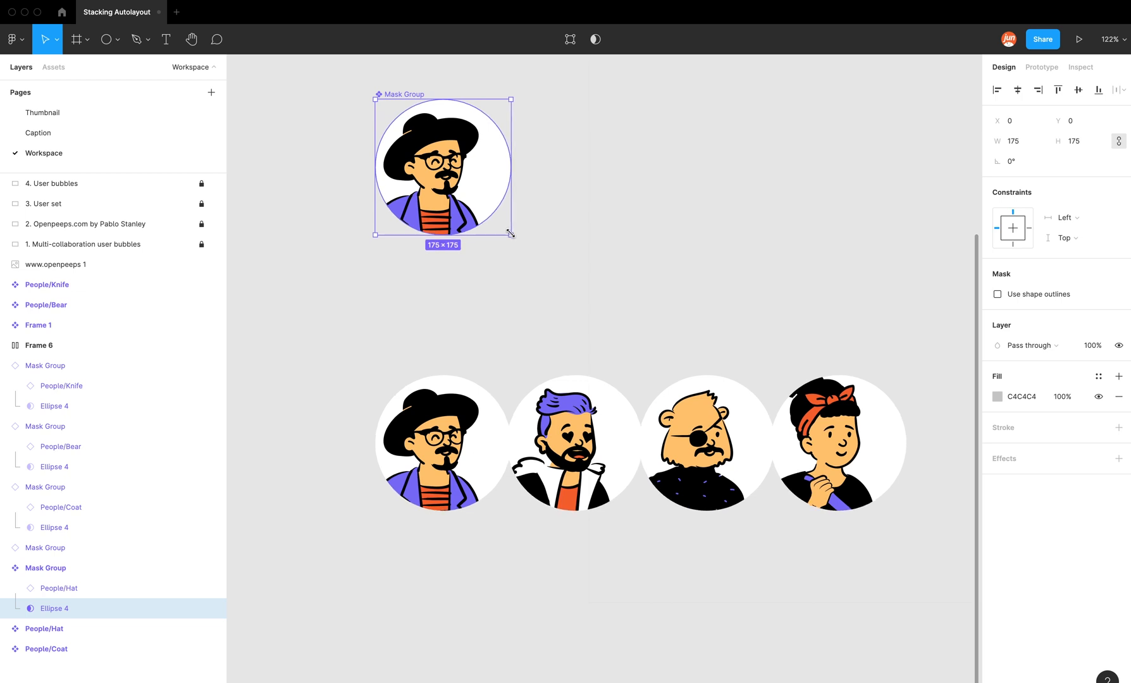
pyautogui.click(1013, 141)
pyautogui.write('180')
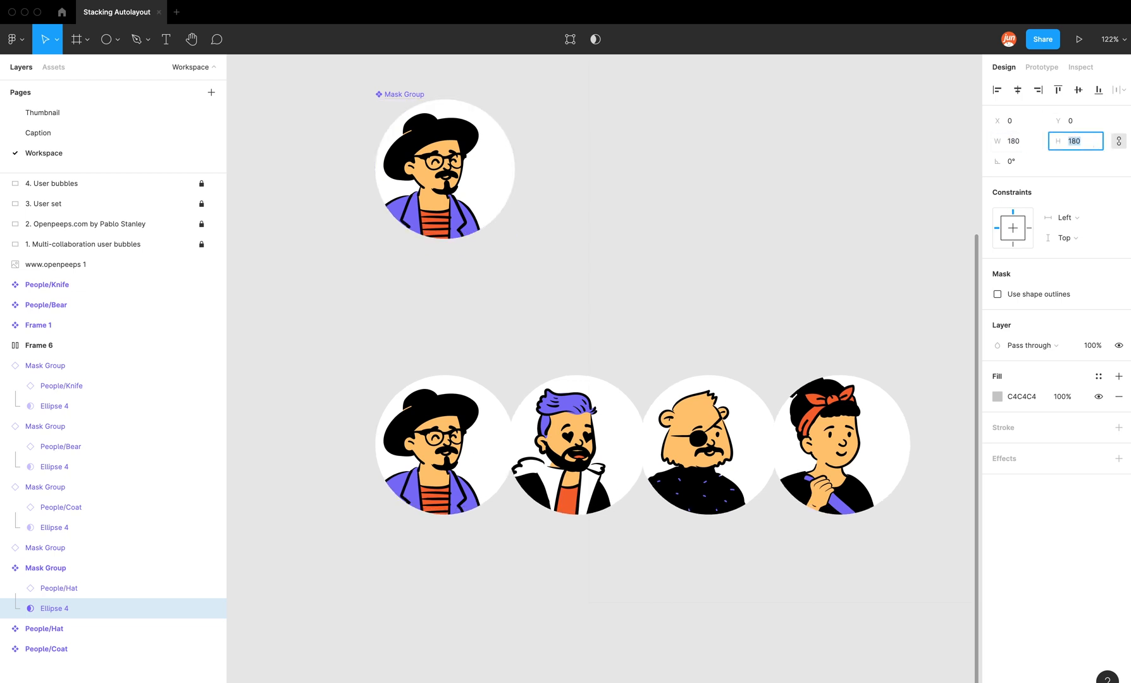
pyautogui.click(444, 171)
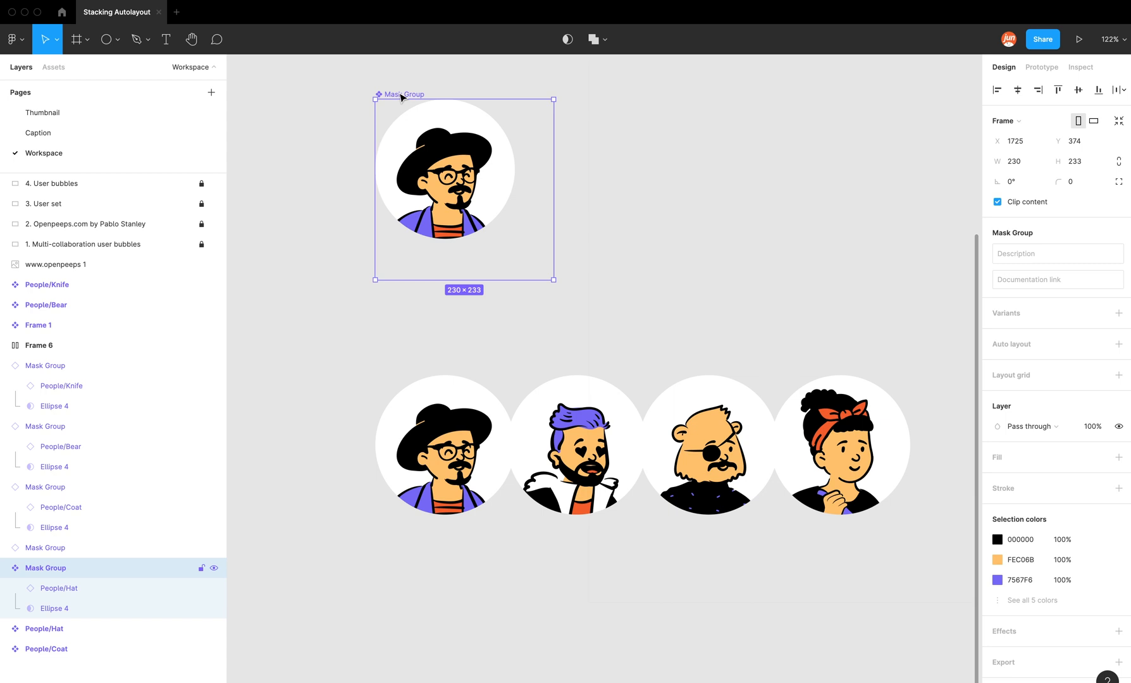
pyautogui.click(54, 609)
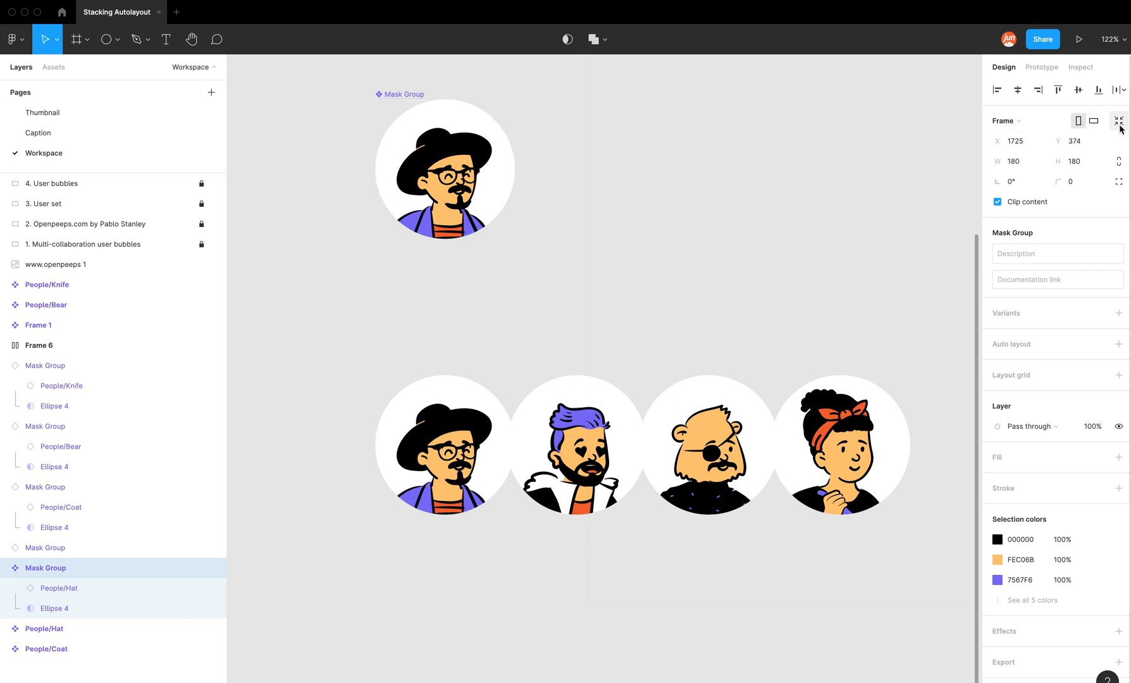
pyautogui.click(445, 170)
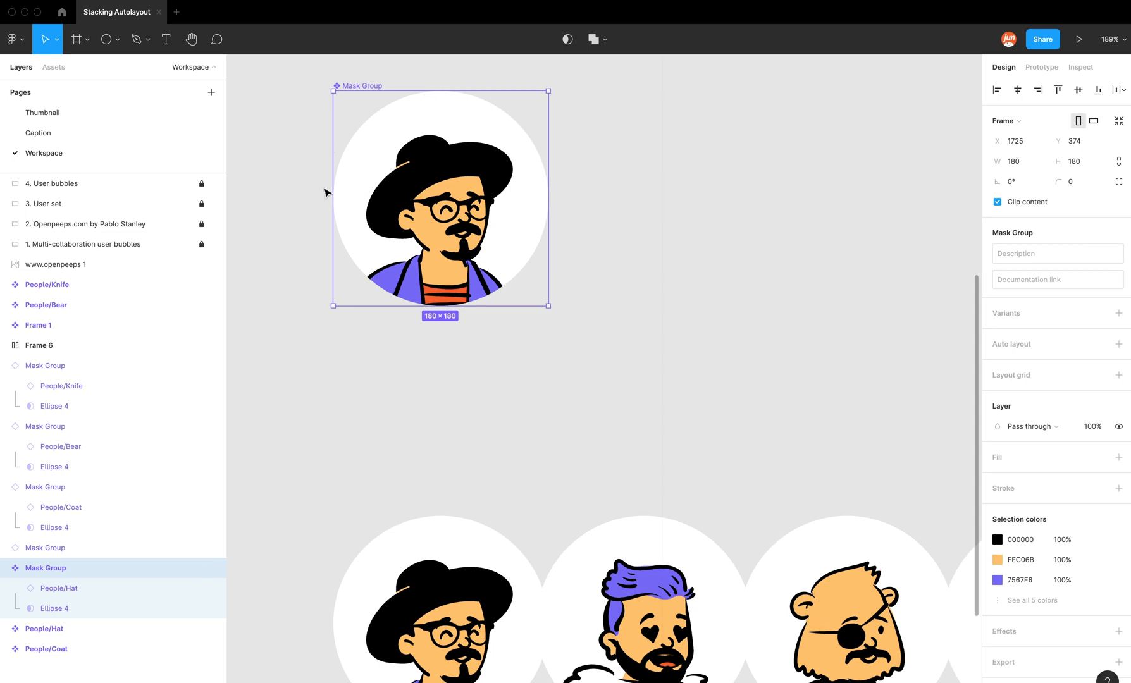
pyautogui.moveTo(504, 268)
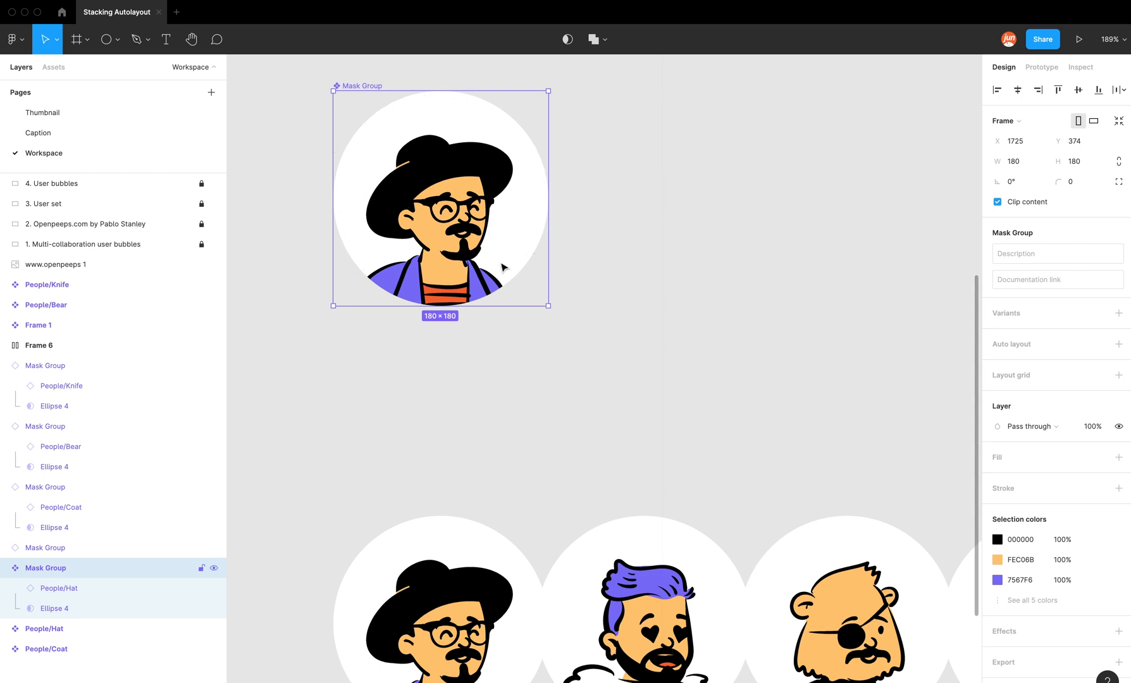
pyautogui.moveTo(340, 256)
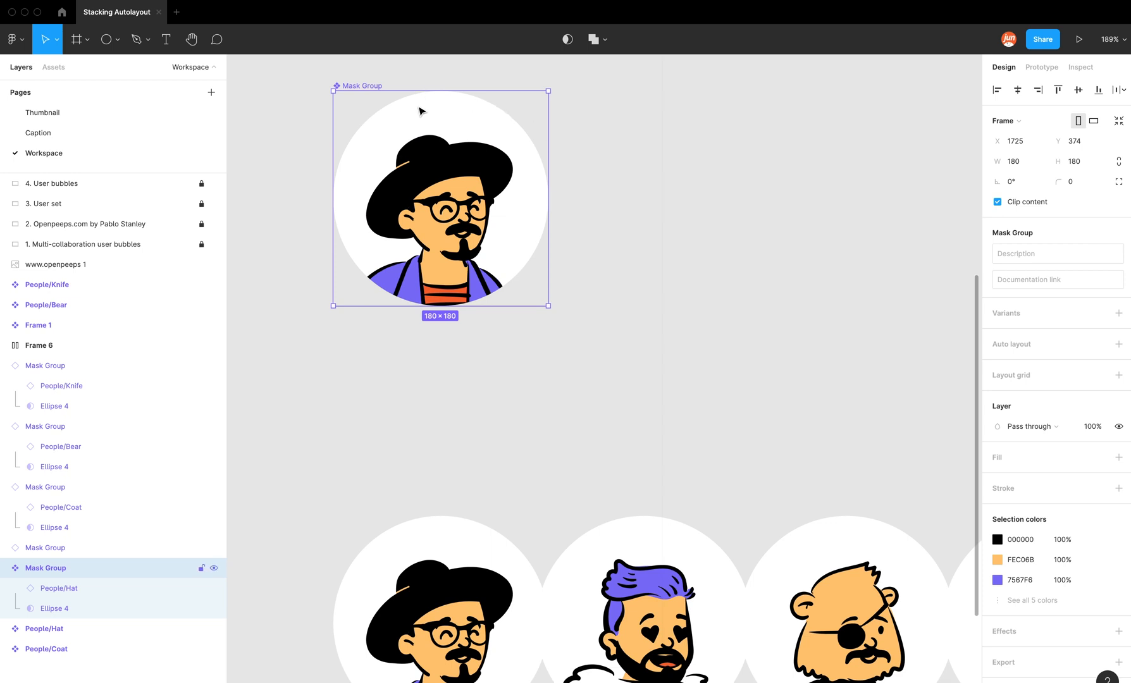
pyautogui.moveTo(787, 372)
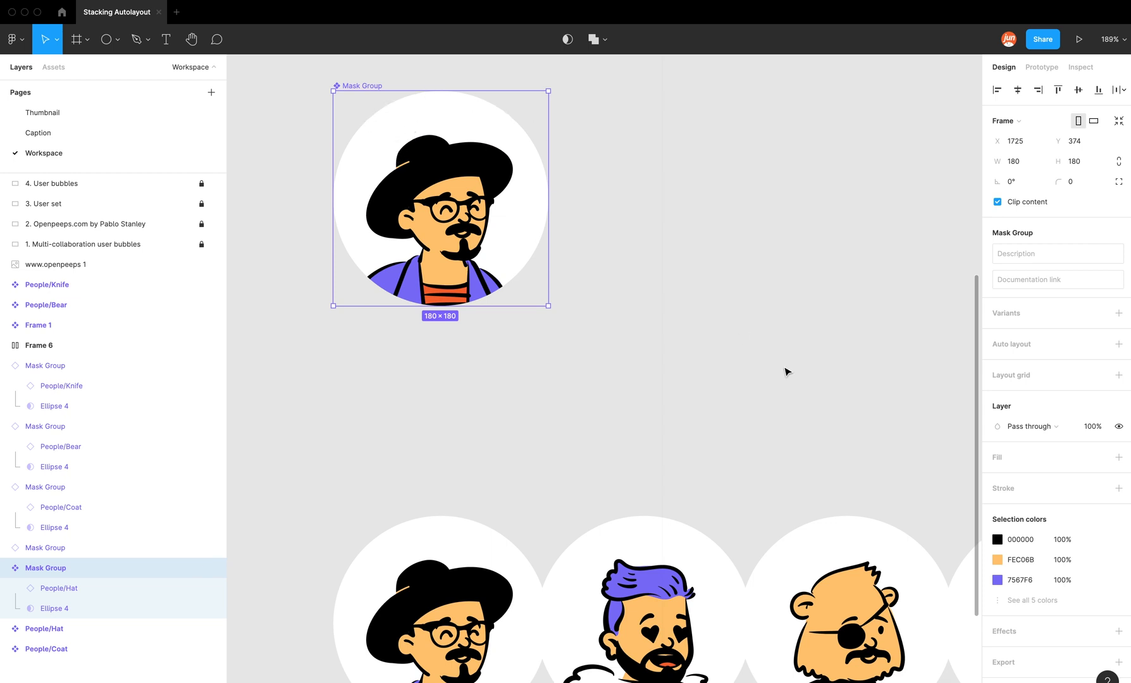
pyautogui.moveTo(692, 509)
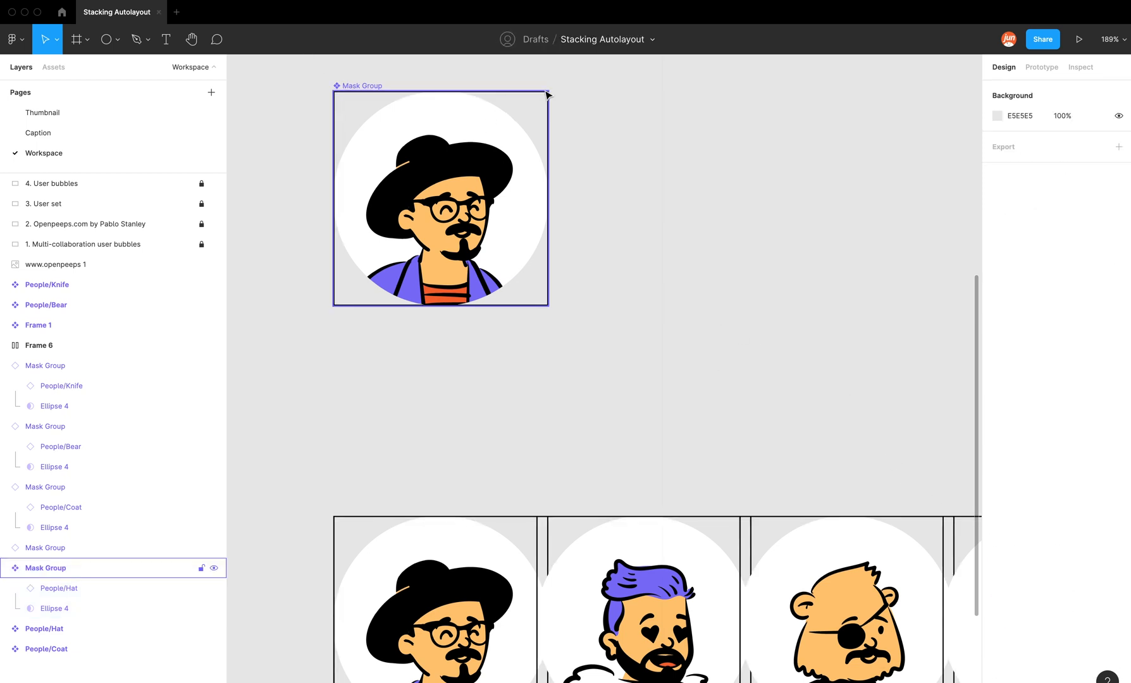
pyautogui.click(625, 224)
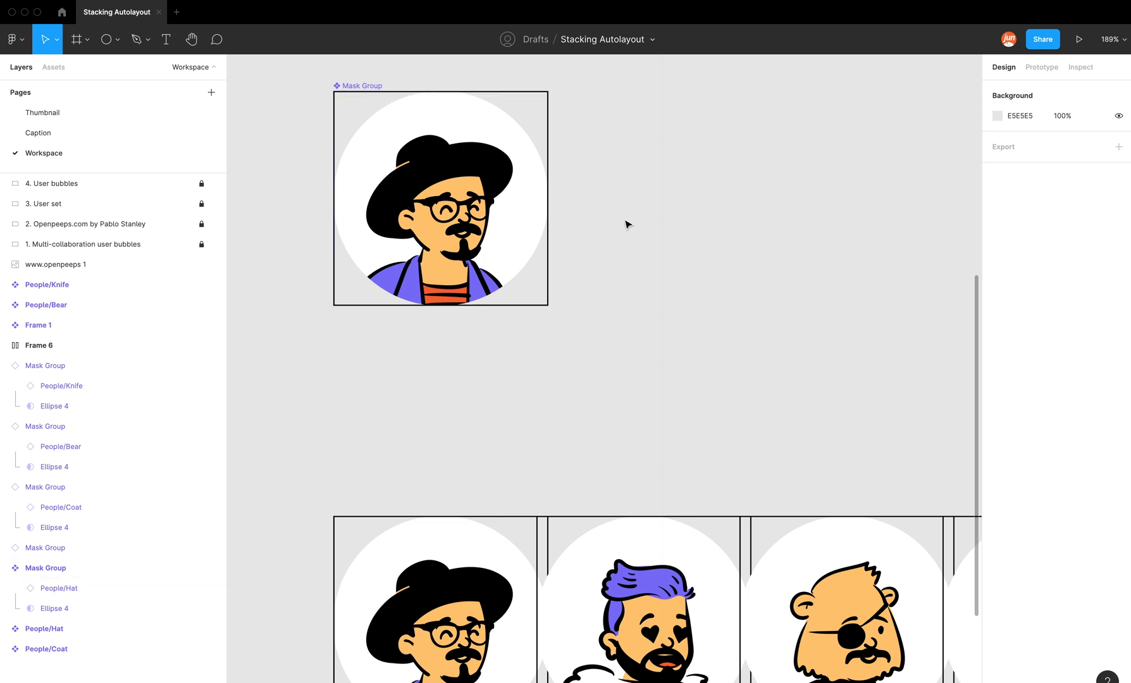
pyautogui.click(441, 199)
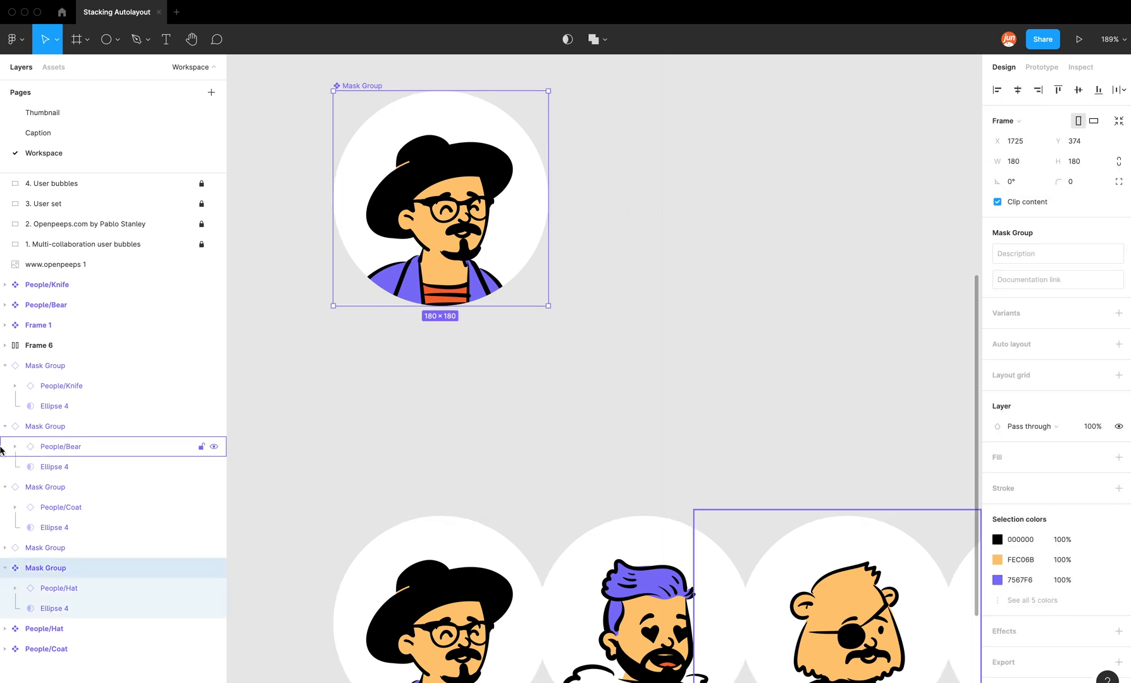
pyautogui.click(55, 608)
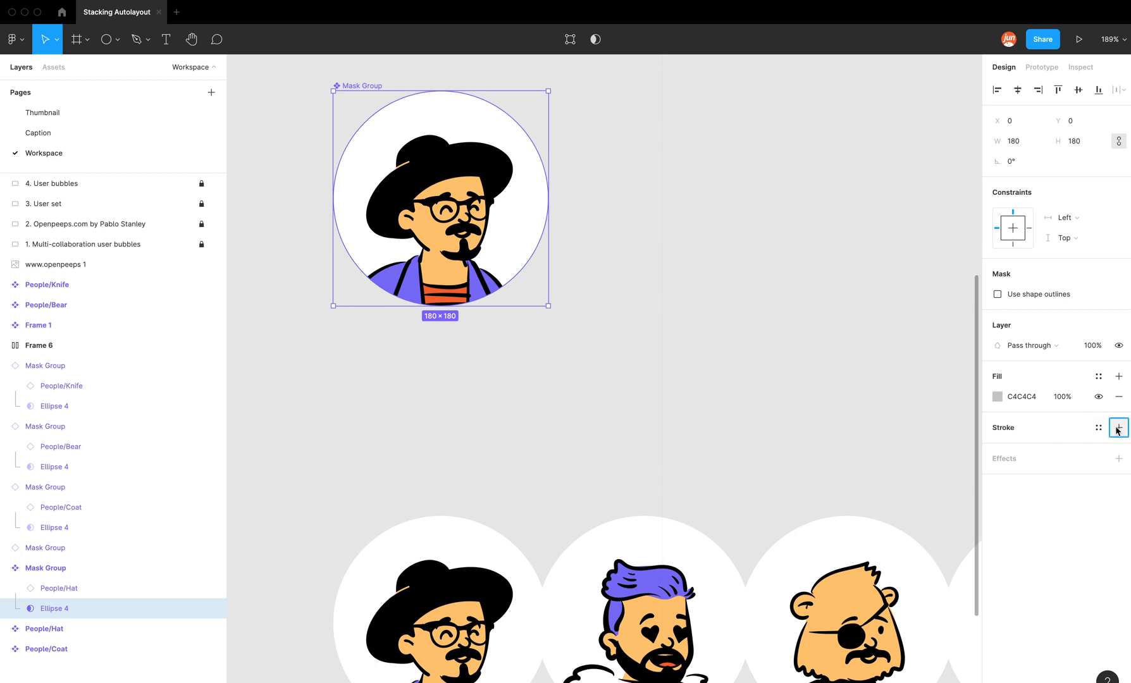
pyautogui.click(1119, 428)
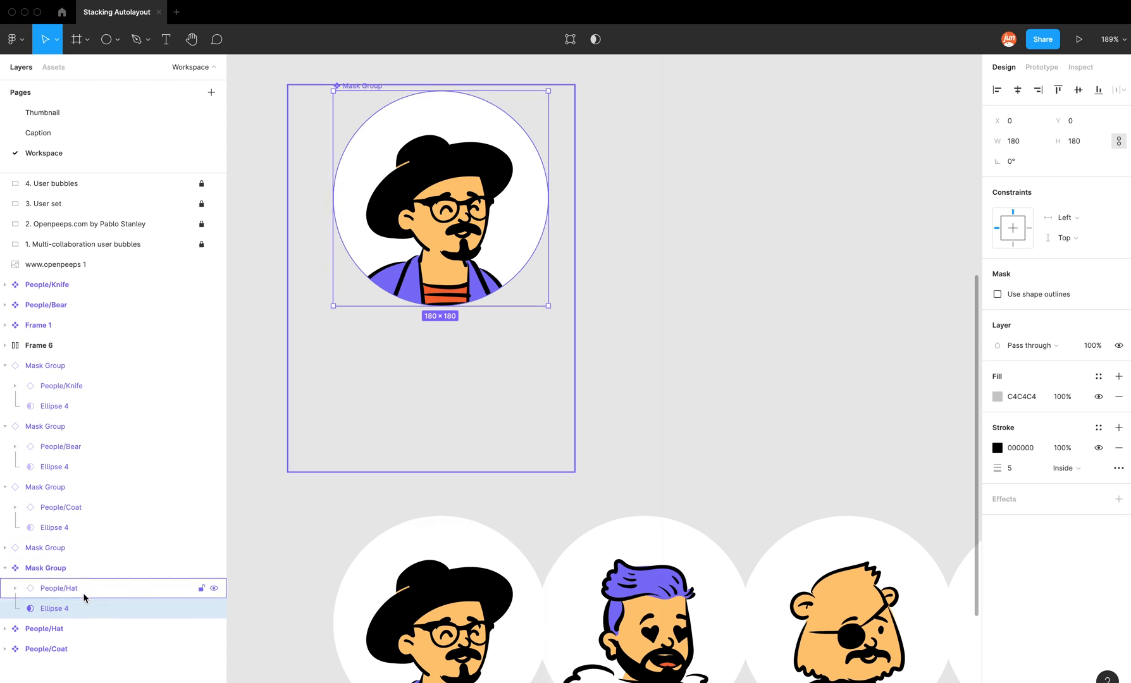
pyautogui.click(45, 487)
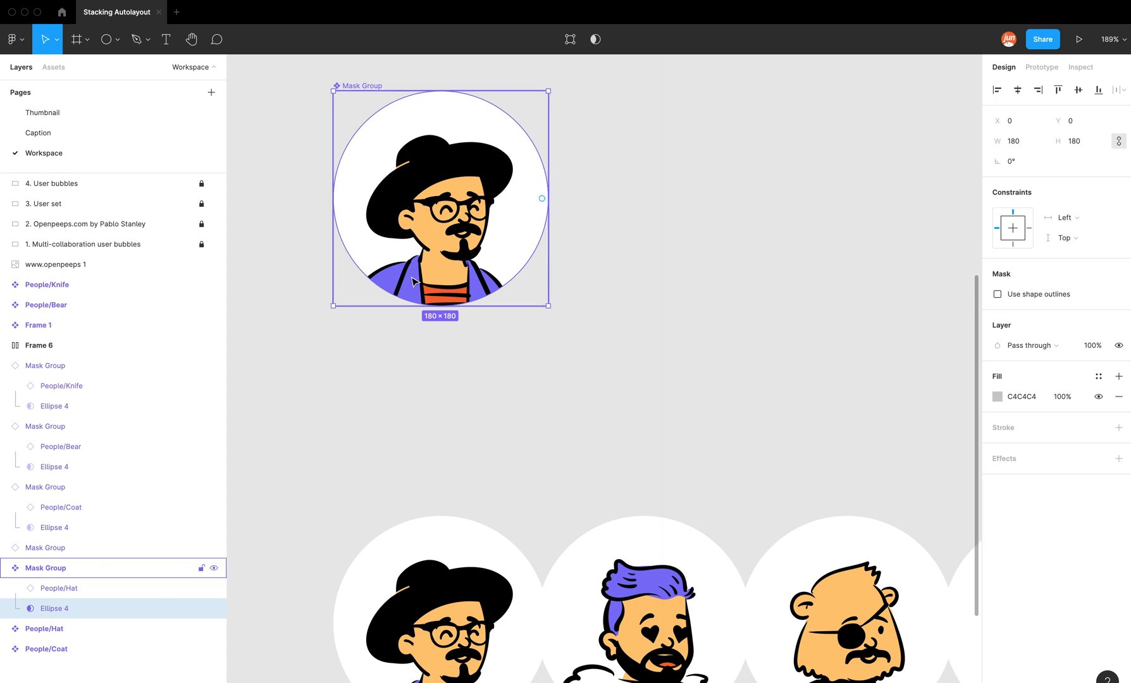
pyautogui.moveTo(498, 128)
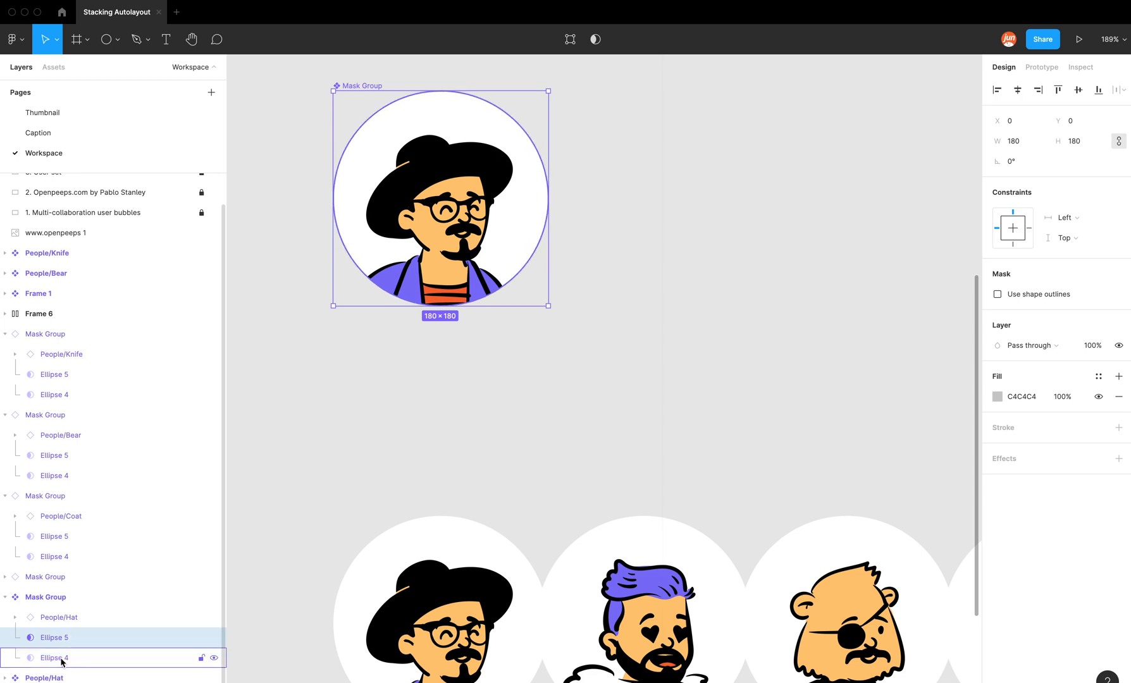
# Duplicate the hat avatar's circle as Ellipse 5 above the People layer, as a 5-px inside grey stroke with no fill
pyautogui.click(53, 638)
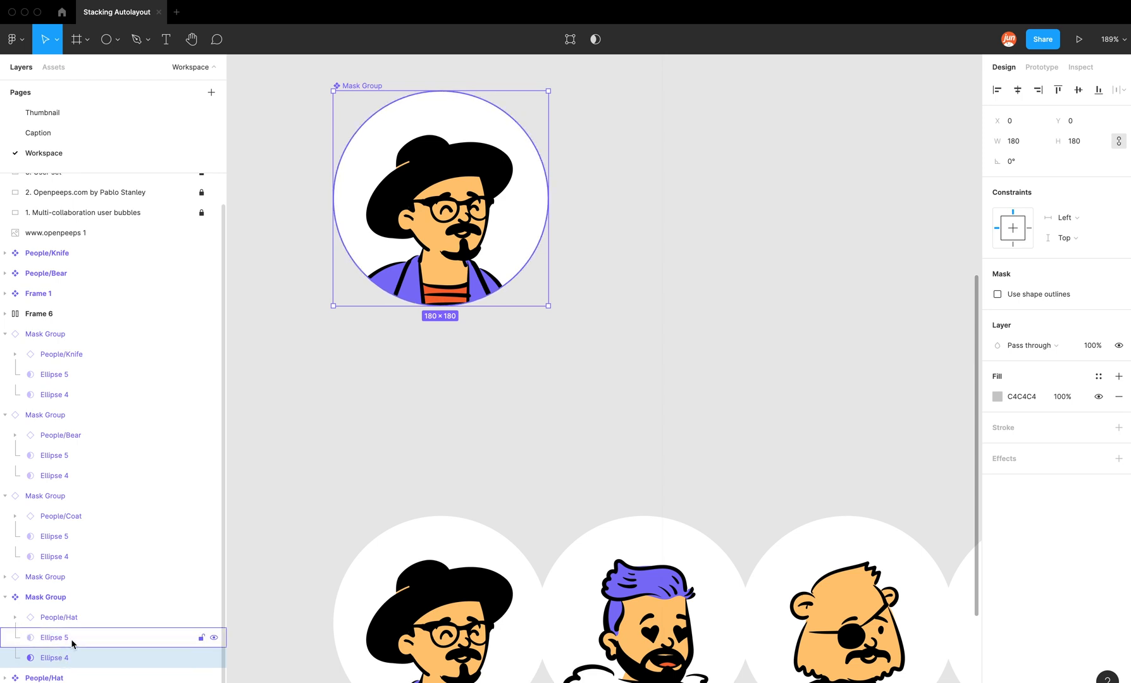
pyautogui.click(54, 638)
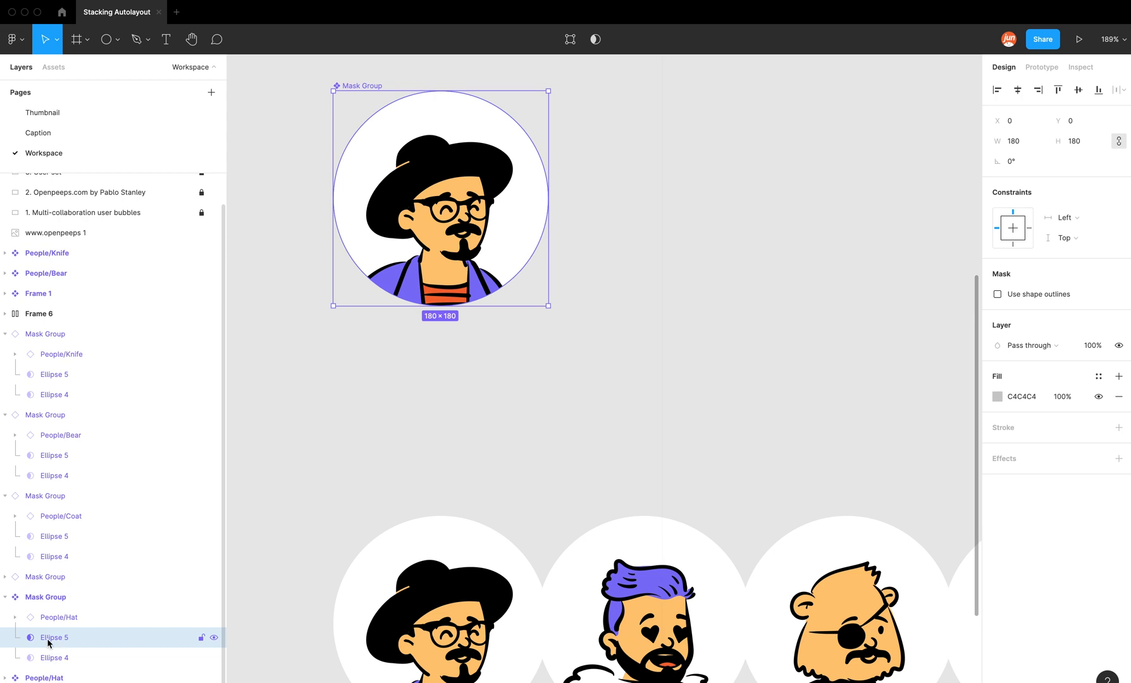
pyautogui.moveTo(634, 283)
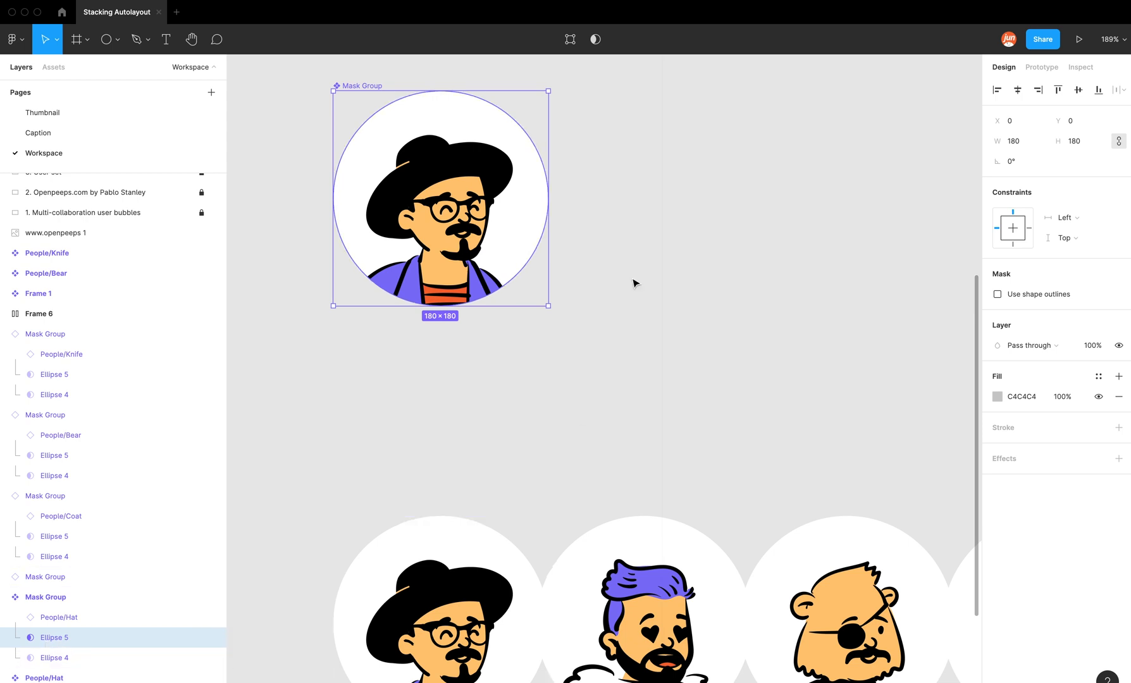
pyautogui.moveTo(595, 39)
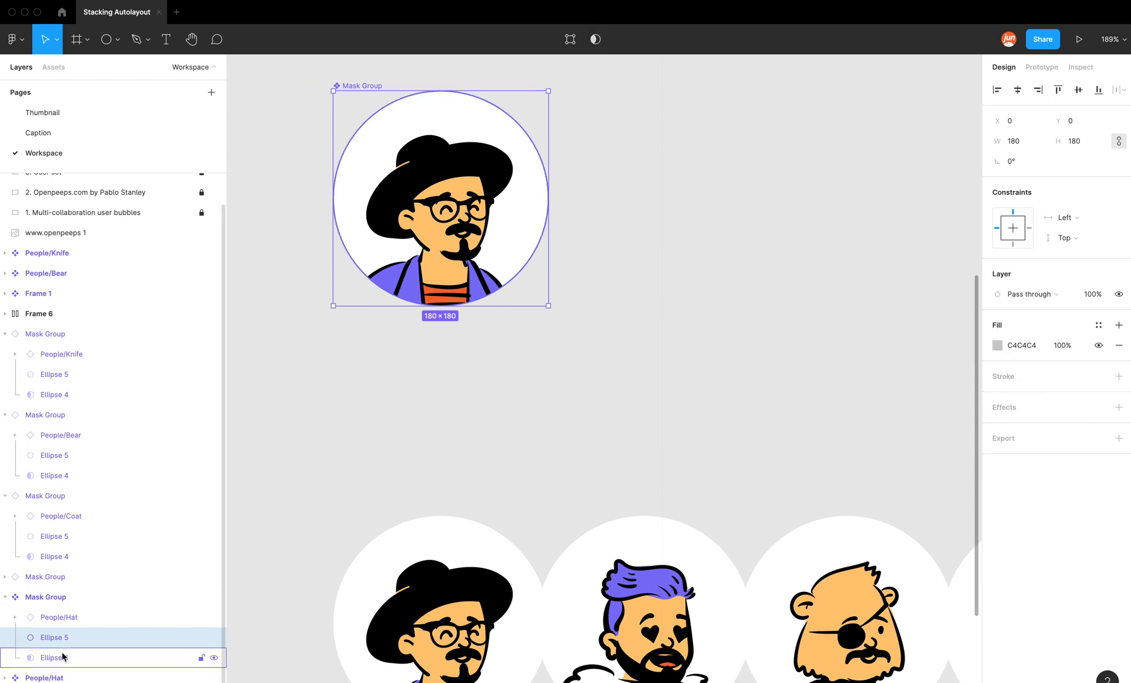
pyautogui.click(54, 638)
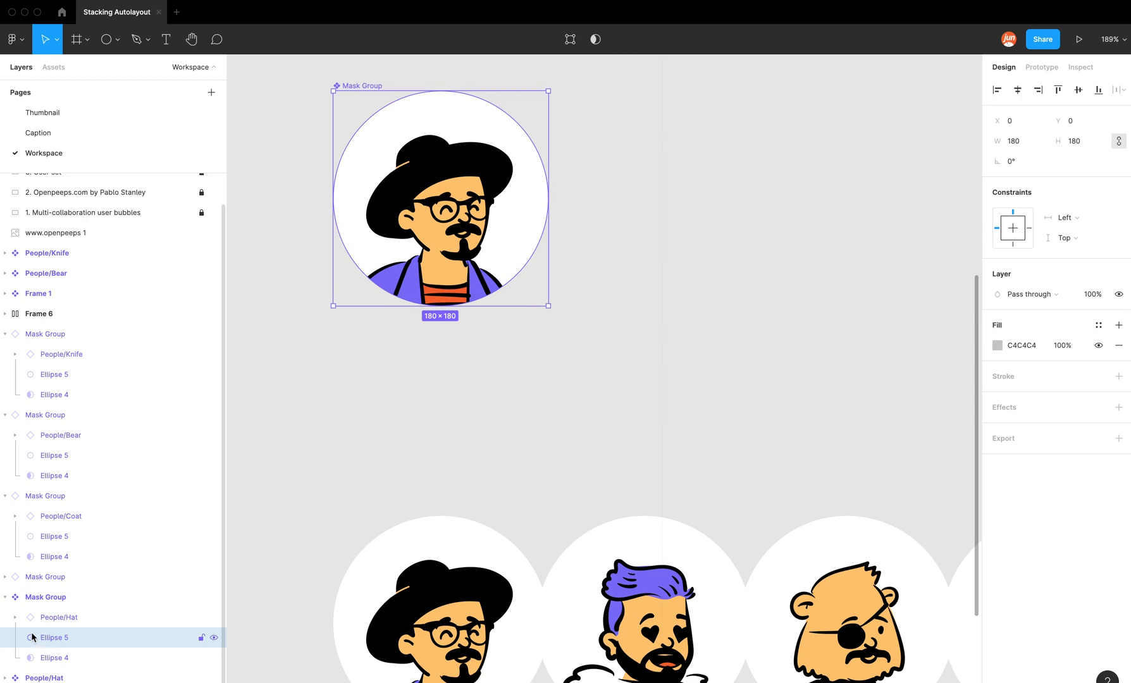
pyautogui.moveTo(43, 647)
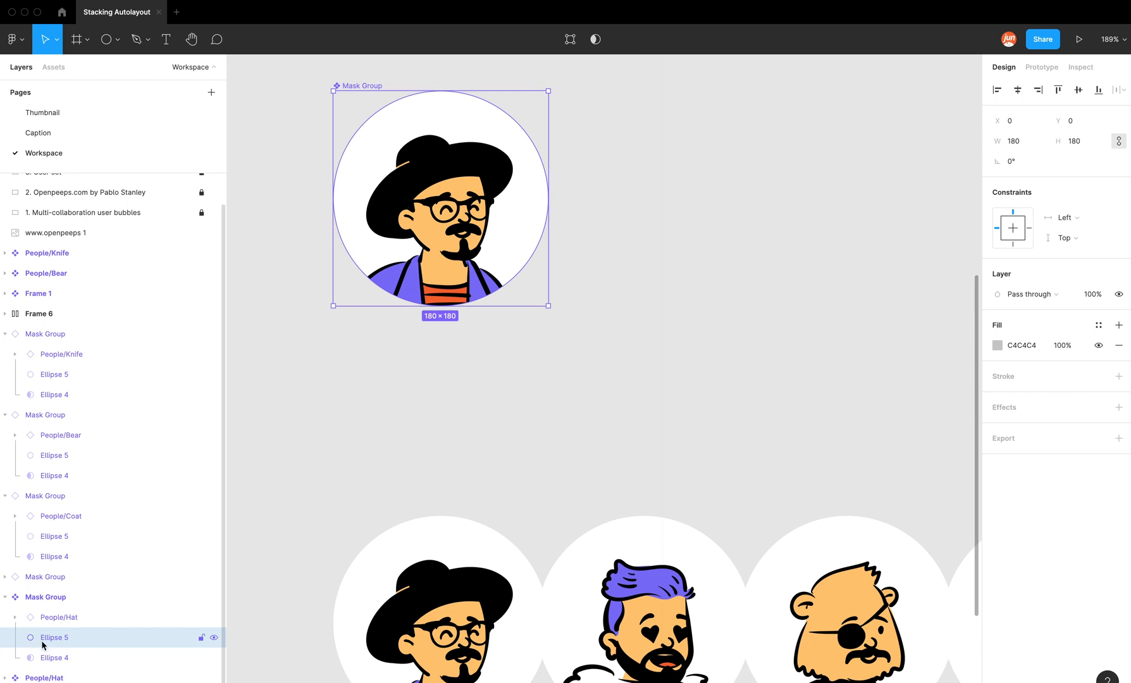
pyautogui.click(45, 598)
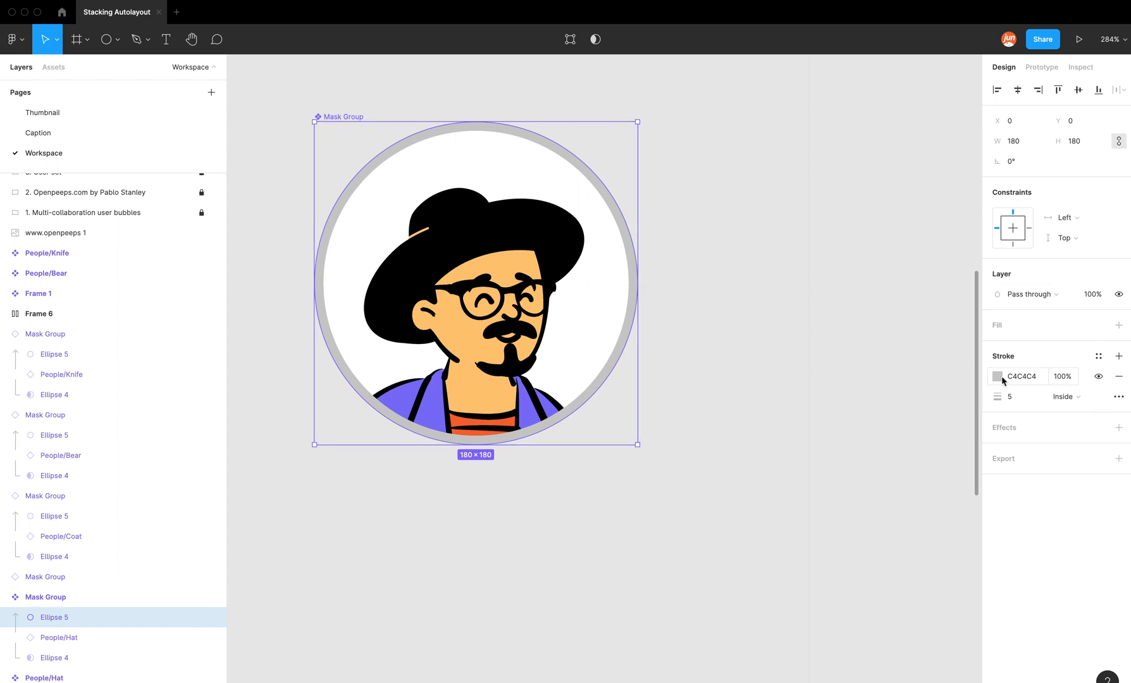
# Set the avatar outline stroke to black 000000, weight 1, positioned Outside the circle
pyautogui.click(999, 376)
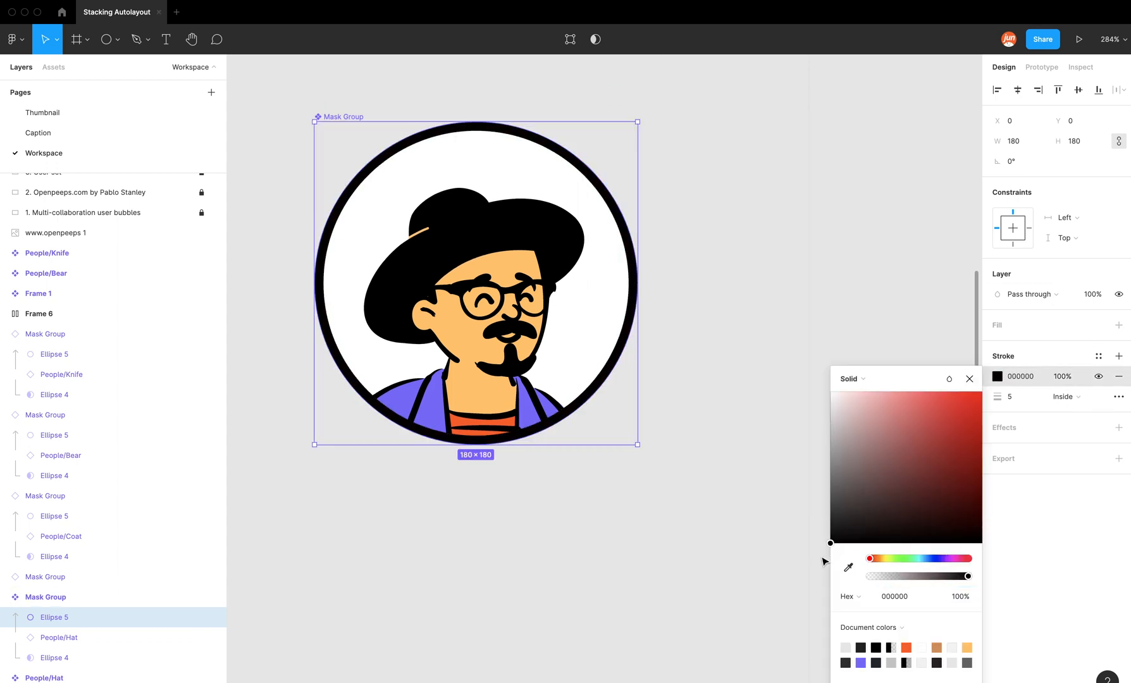
pyautogui.click(1009, 397)
pyautogui.write('1')
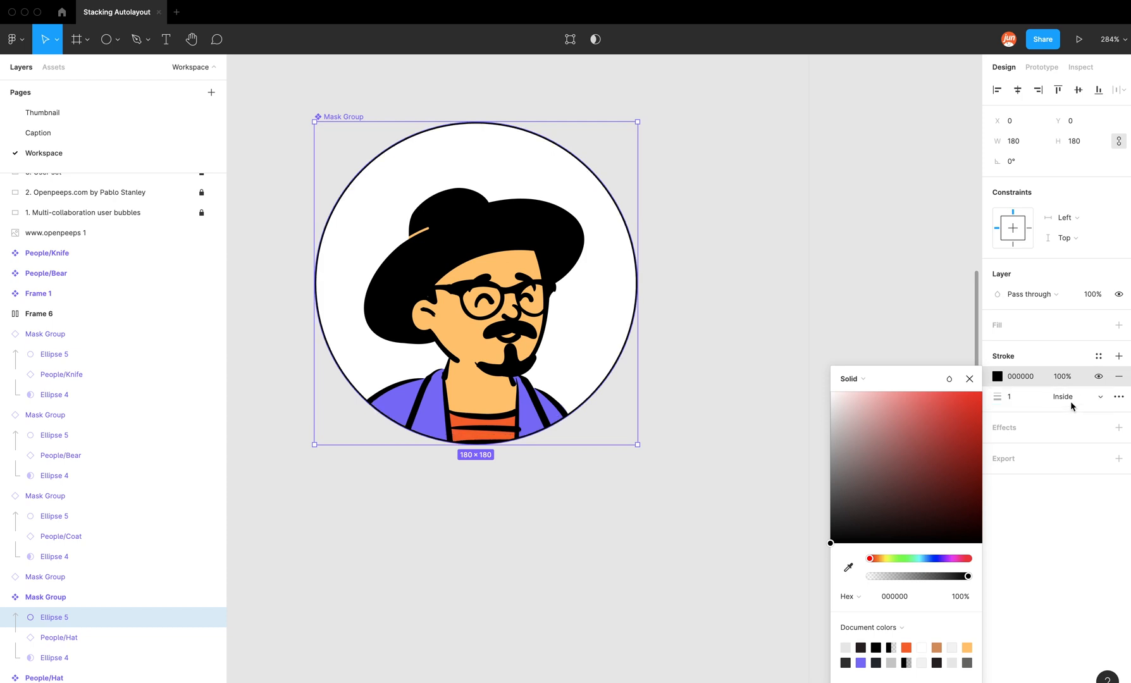
pyautogui.click(1068, 397)
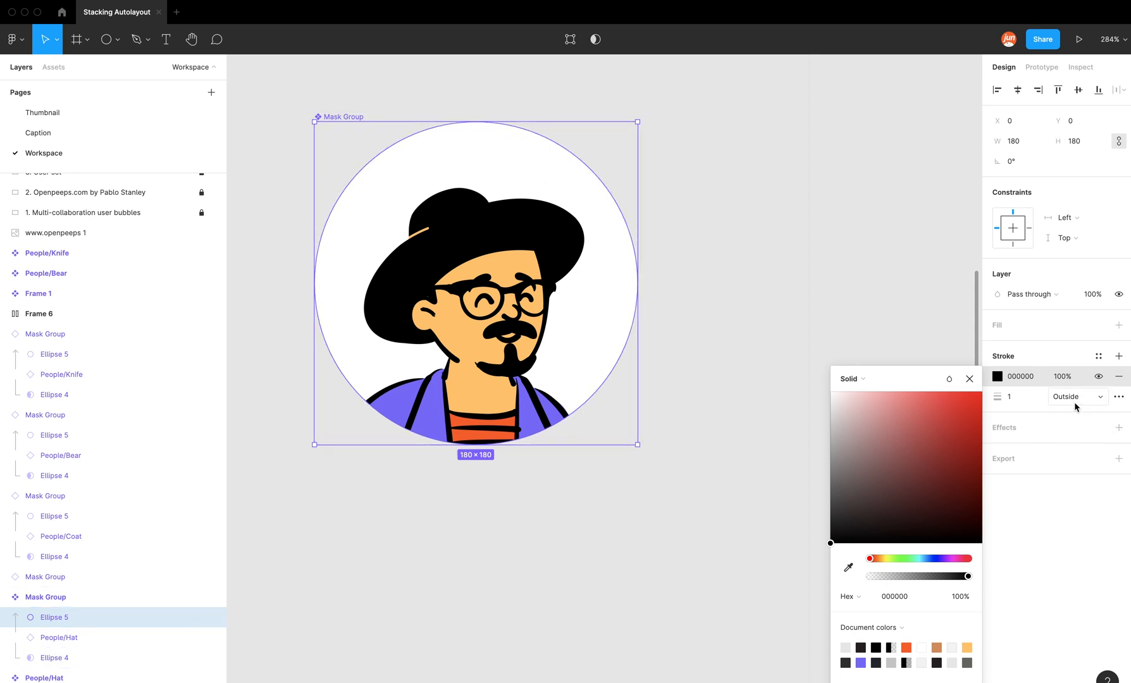
pyautogui.click(1076, 396)
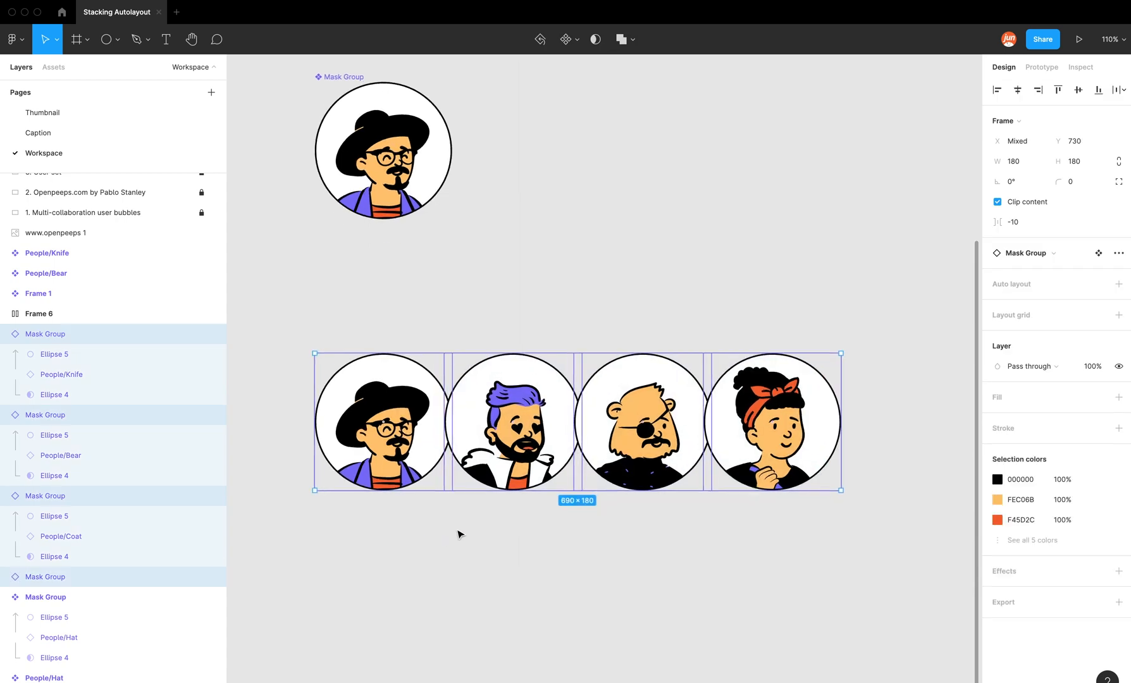
# Add auto layout to the four selected Mask Groups and turn Clip content off so outlines show fully
pyautogui.rightClick(511, 453)
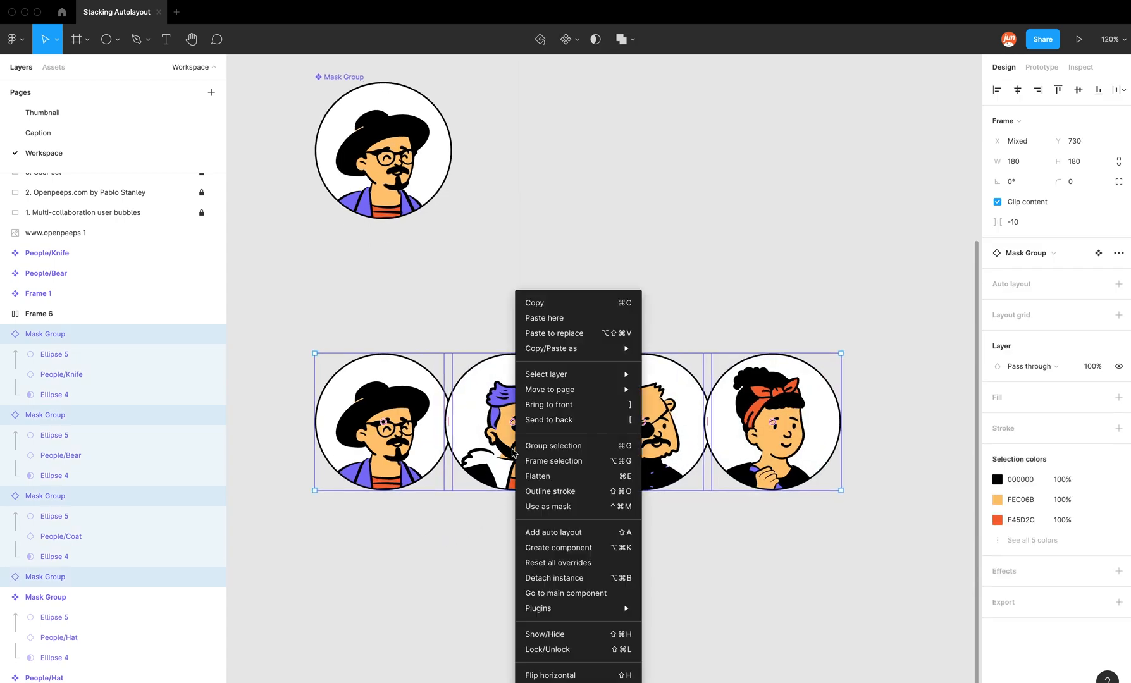
pyautogui.moveTo(568, 532)
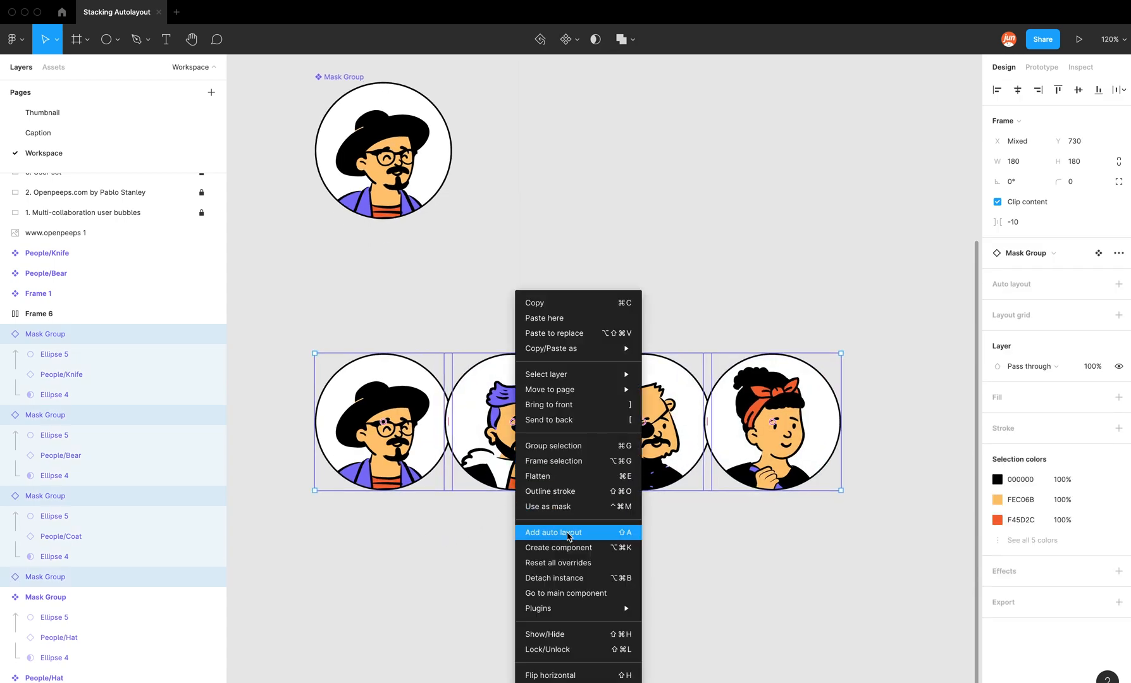
pyautogui.click(553, 533)
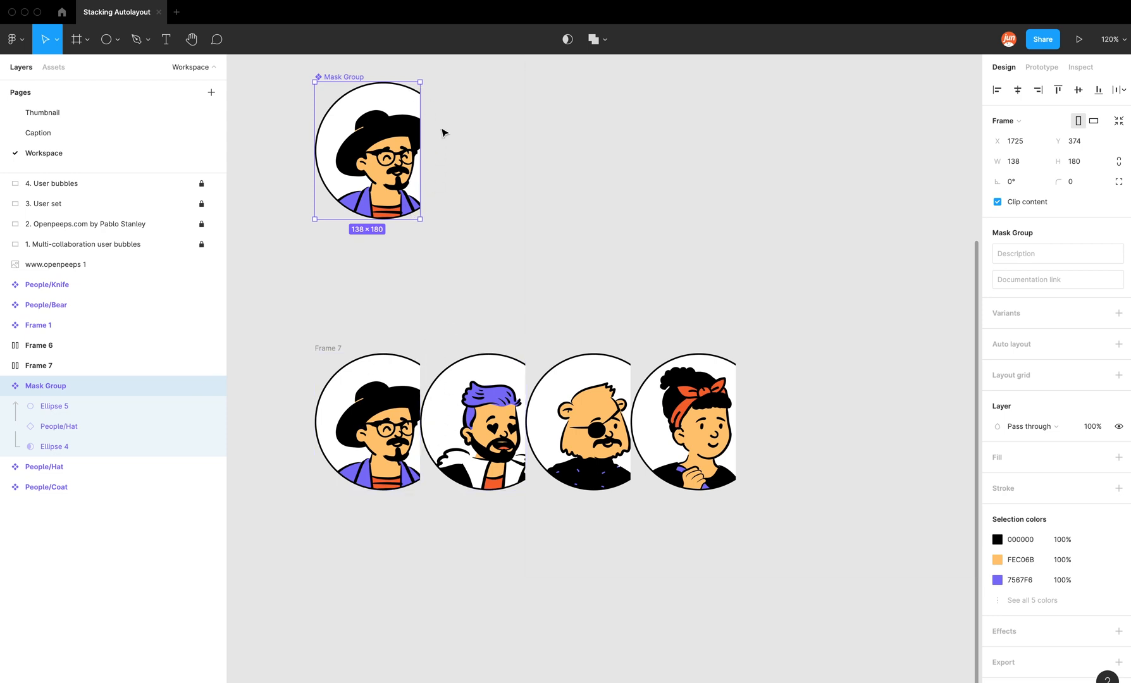
pyautogui.moveTo(861, 243)
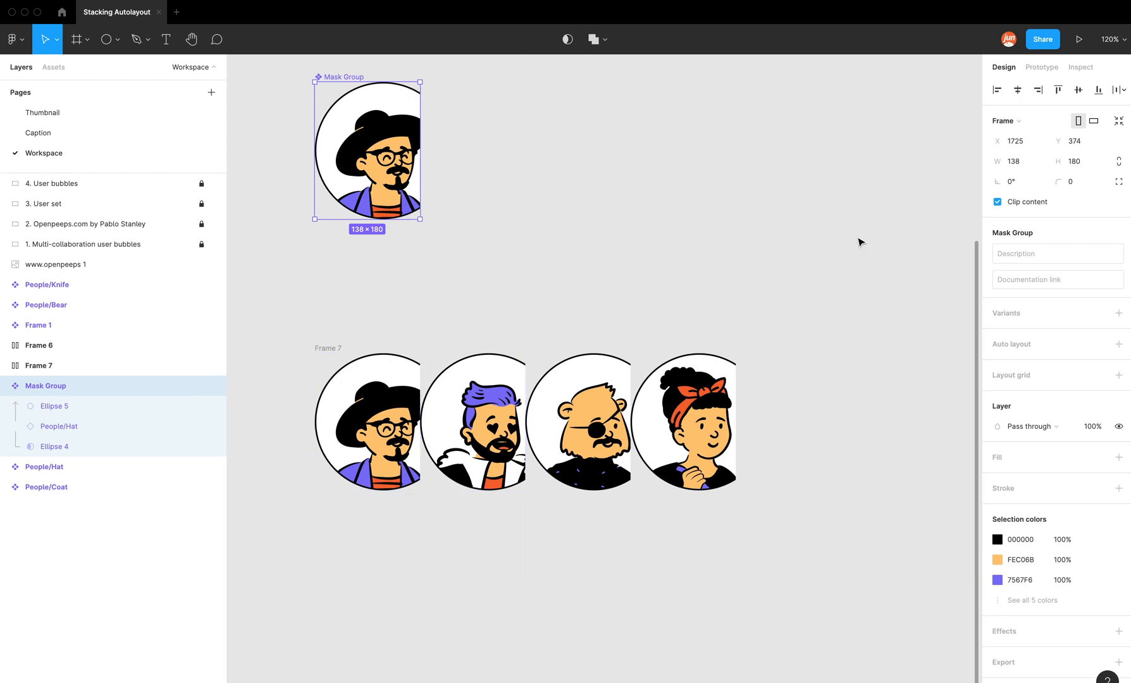
pyautogui.moveTo(1022, 214)
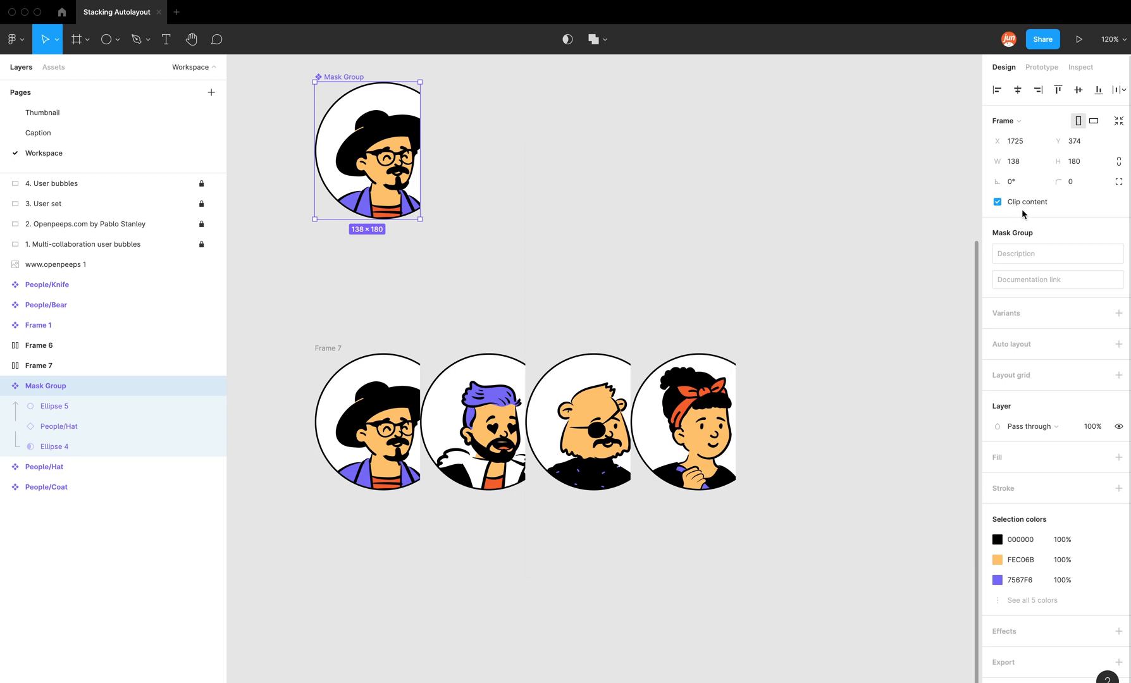
pyautogui.click(999, 203)
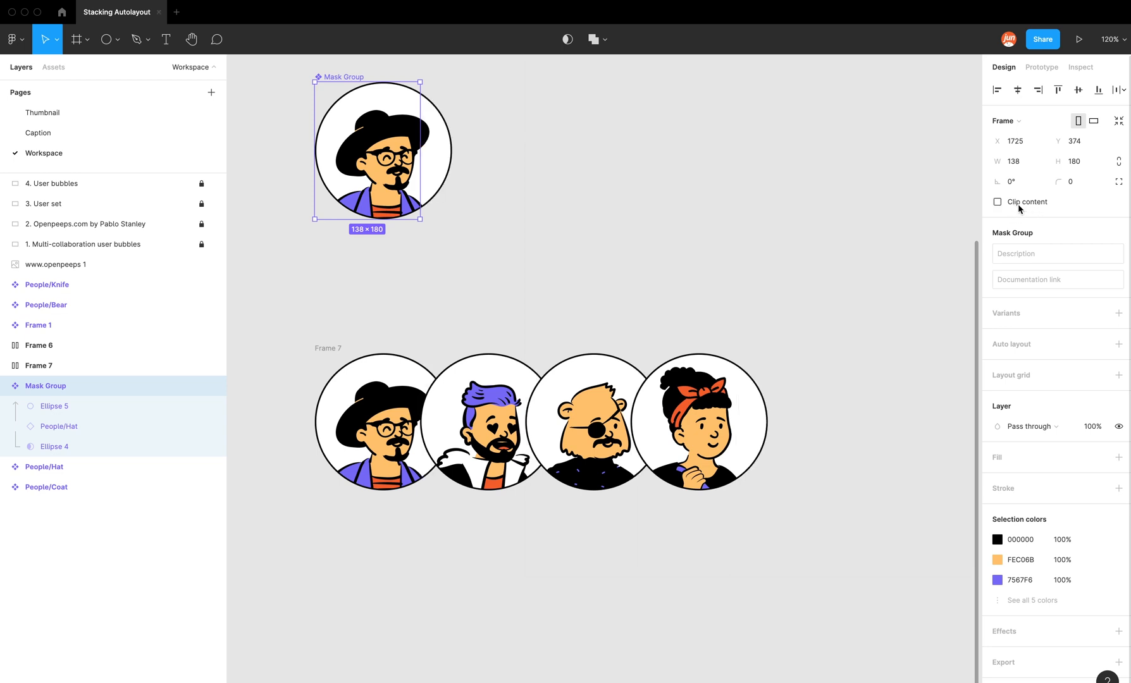
pyautogui.click(567, 640)
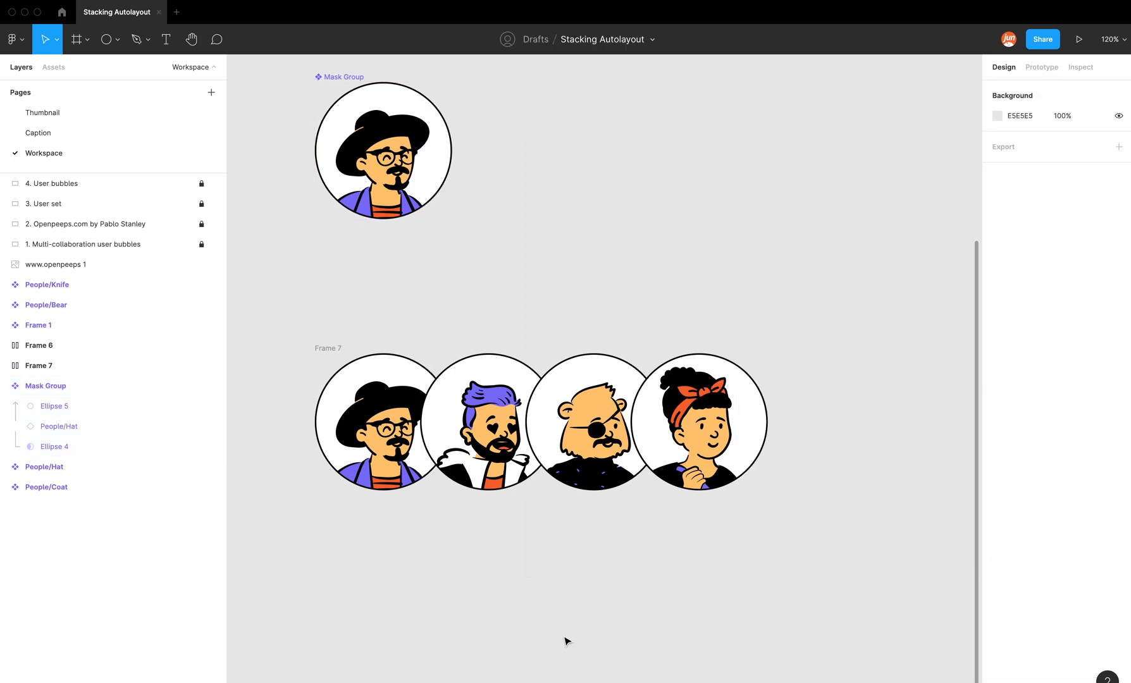
pyautogui.moveTo(575, 663)
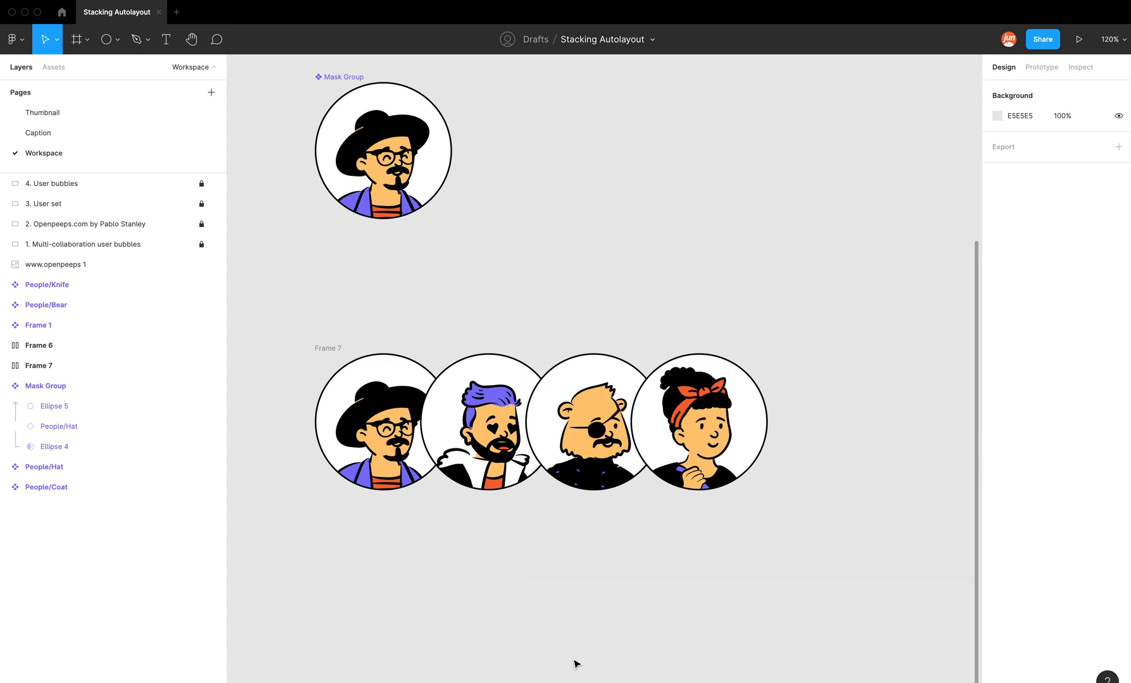
pyautogui.moveTo(568, 661)
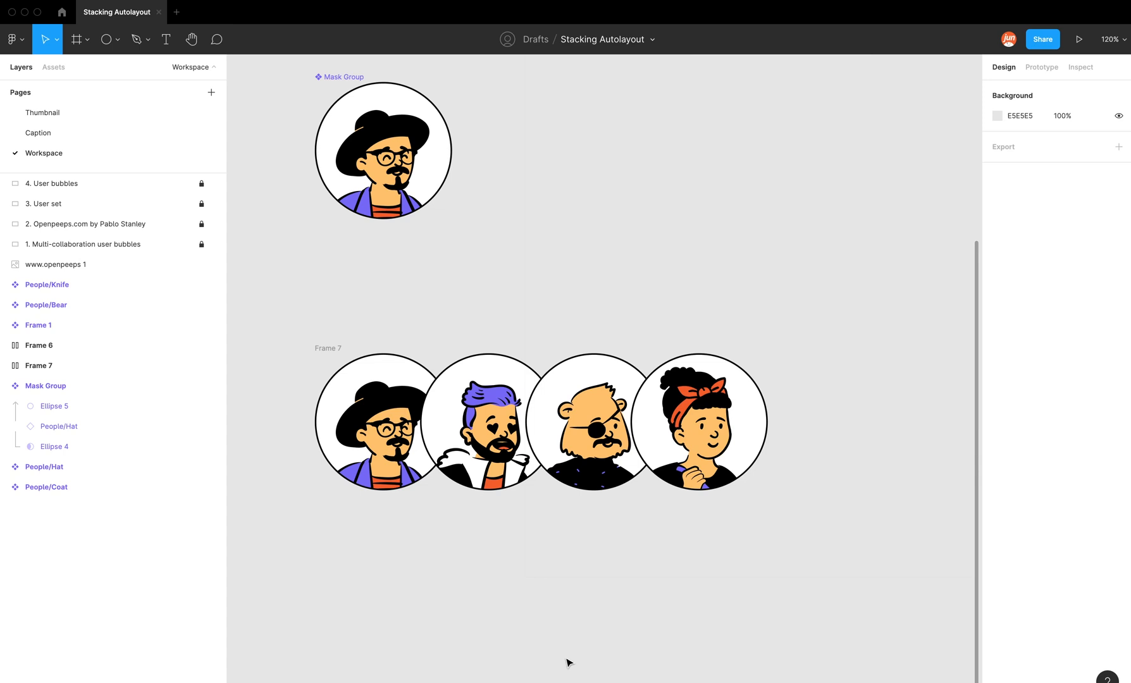